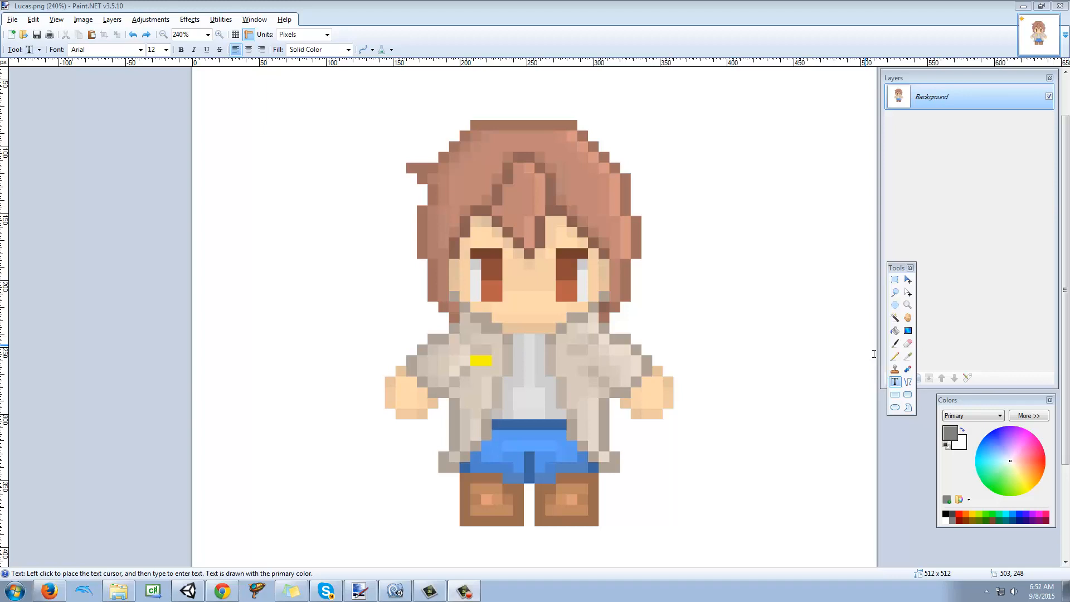
Step: Place text to the right of the character's head and write the letters 'letter'
click(662, 205)
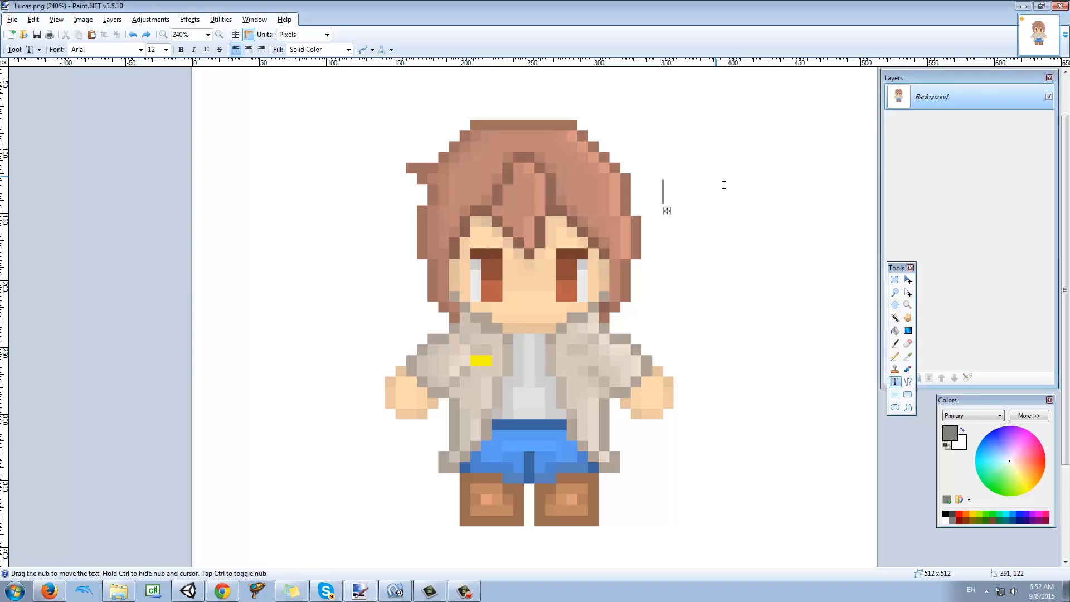
text(le)
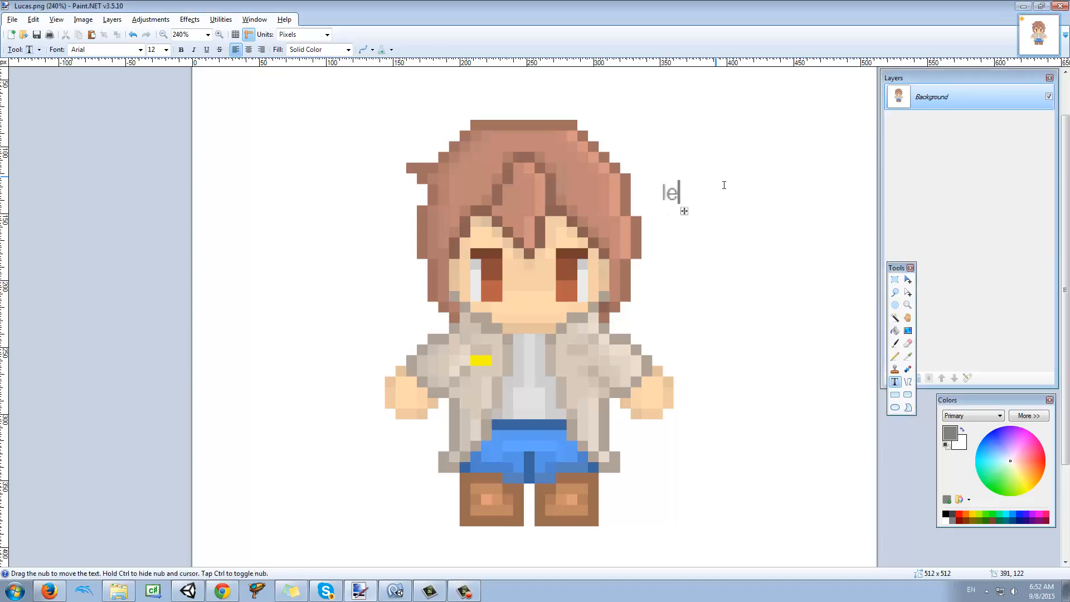
text(tter)
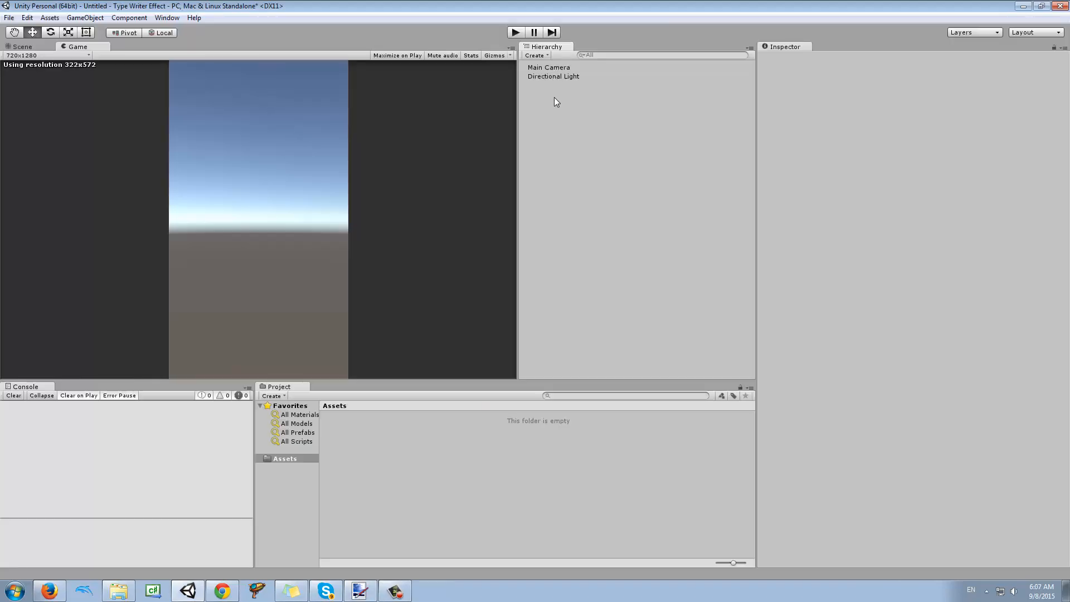
Step: Create a UI Image on a new canvas set to Screen Space - Camera render mode and Scale With Screen Size
right_click(556, 101)
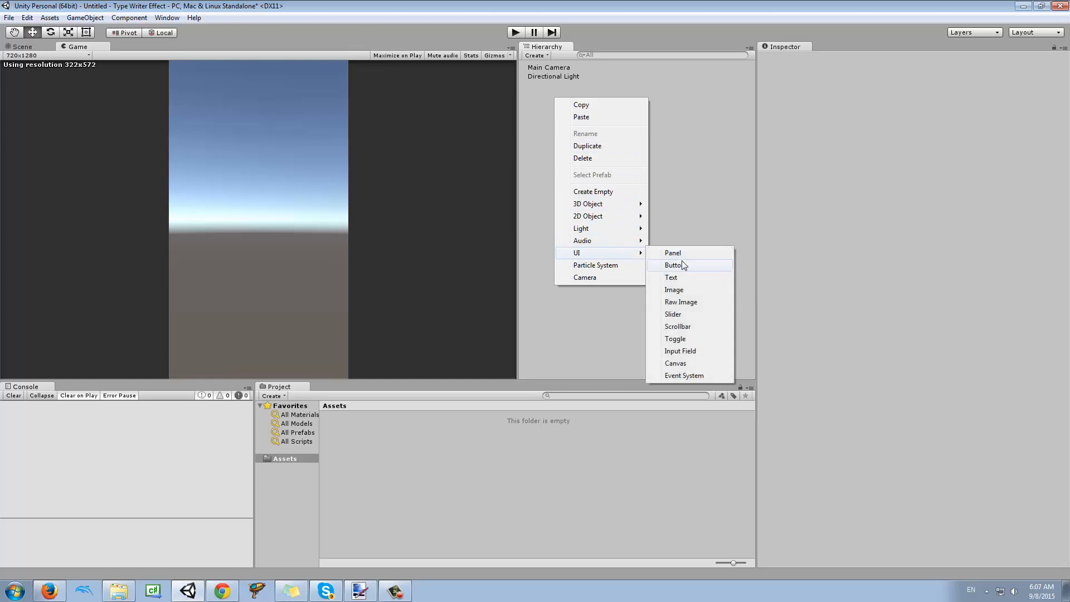
click(673, 290)
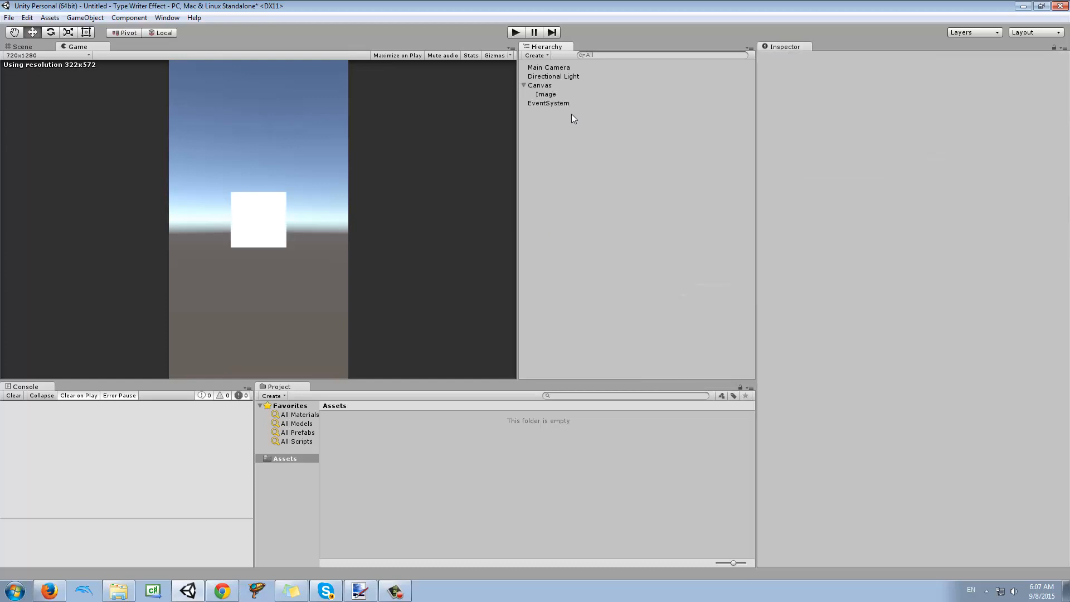
click(541, 86)
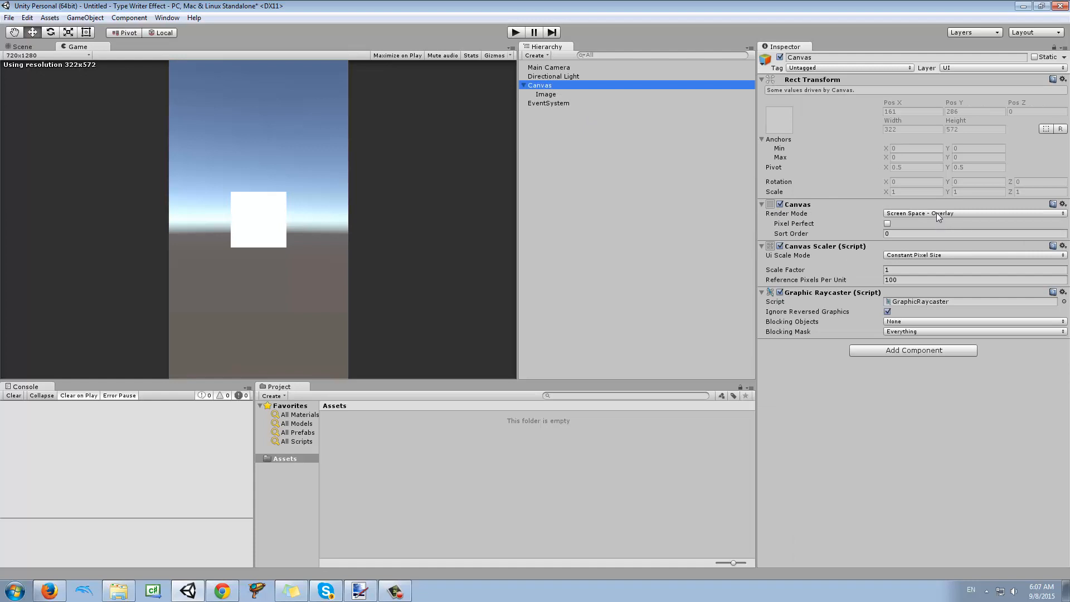
click(972, 213)
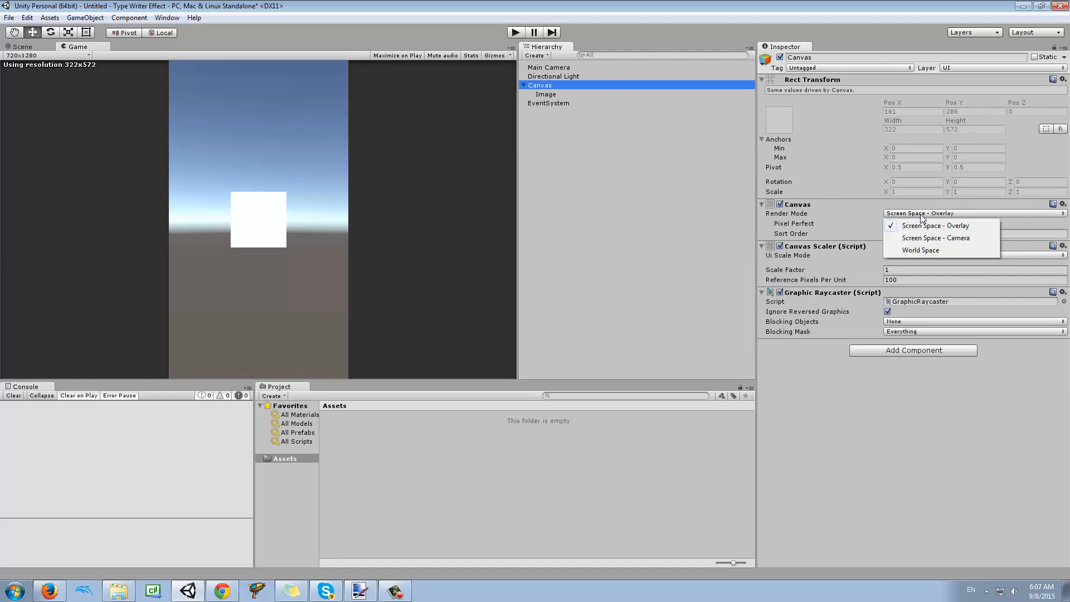
click(937, 237)
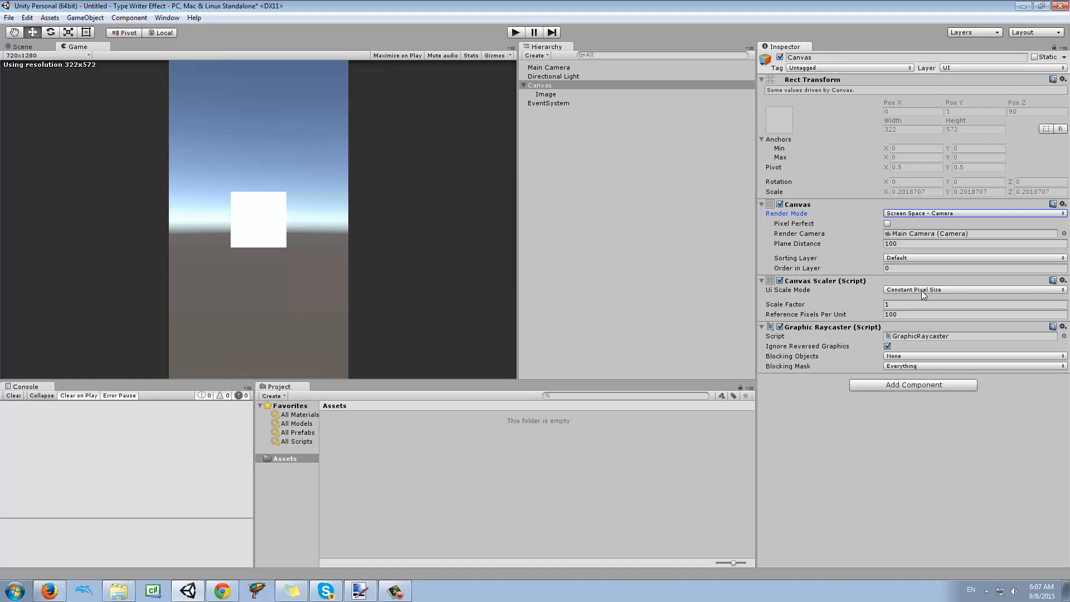
click(972, 290)
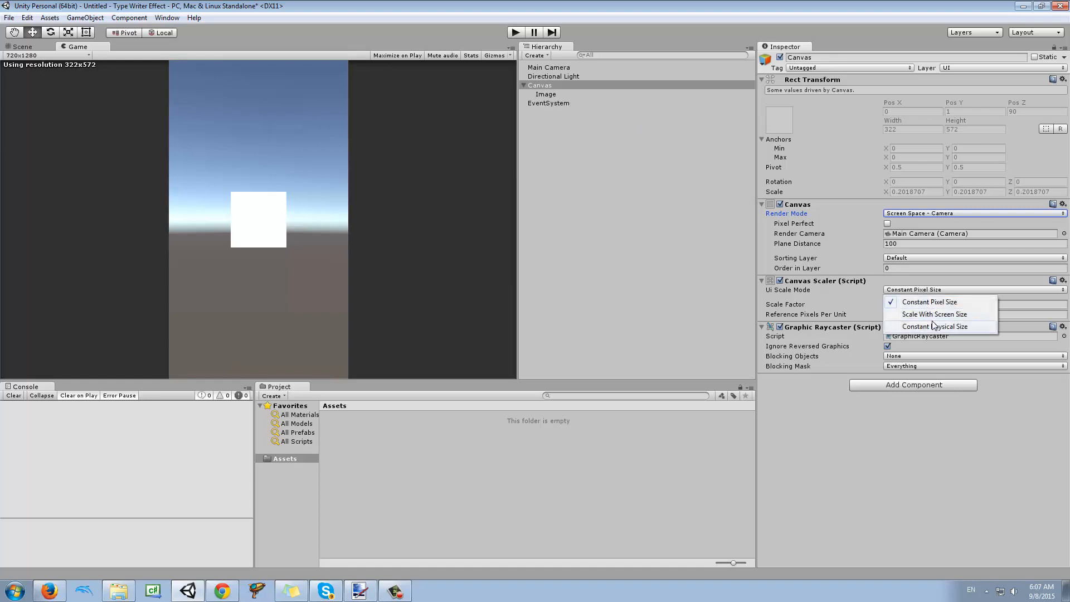
click(934, 315)
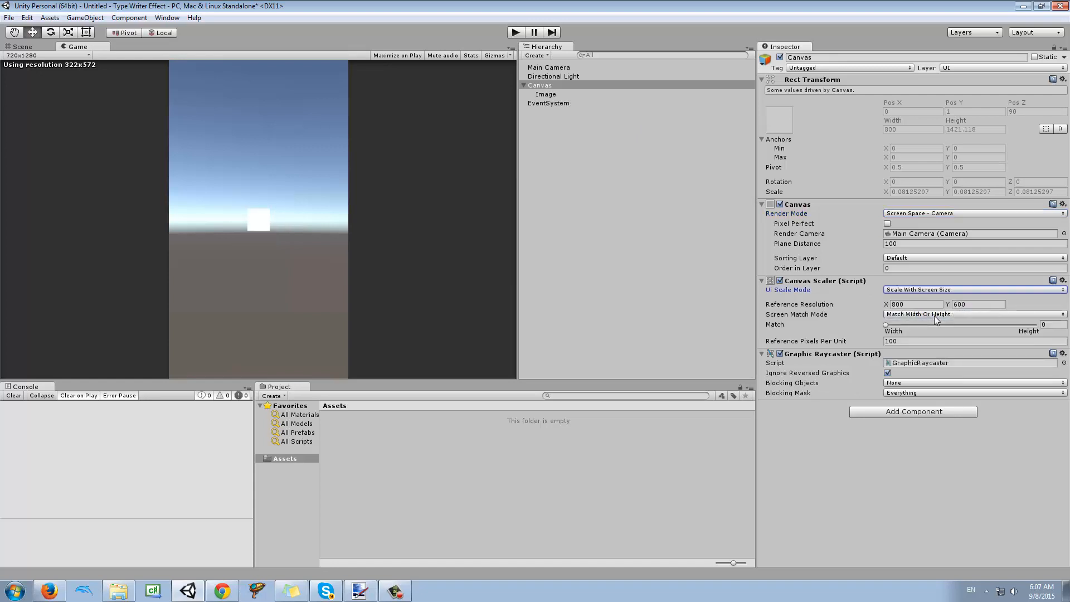
mouse_move(592, 162)
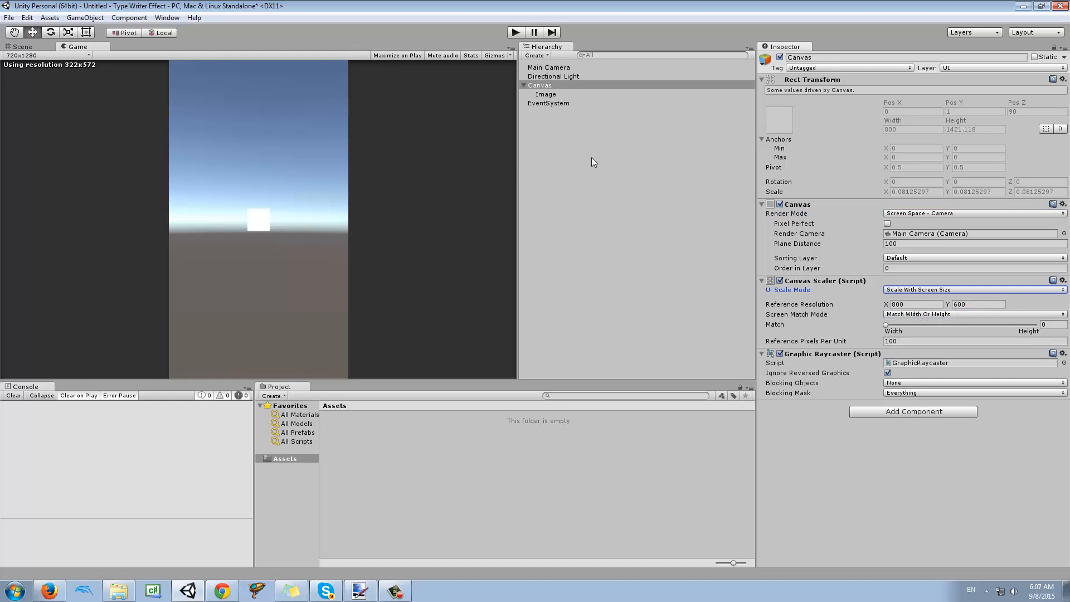
mouse_move(592, 115)
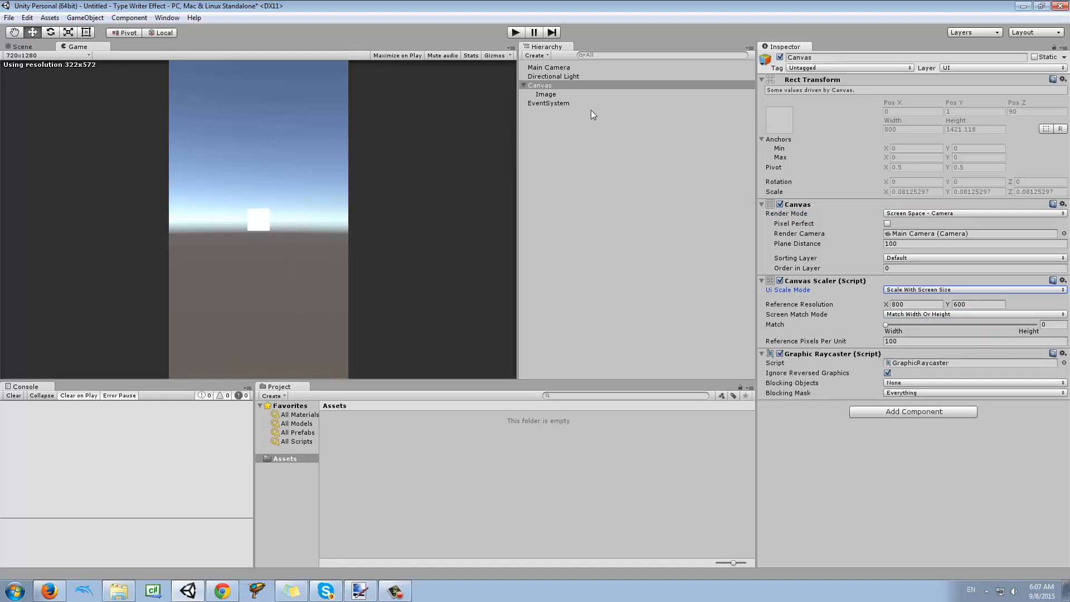
mouse_move(556, 96)
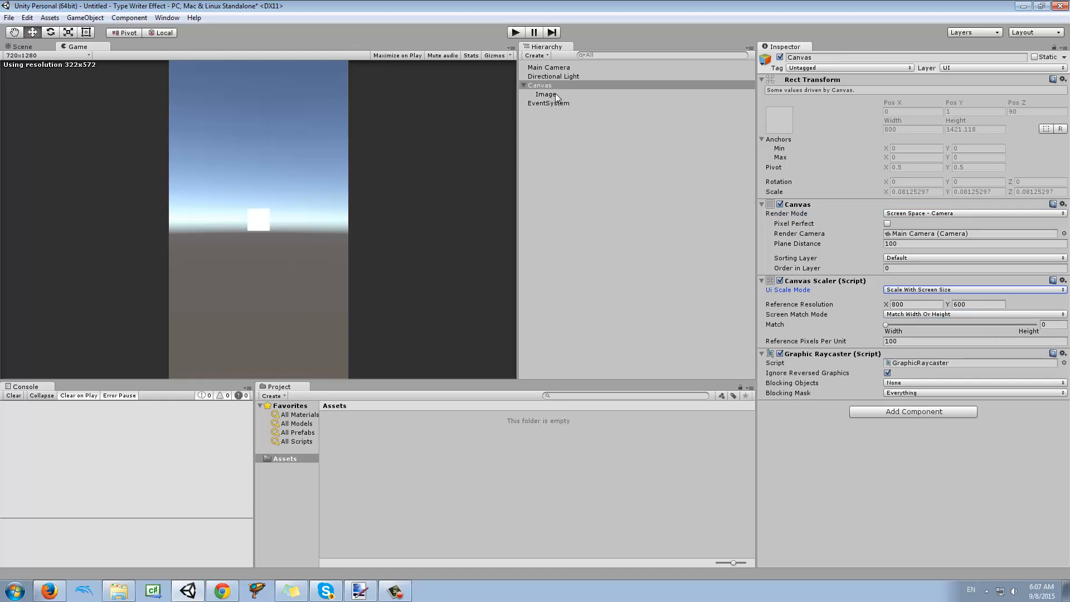
Step: Size the image 450 by 200 and give it the InputFieldBackground sprite
click(546, 94)
text(450)
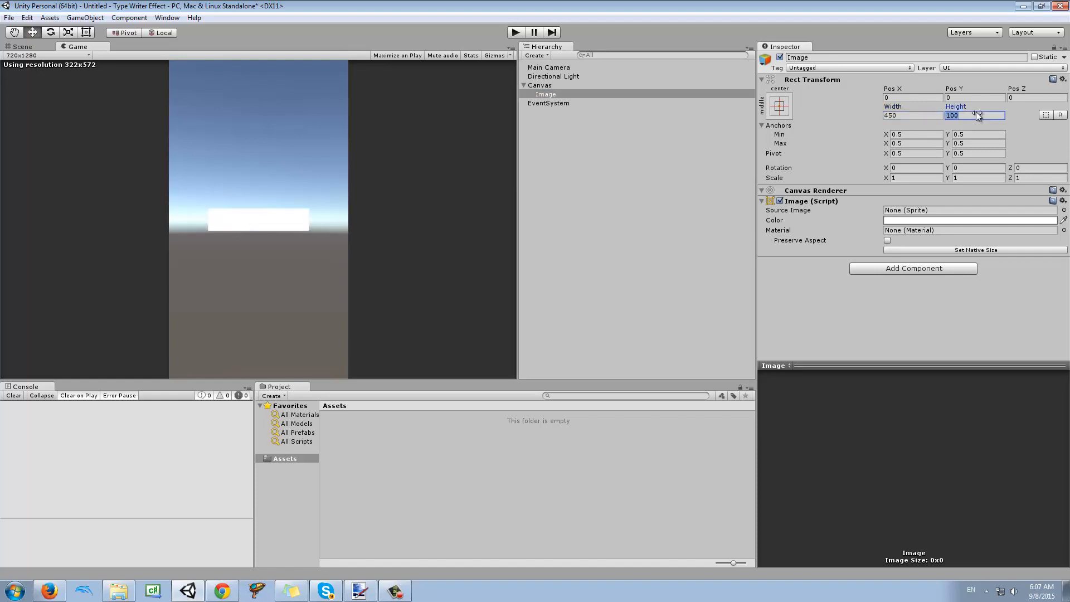
text(200)
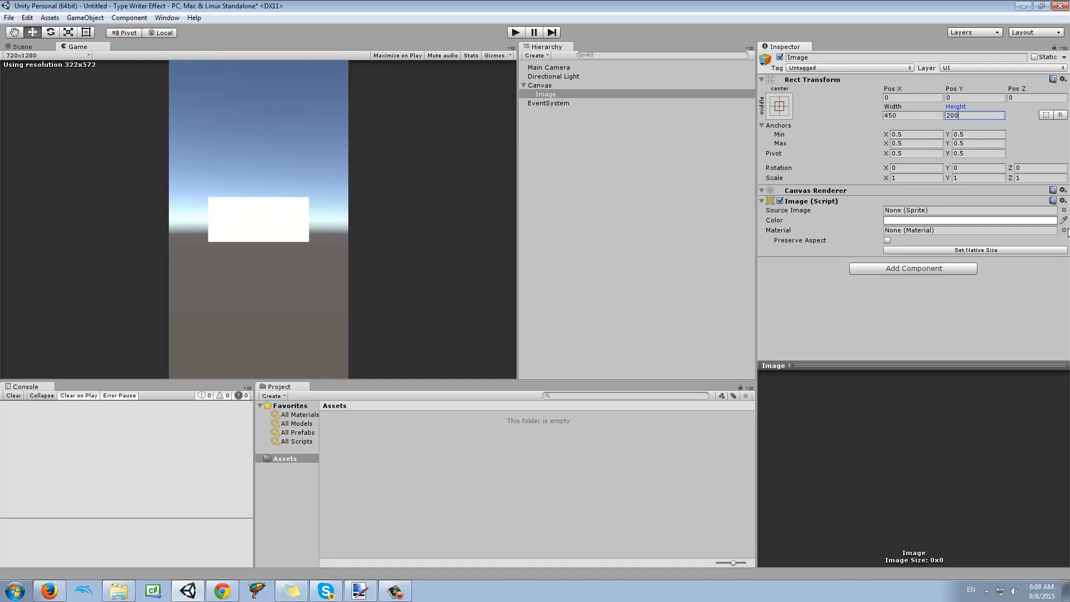
click(1064, 209)
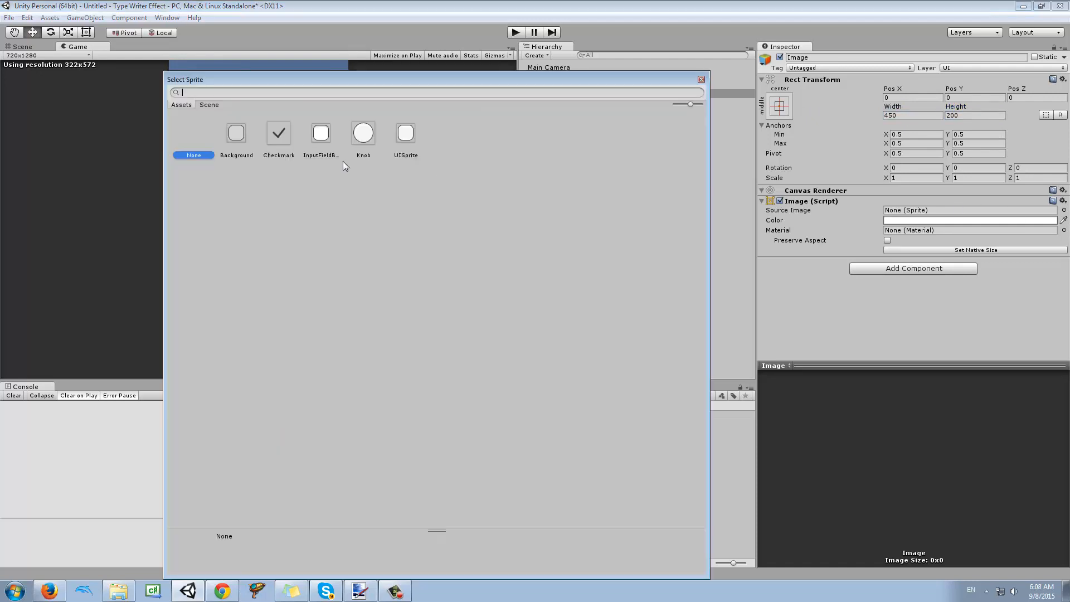
double_click(320, 132)
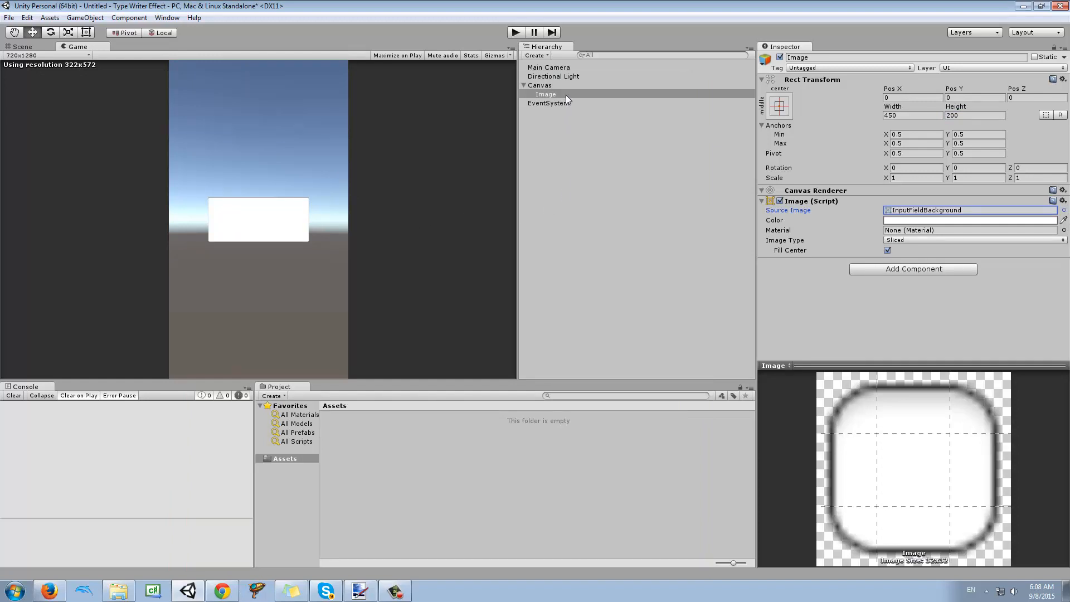
Step: Rename the Image object to Dialogue Box
right_click(546, 93)
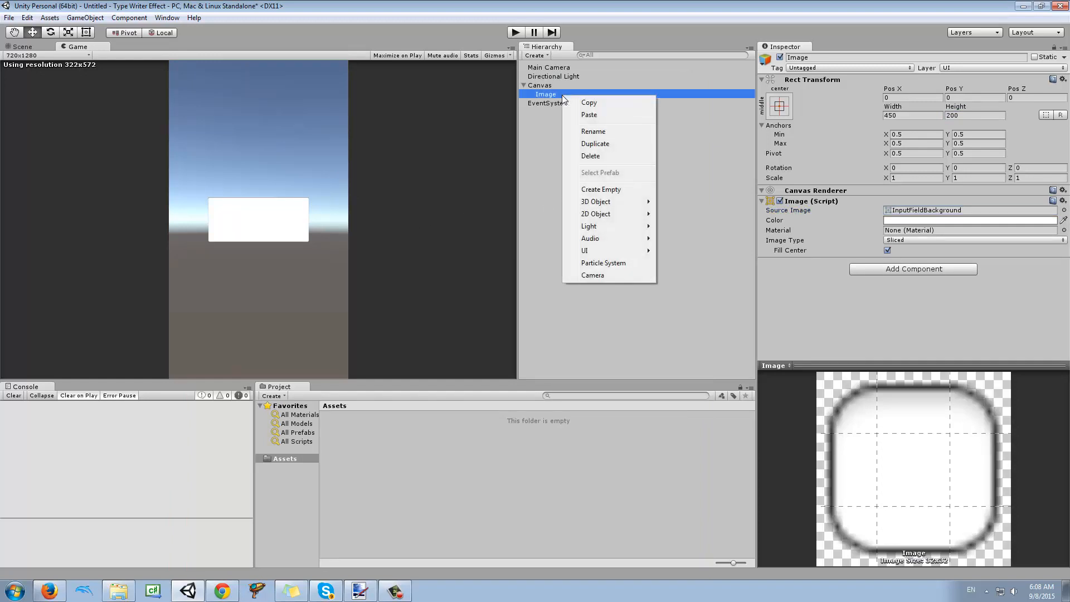
click(591, 132)
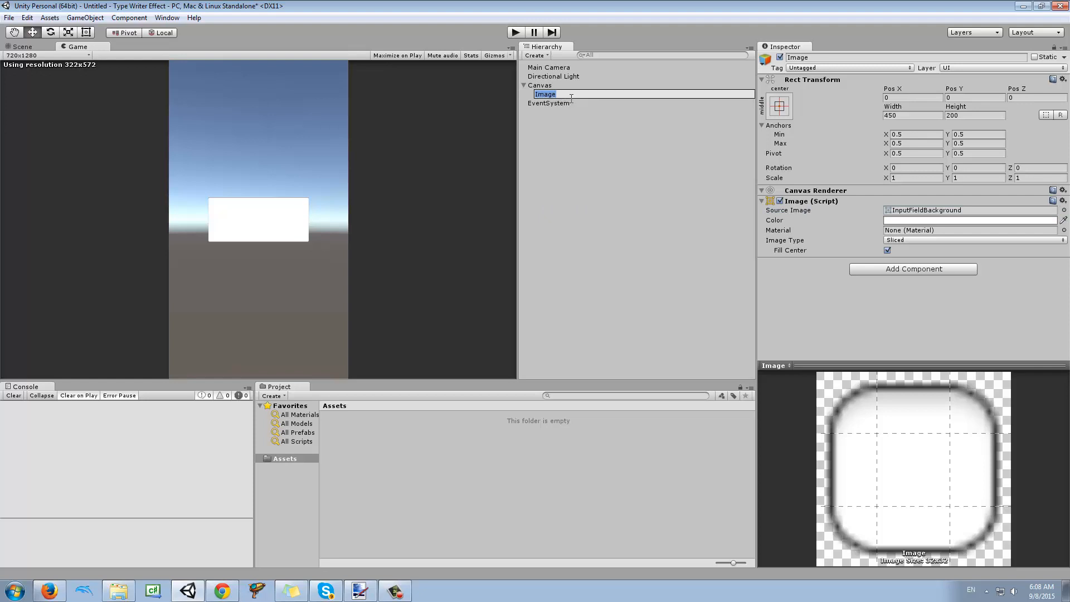
text(Dialogue Box)
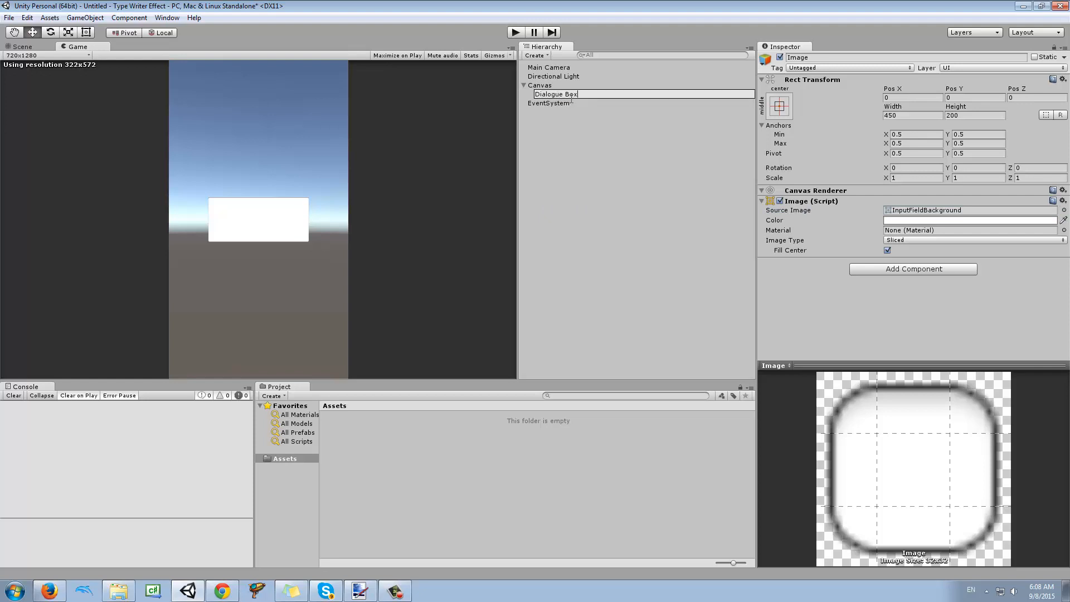
Step: Add a UI Text child to Dialogue Box with a larger font size and vertical overflow set to Overflow
right_click(555, 94)
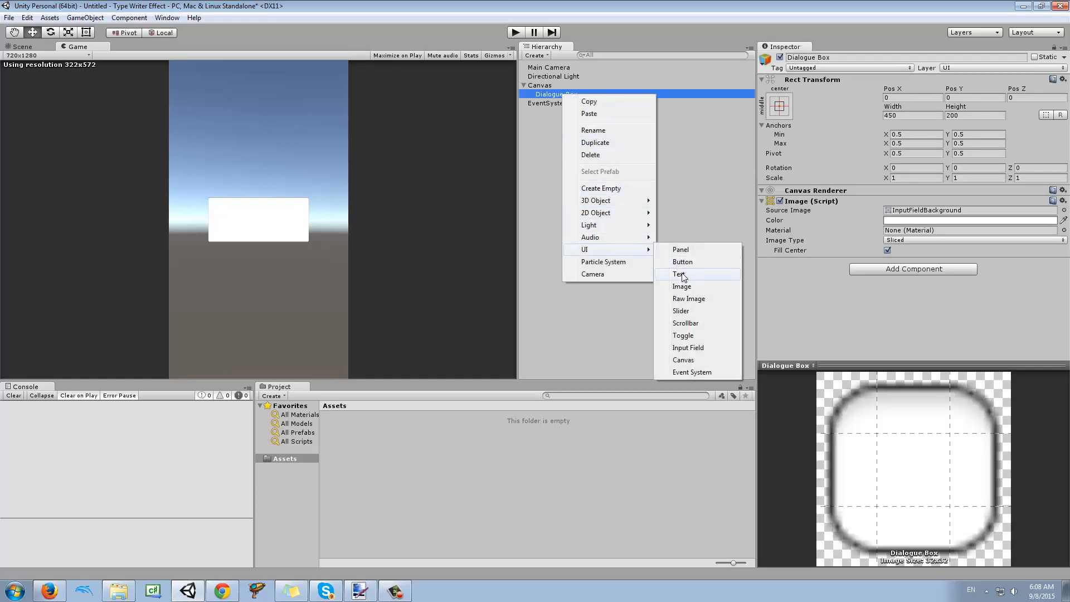
click(679, 274)
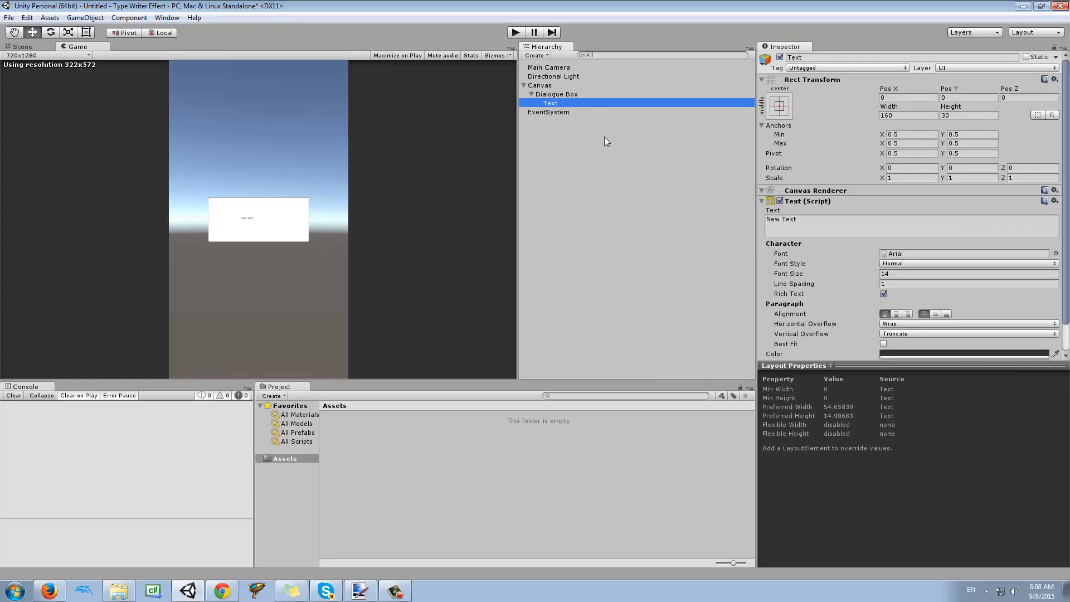
triple_click(968, 274)
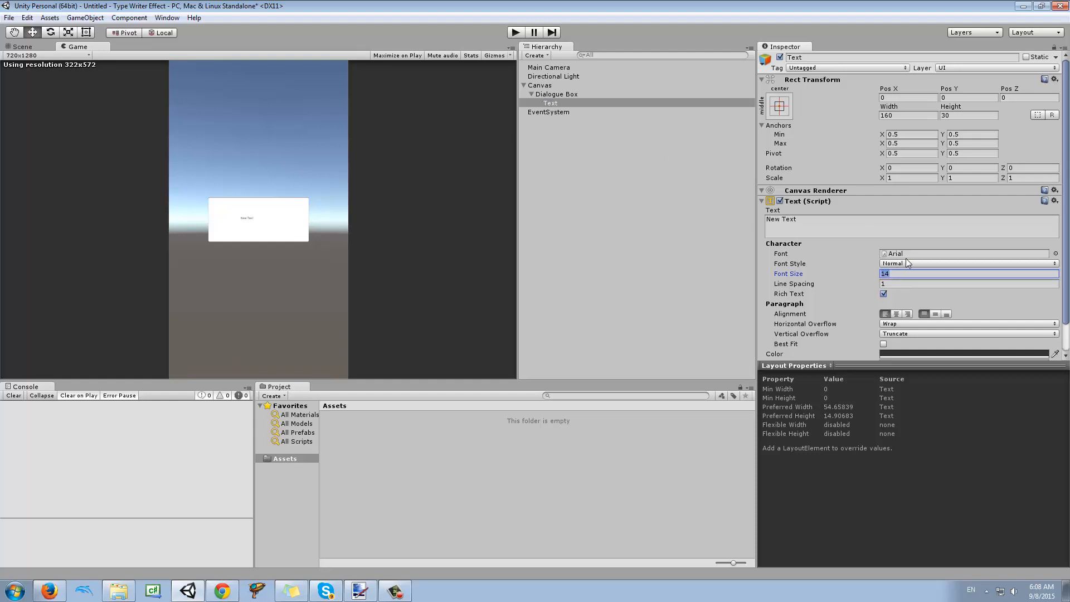
text(90)
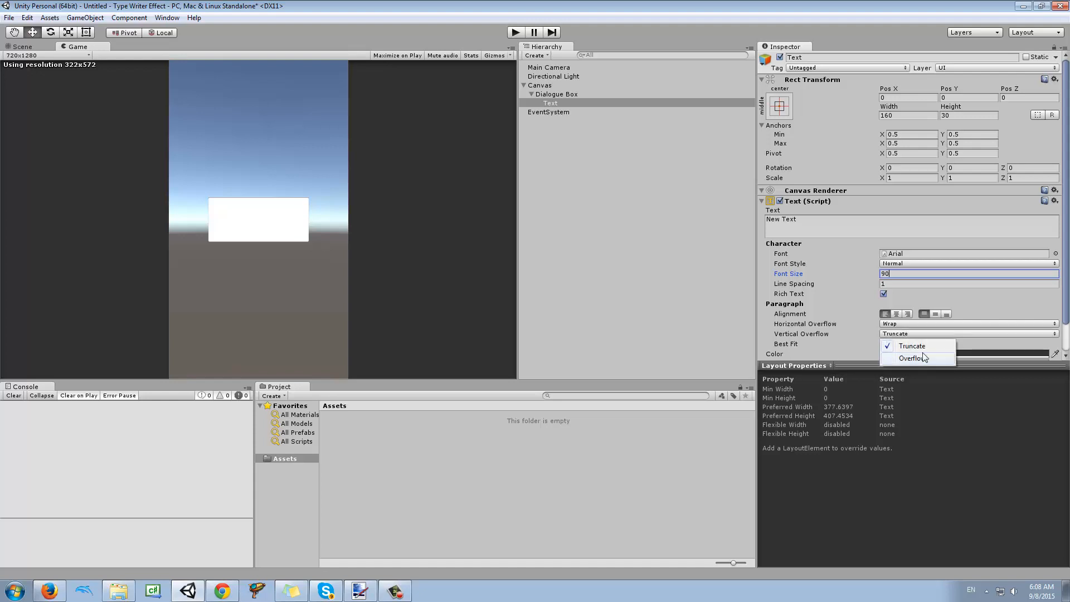
click(919, 358)
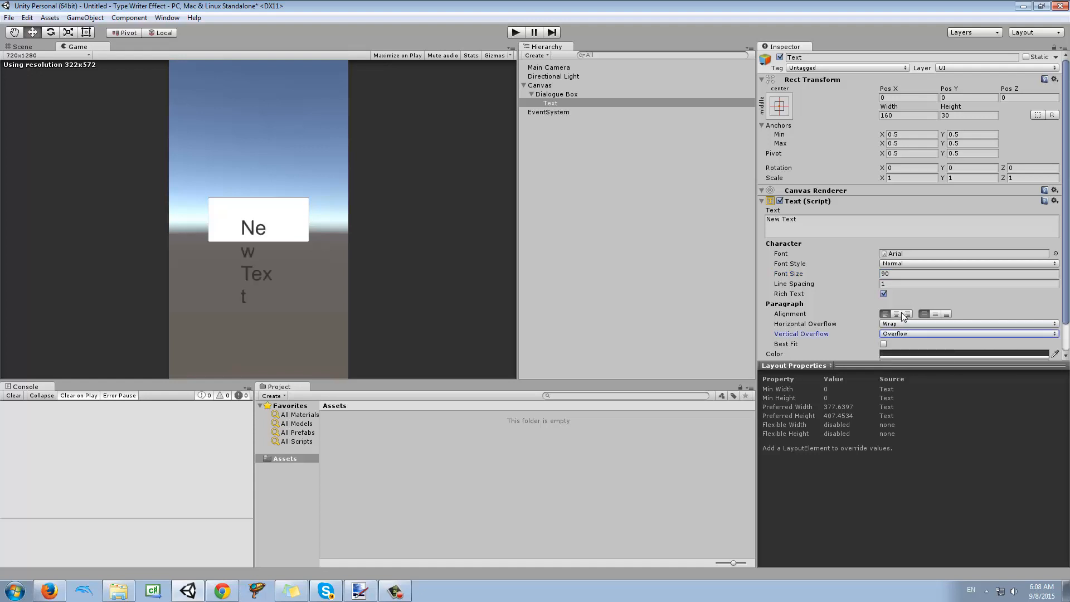
click(966, 333)
text(50)
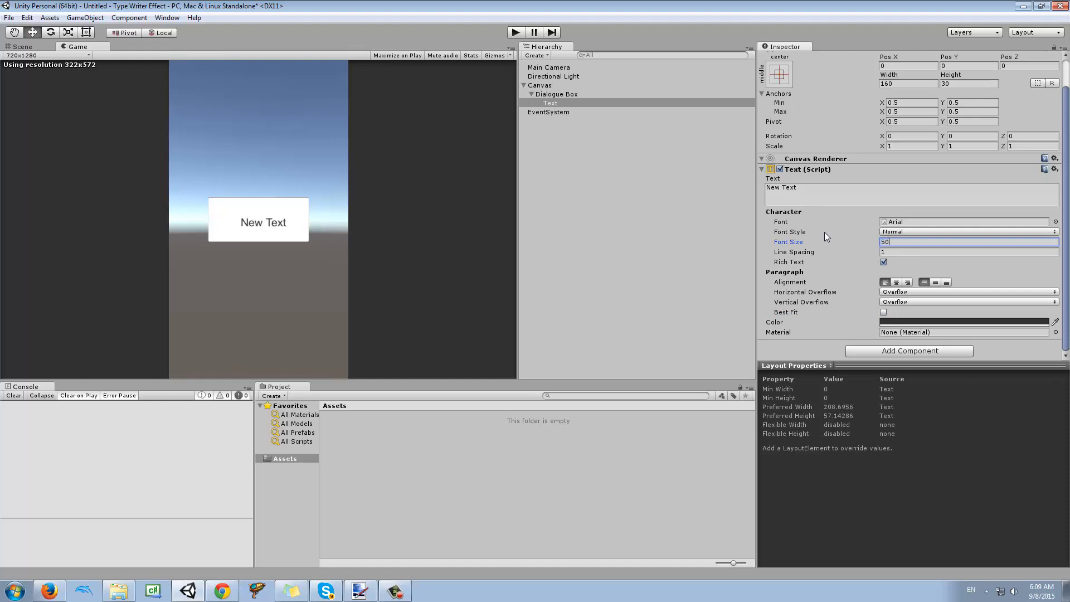
mouse_move(893, 245)
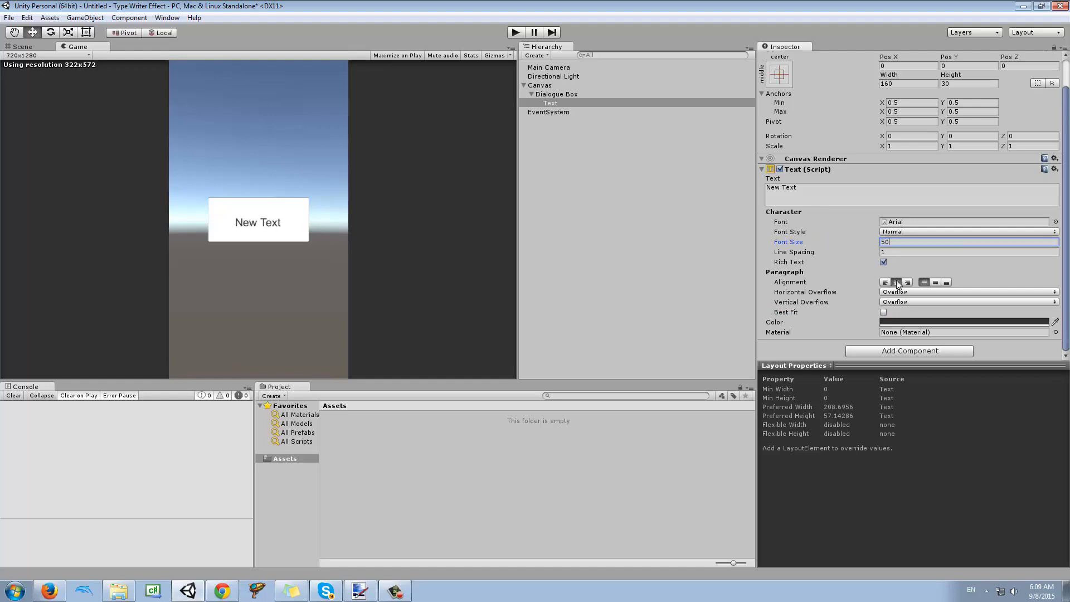
mouse_move(933, 282)
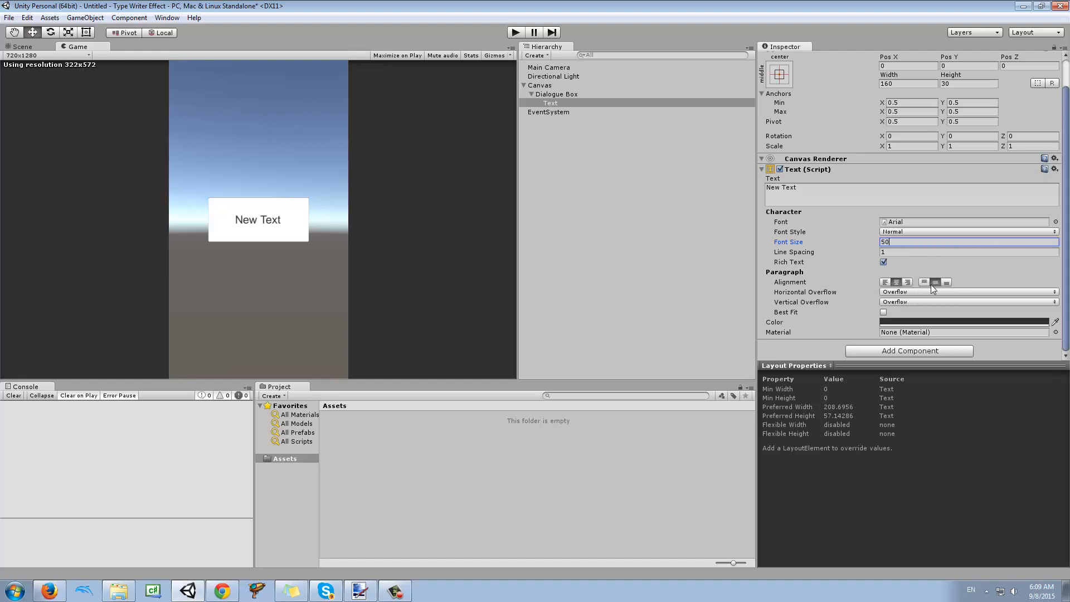
Step: Set the text to Hello Stranger at font size 40 and create a new TypeWriterEffect script on it
text(asdas)
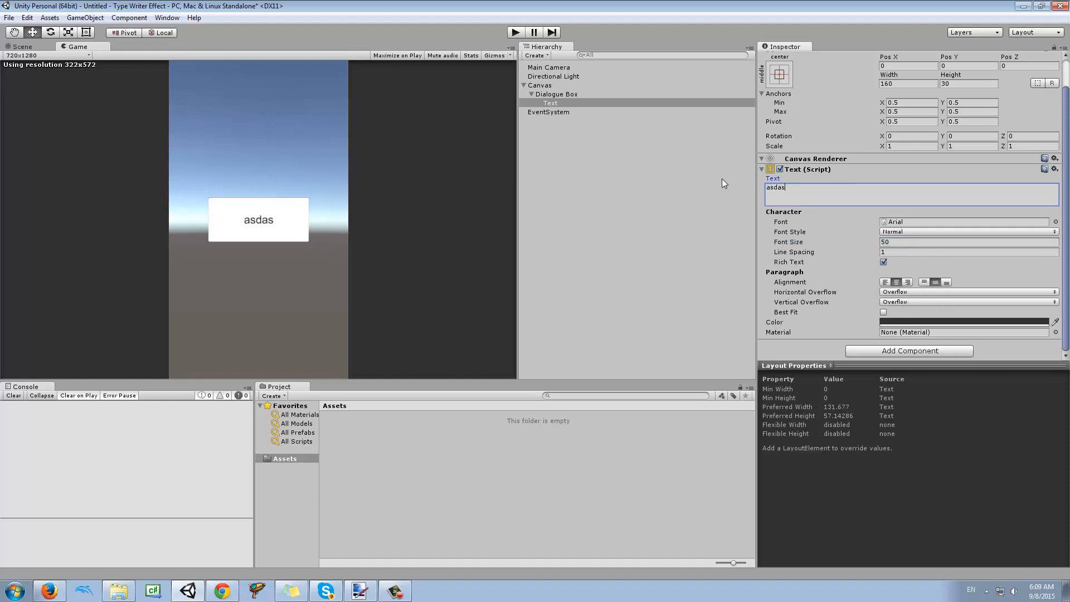
text(Hello Stranger)
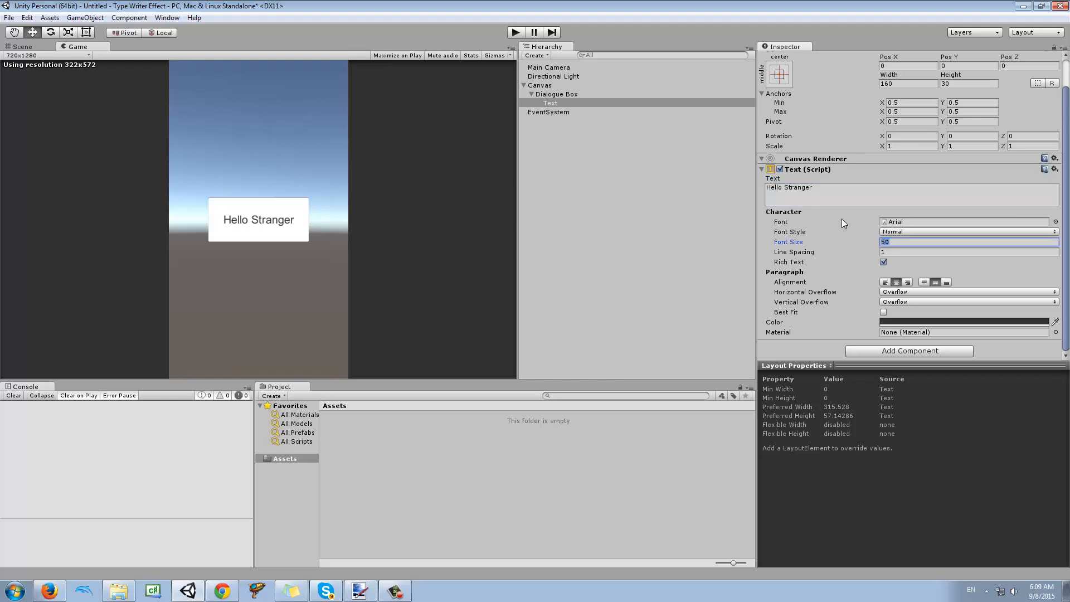
text(40)
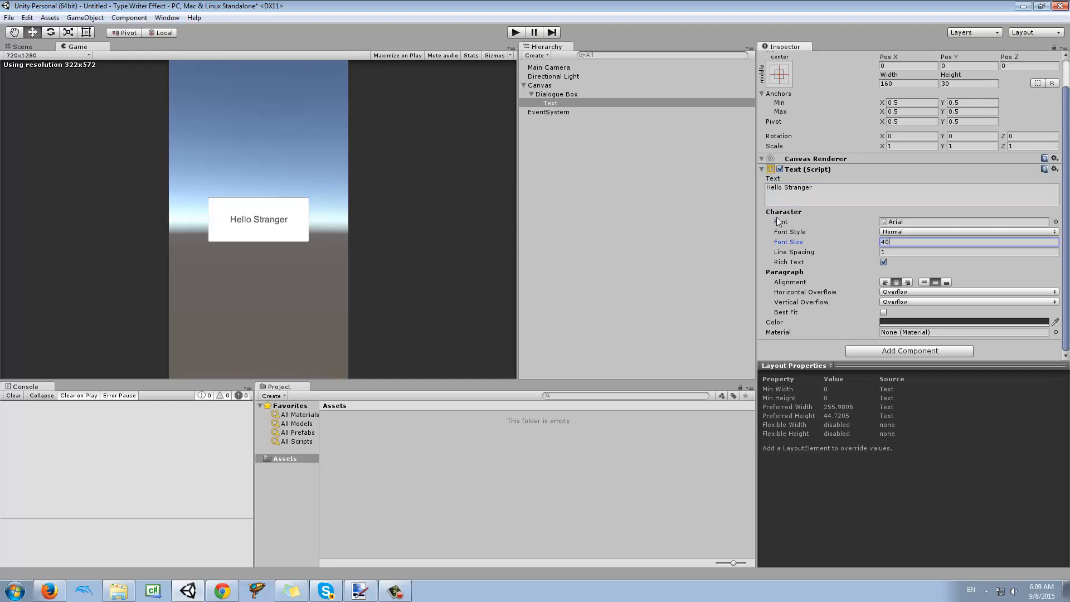
mouse_move(898, 360)
text(TypeWriterEffect)
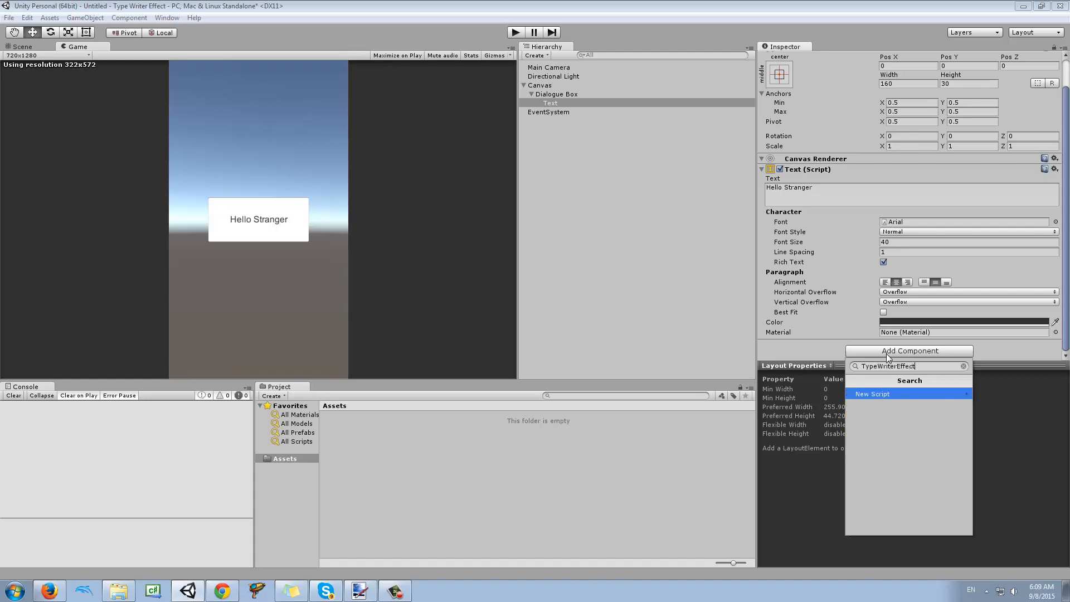
click(872, 393)
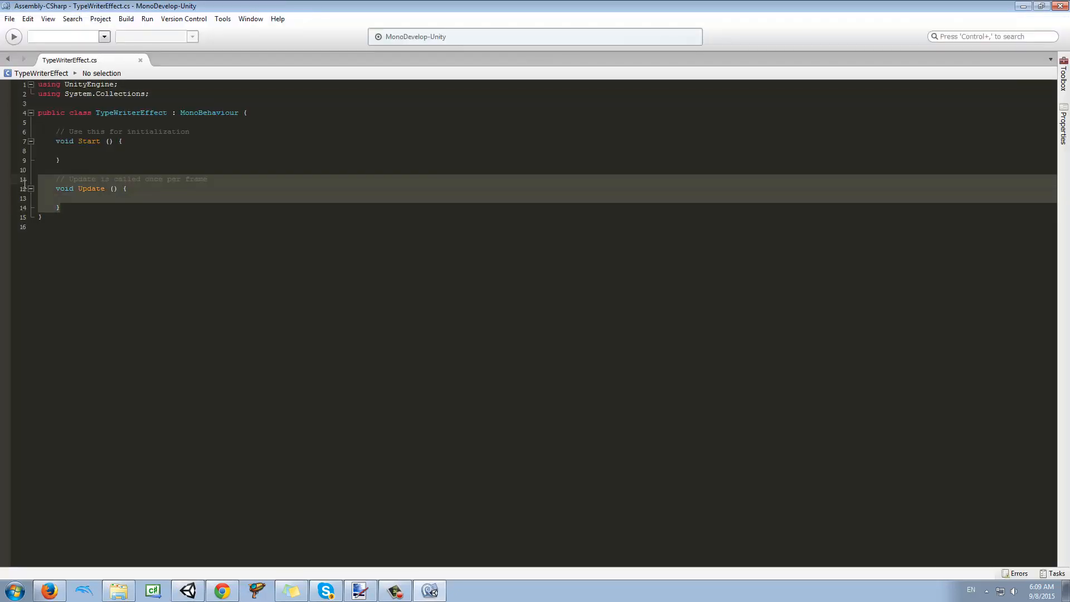
Step: Remove the Update method and declare an empty IEnumerator ShowText() coroutine
key(Delete)
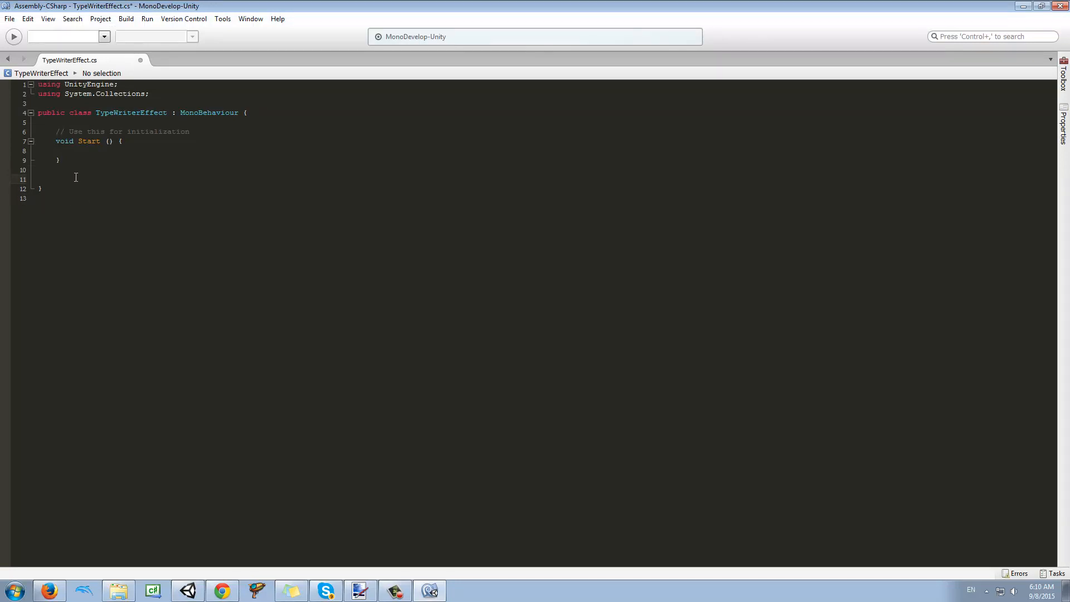
click(55, 178)
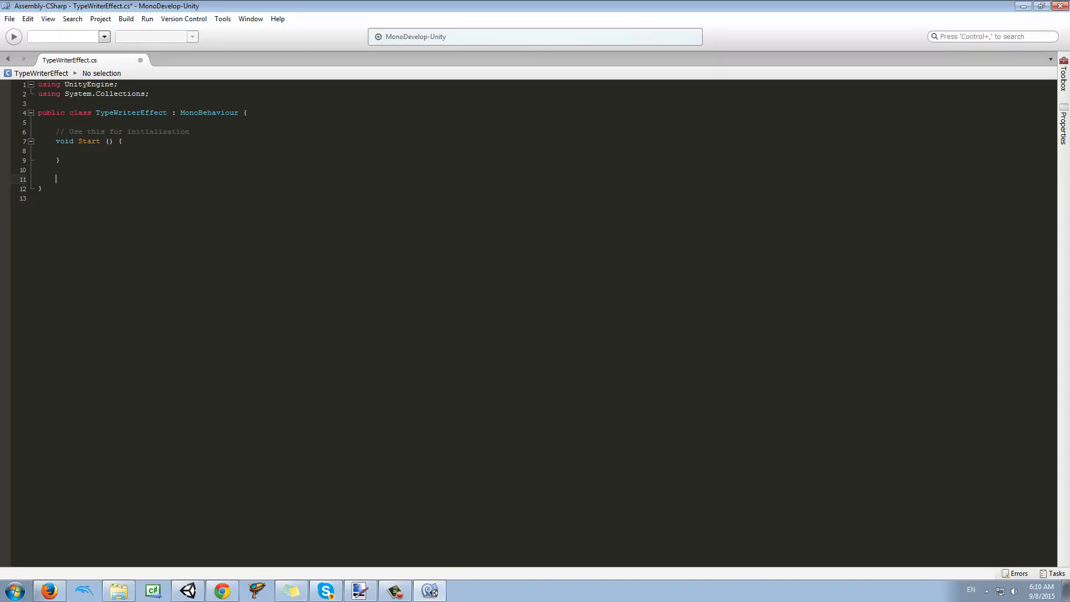
text(Iwnu)
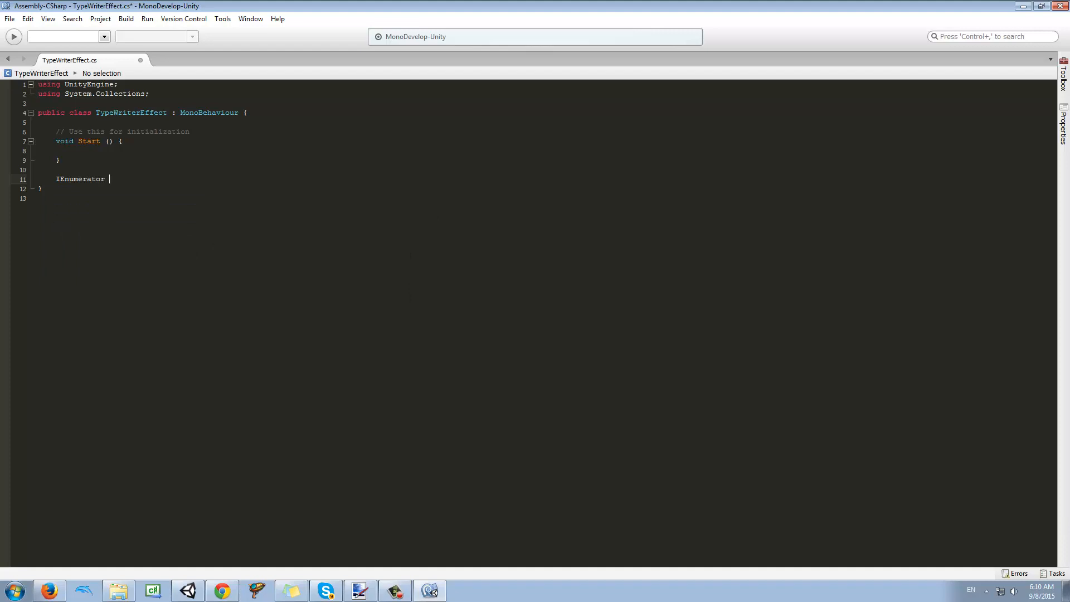
text(ShowT)
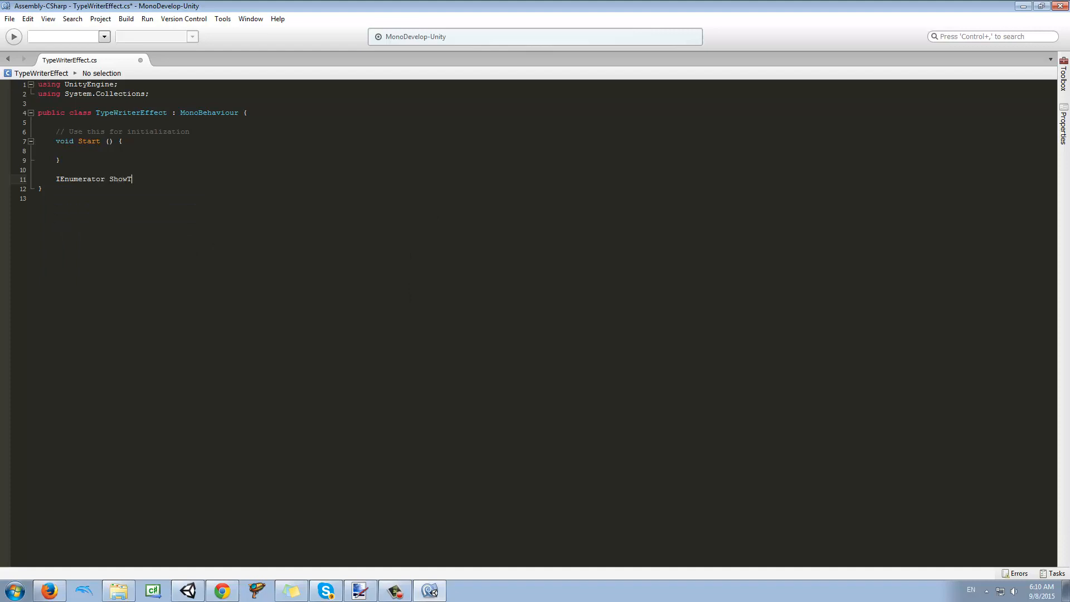
text(ext(){)
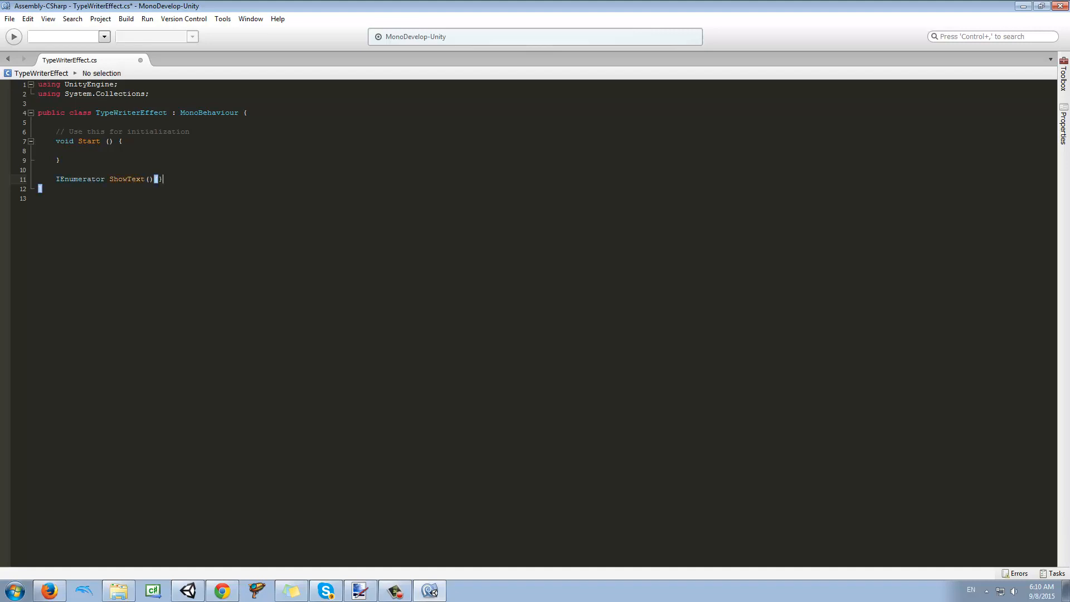
key(Return)
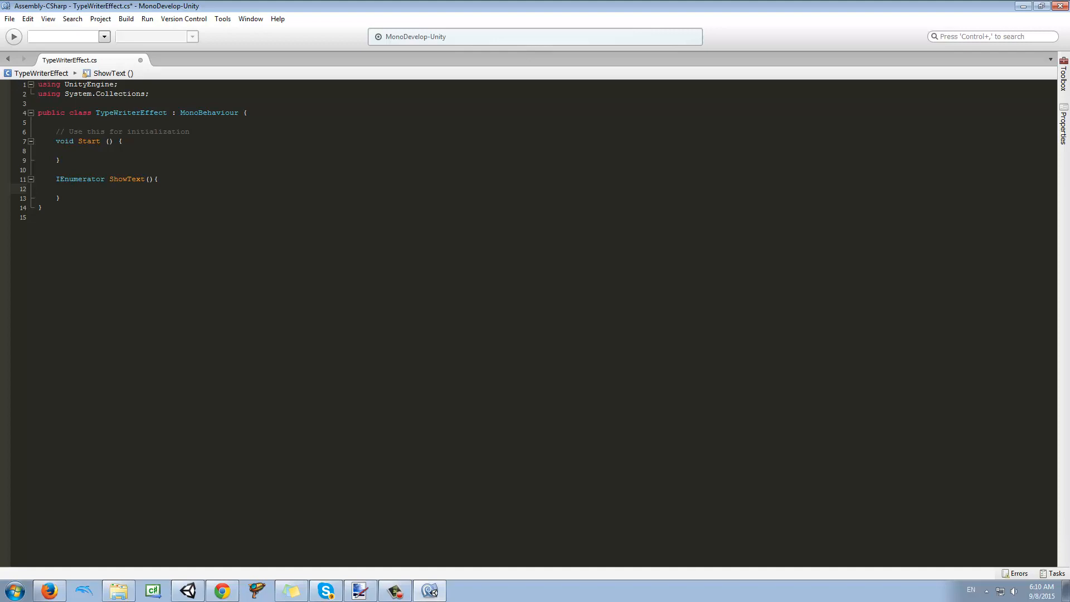
Step: Declare the field public float speed = 0.1f at the top of the class
click(73, 189)
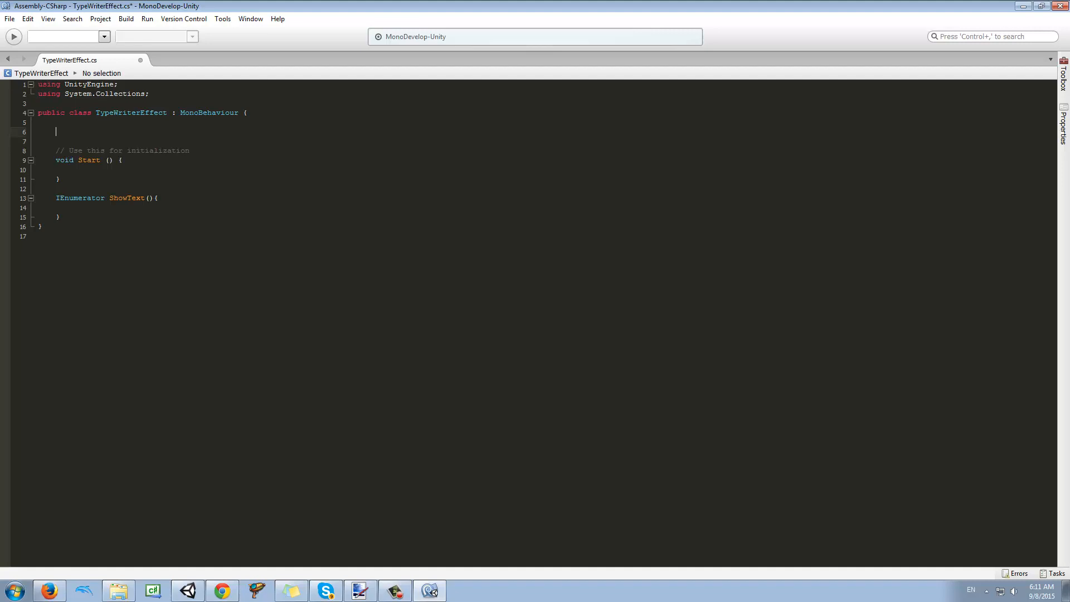
text(fl)
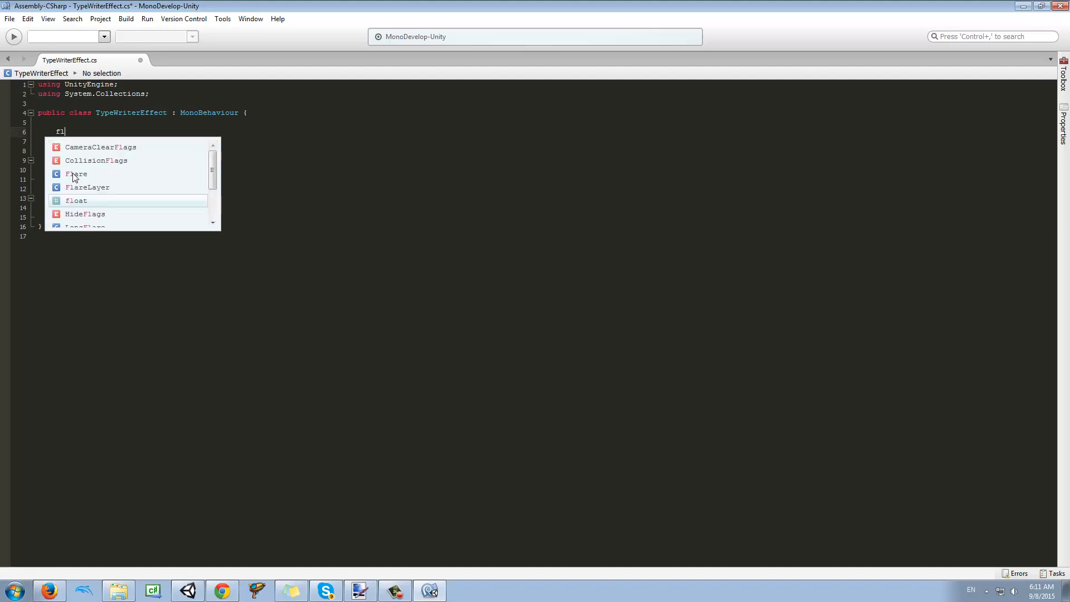
text(public float)
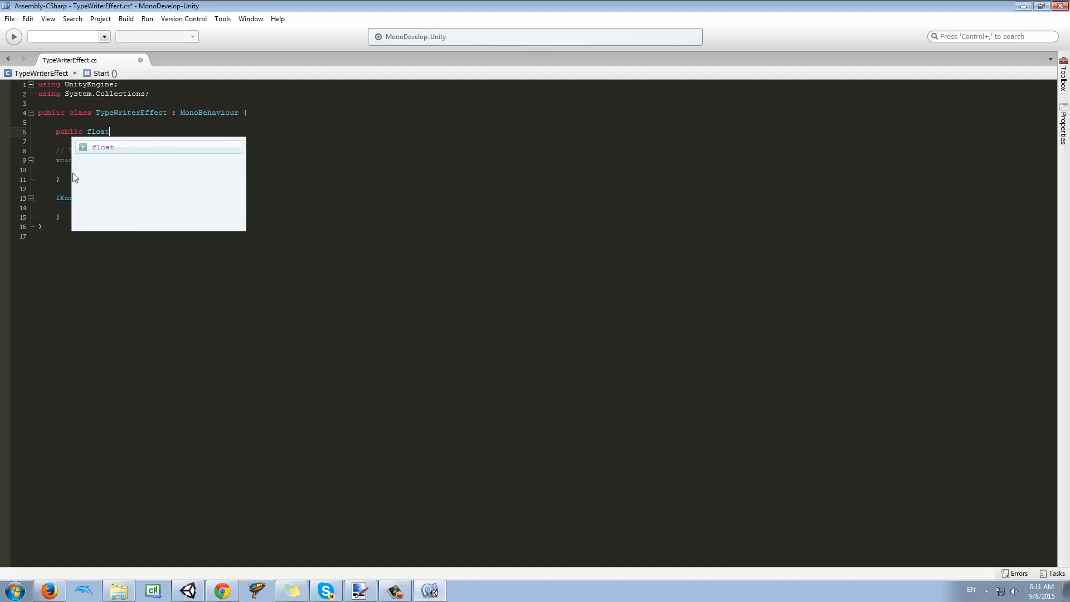
text(spe)
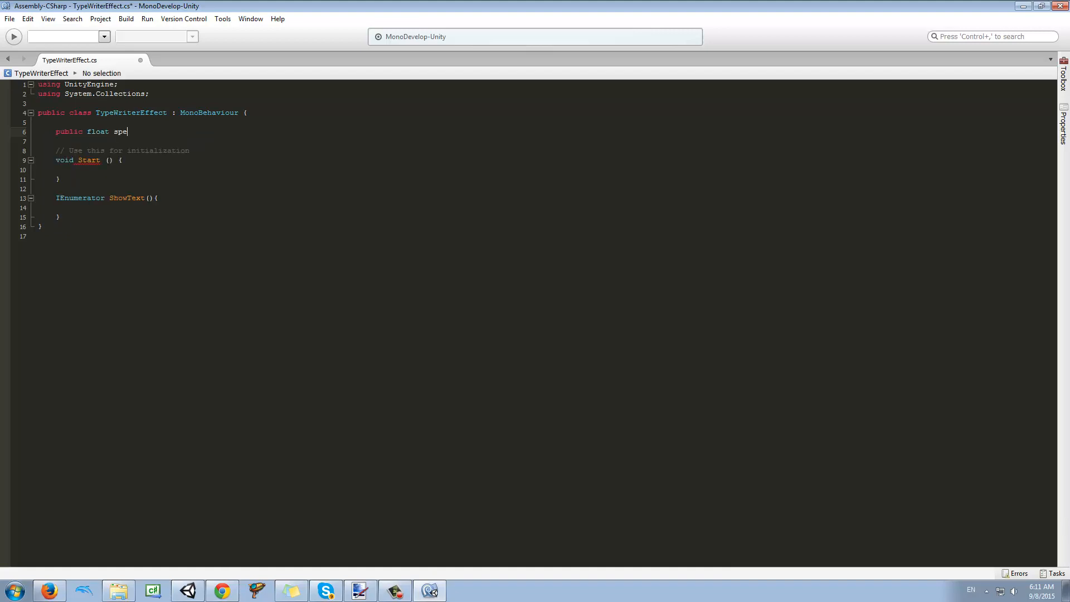
text(ed;)
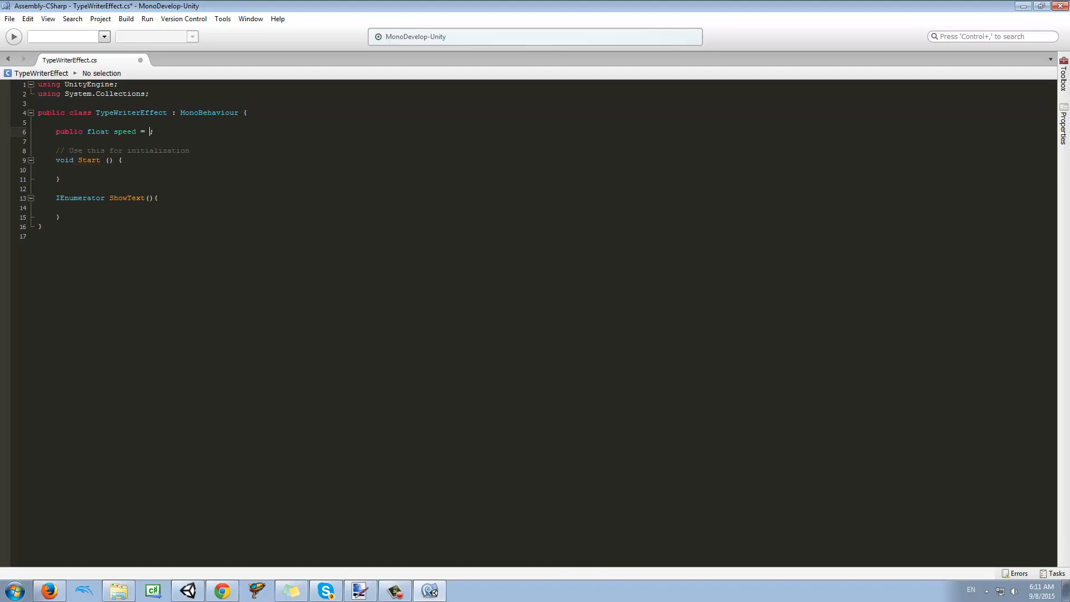
text(0.1)
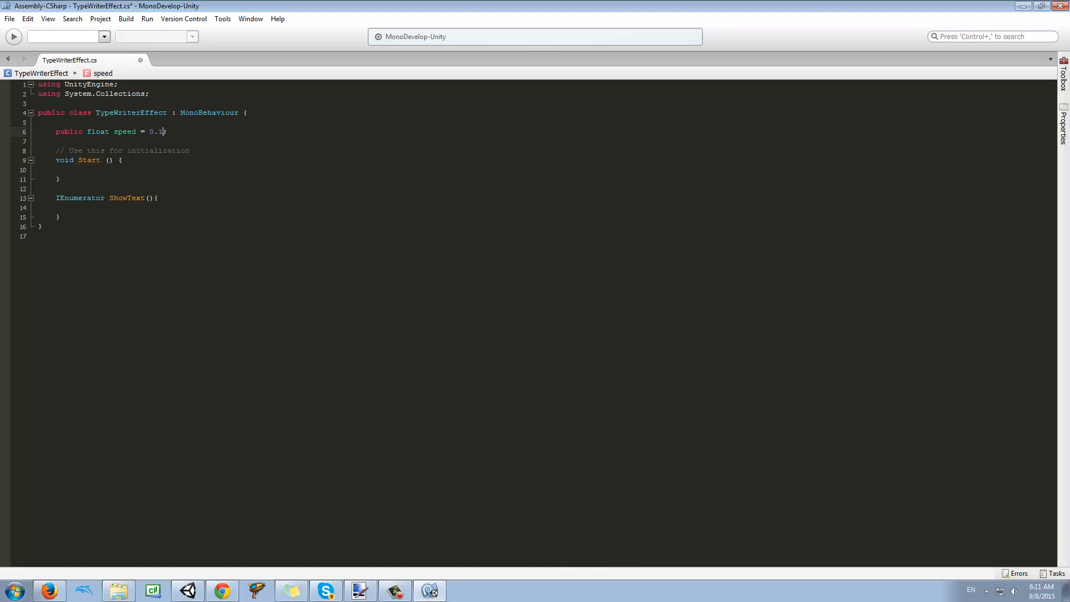
text(f)
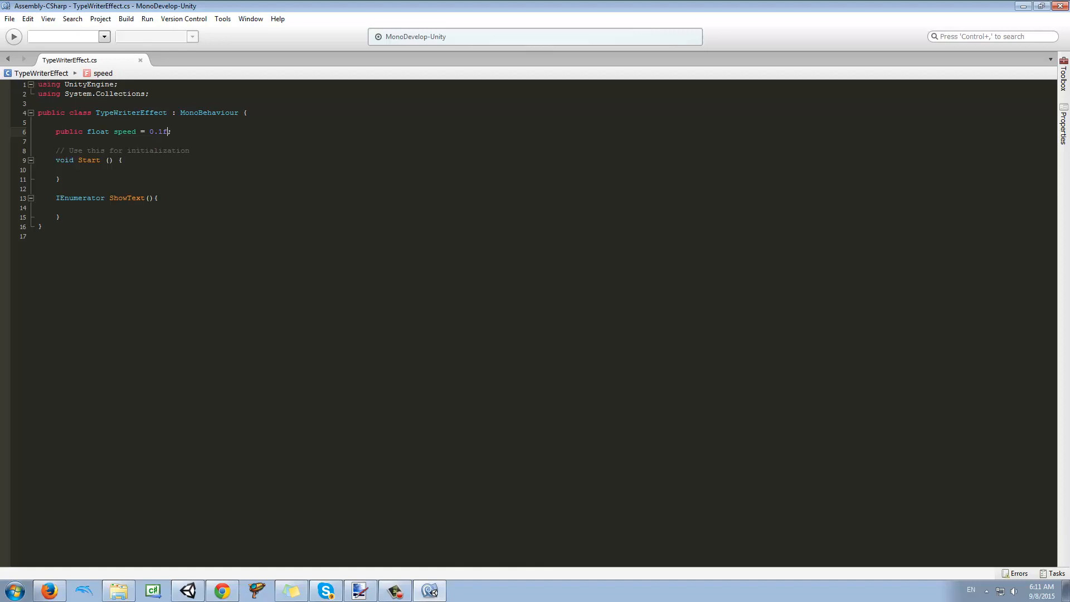
Step: Declare the field public string fullText below speed
click(172, 131)
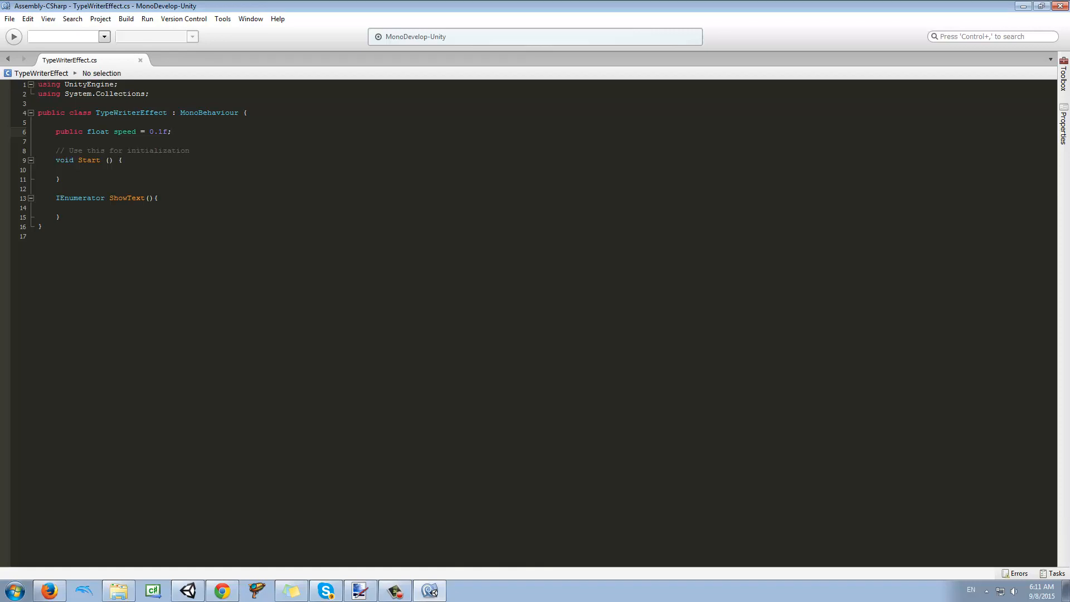
key(Return)
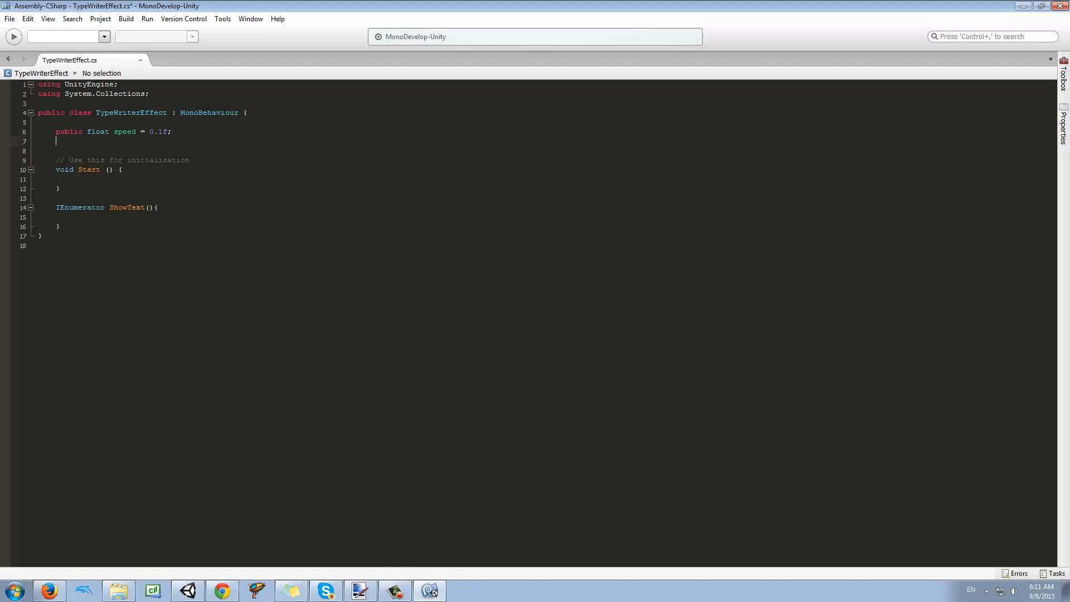
text(public string)
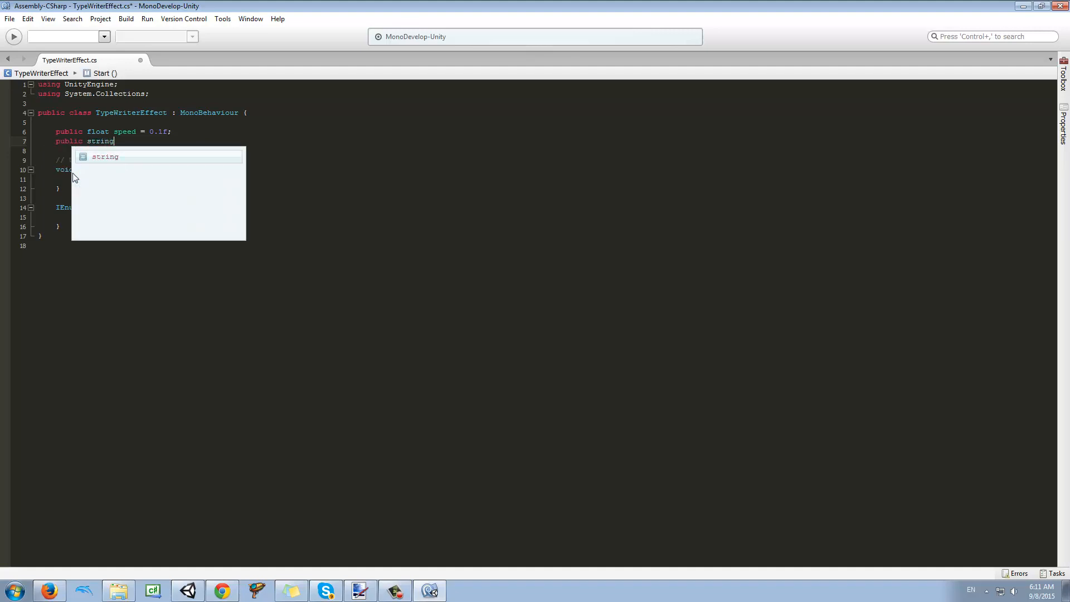
text(full)
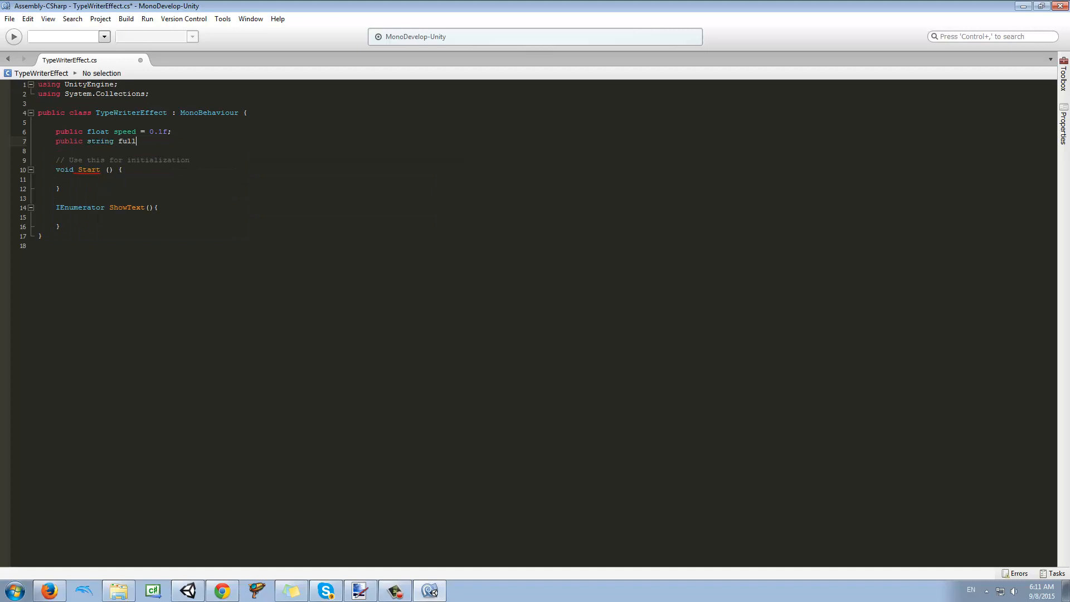
text(Text)
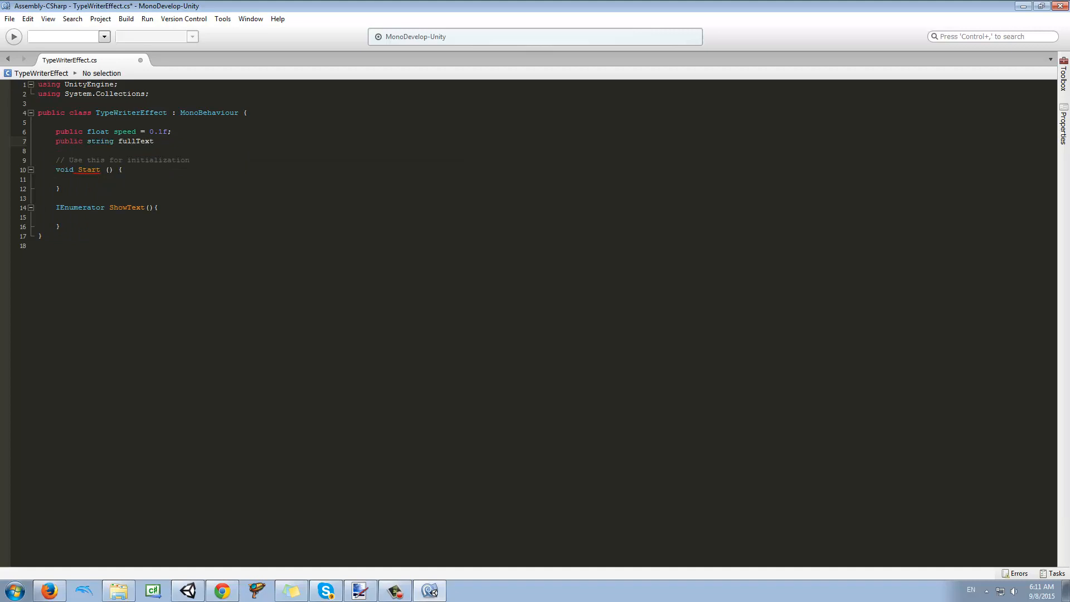
text(;)
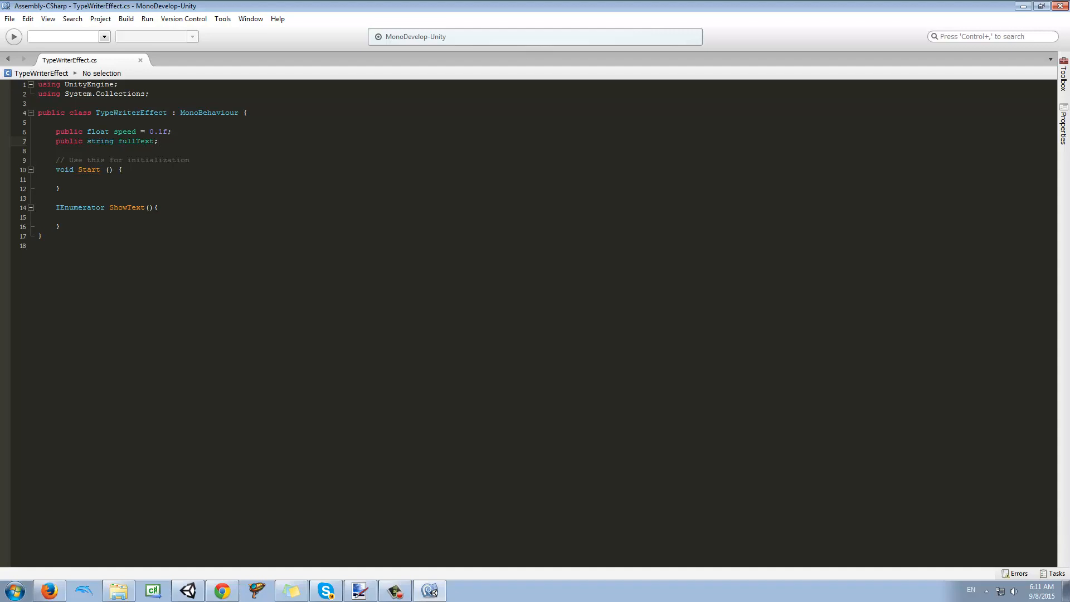
Step: Declare the field private string currentText = "" below fullText
click(157, 142)
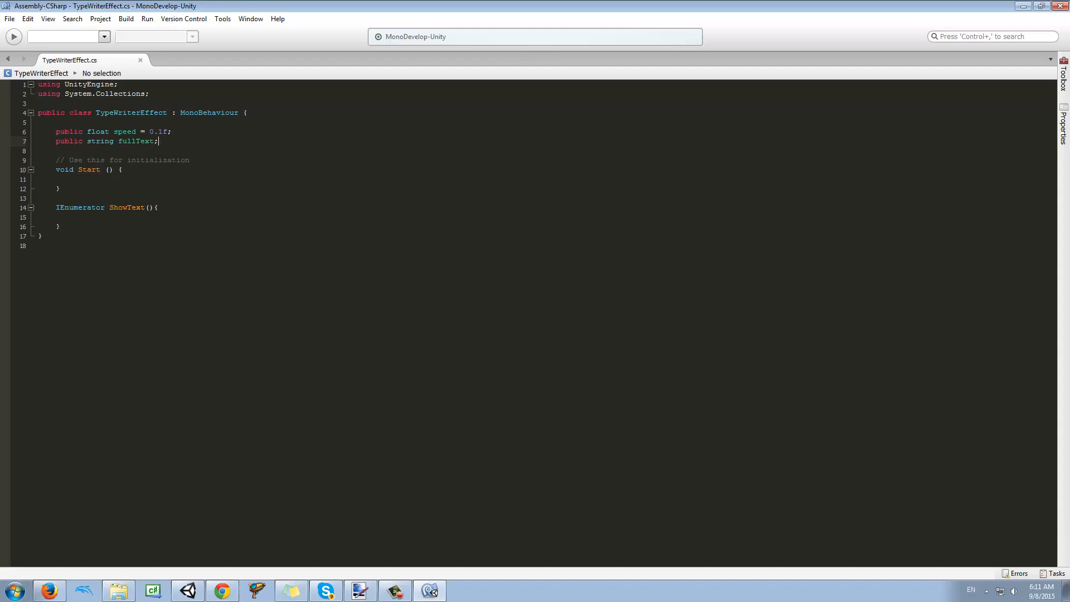
text(p)
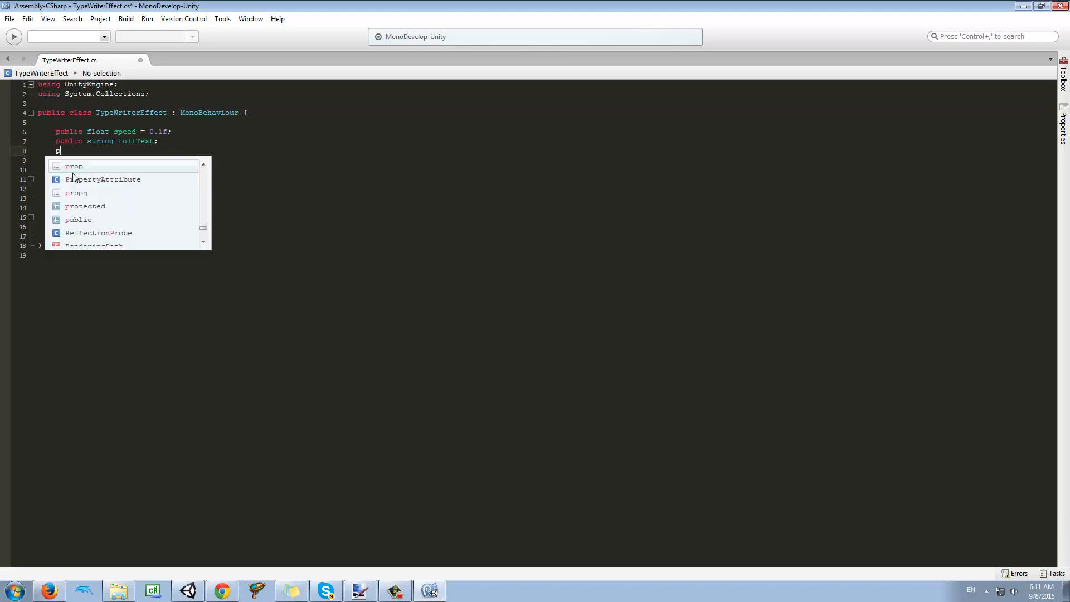
text(rivate)
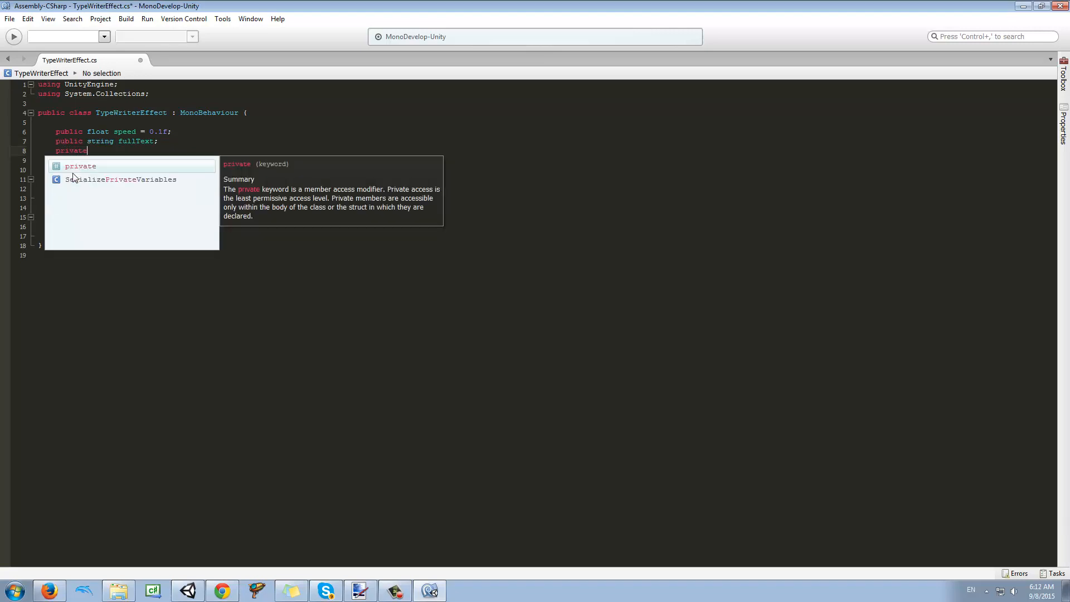
text(string s)
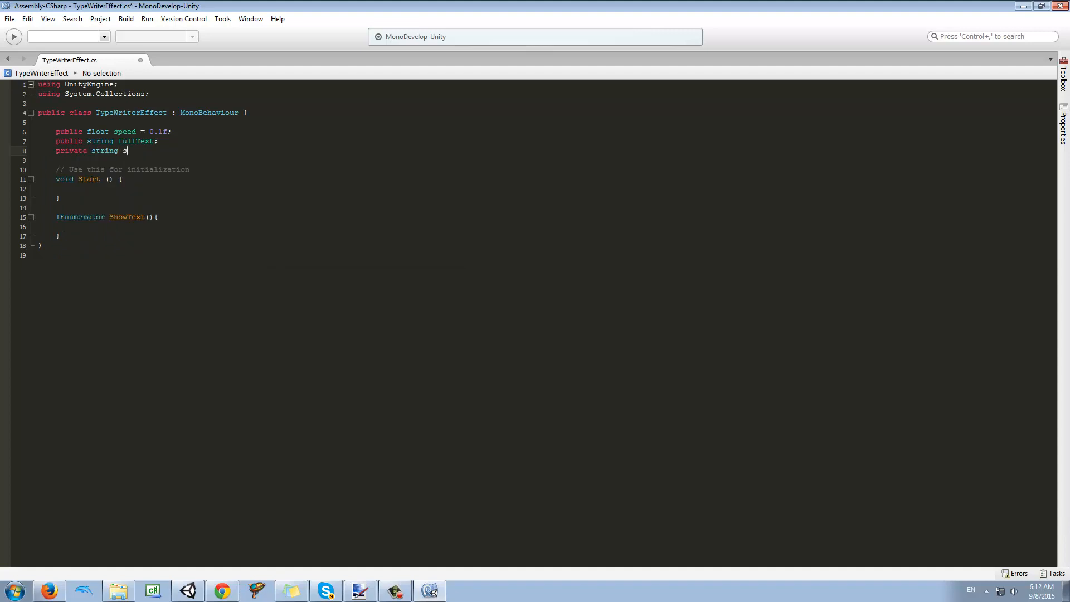
text(currentTe)
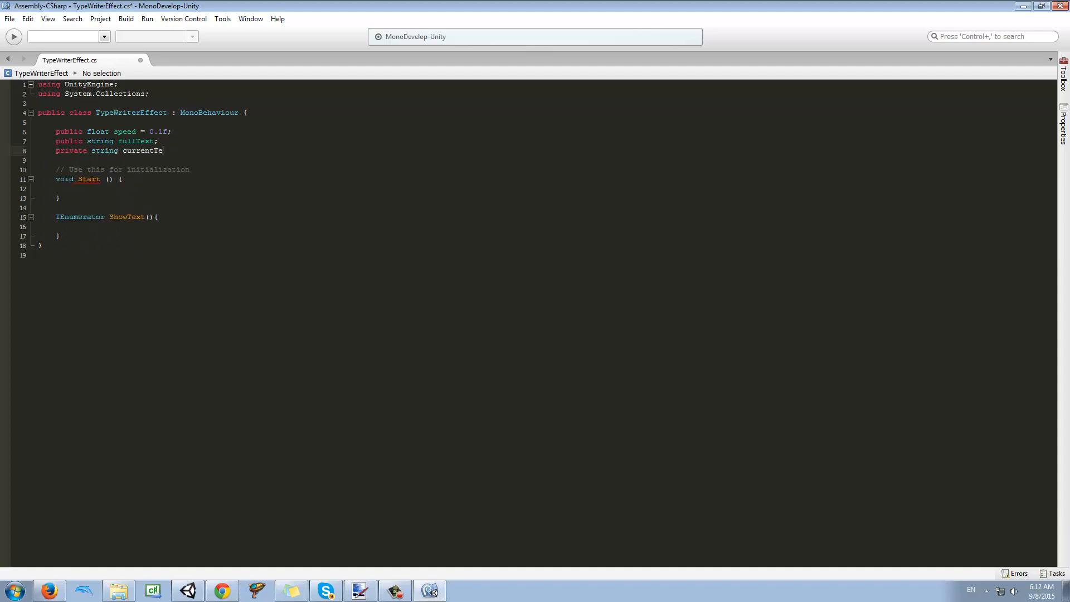
text(xt;)
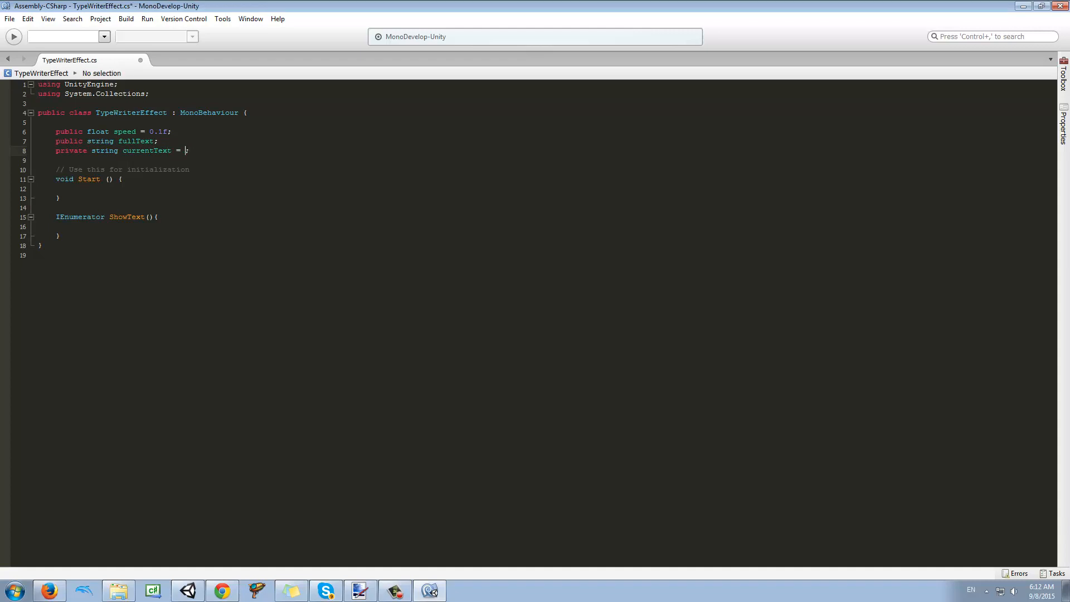
text("")
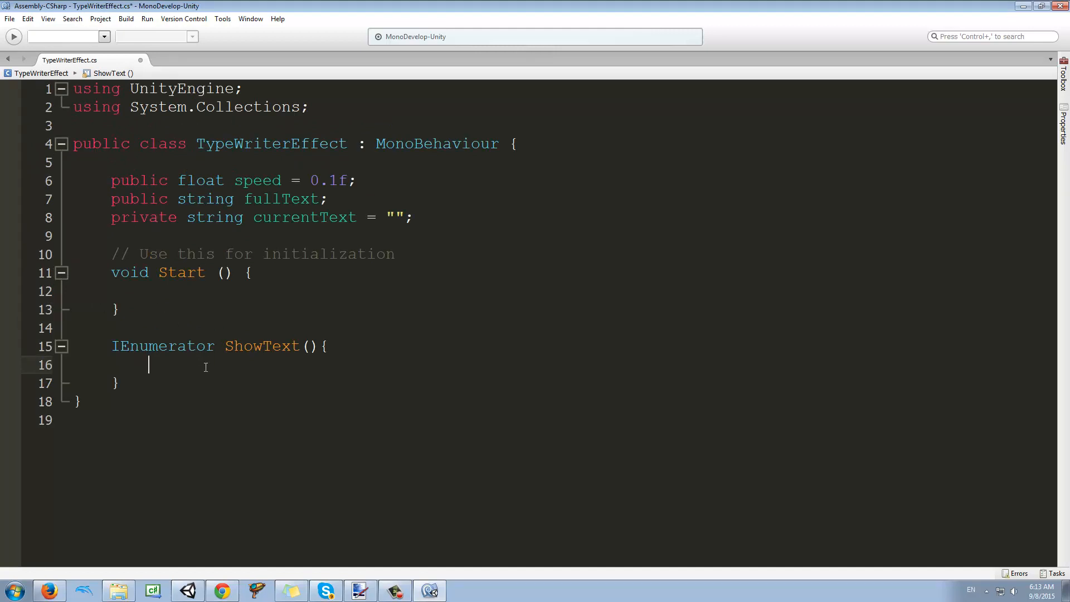
Step: Write the loop header for (int i = 0; i < fullText.Length; i++) { inside ShowText
text(for()
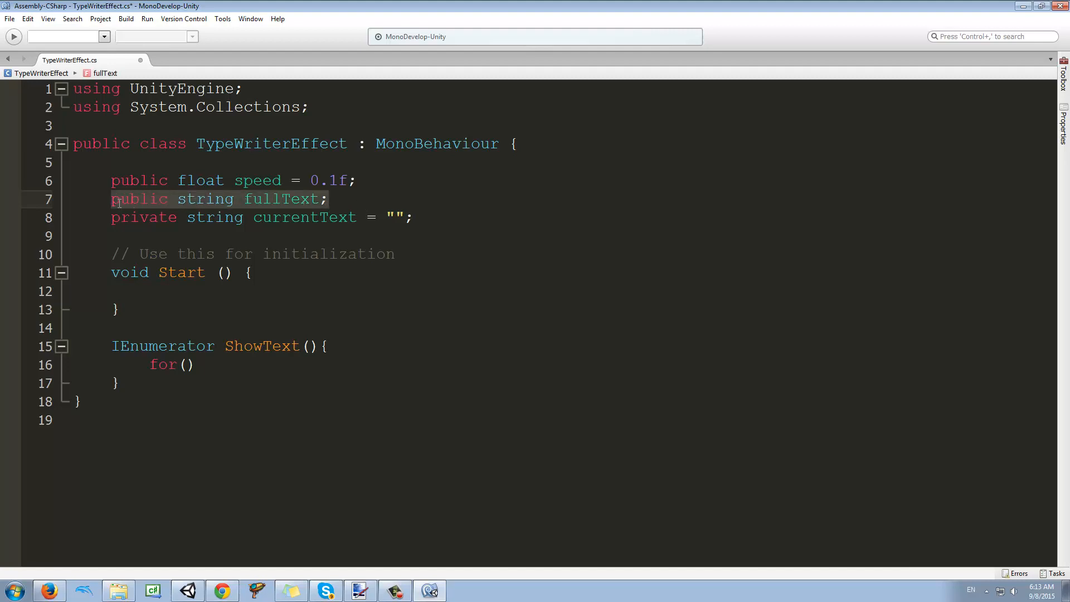
mouse_move(222, 385)
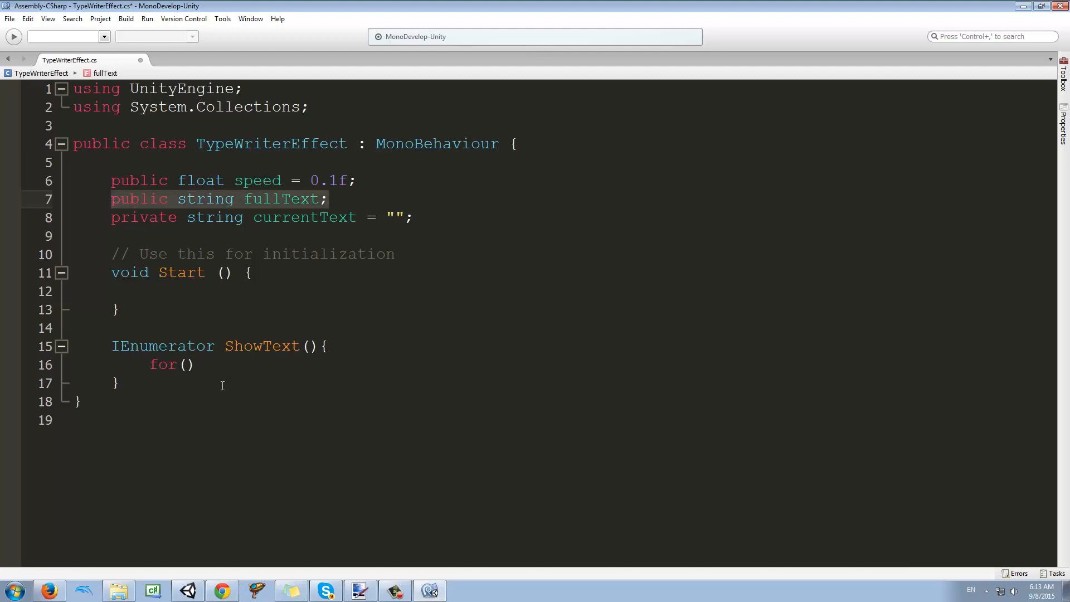
click(183, 364)
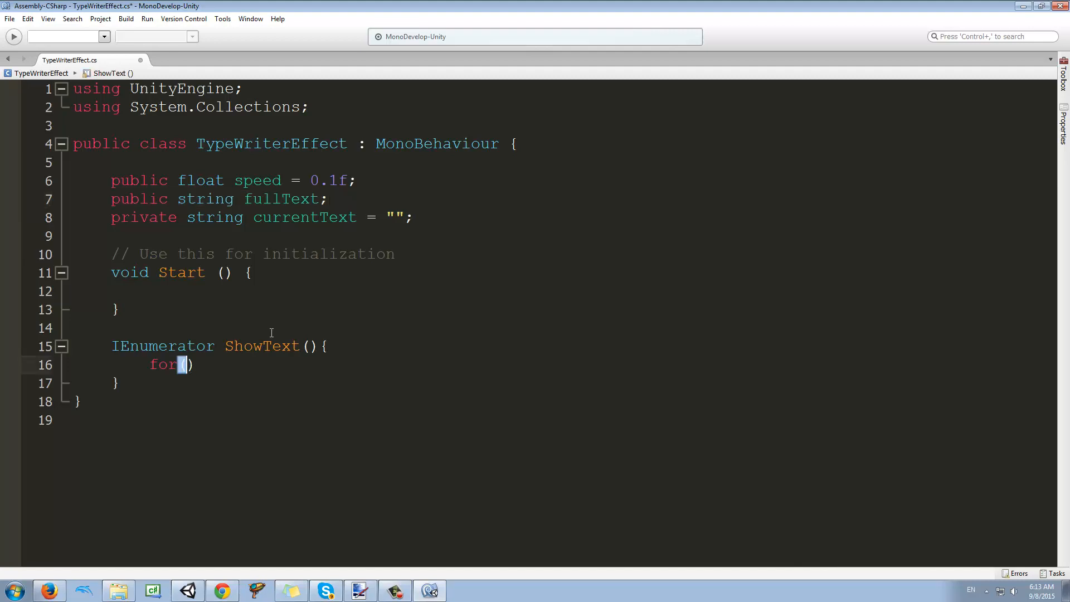
text(int)
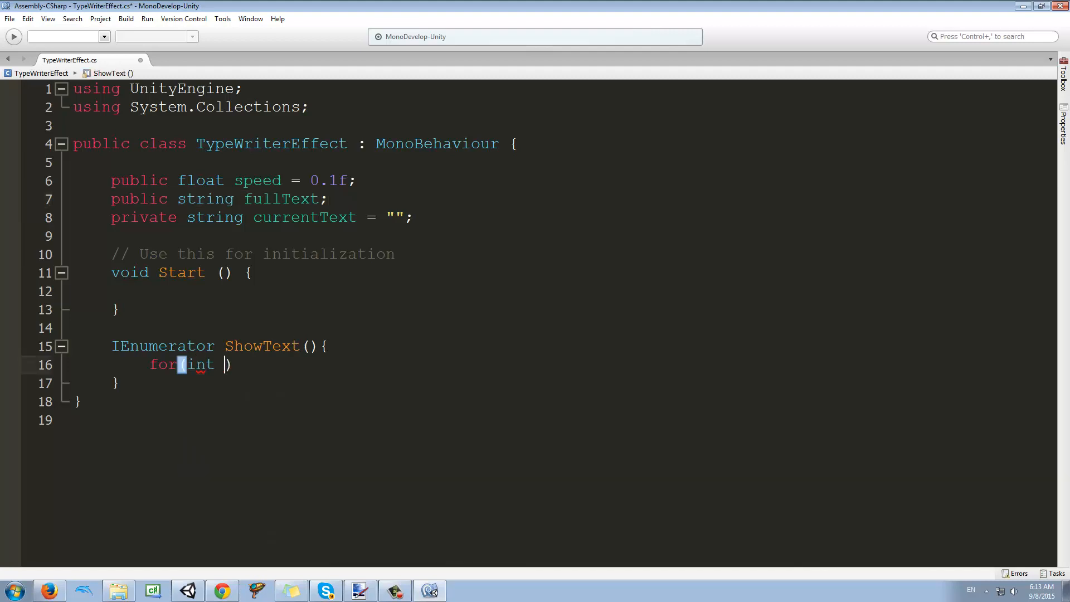
text(i = 0)
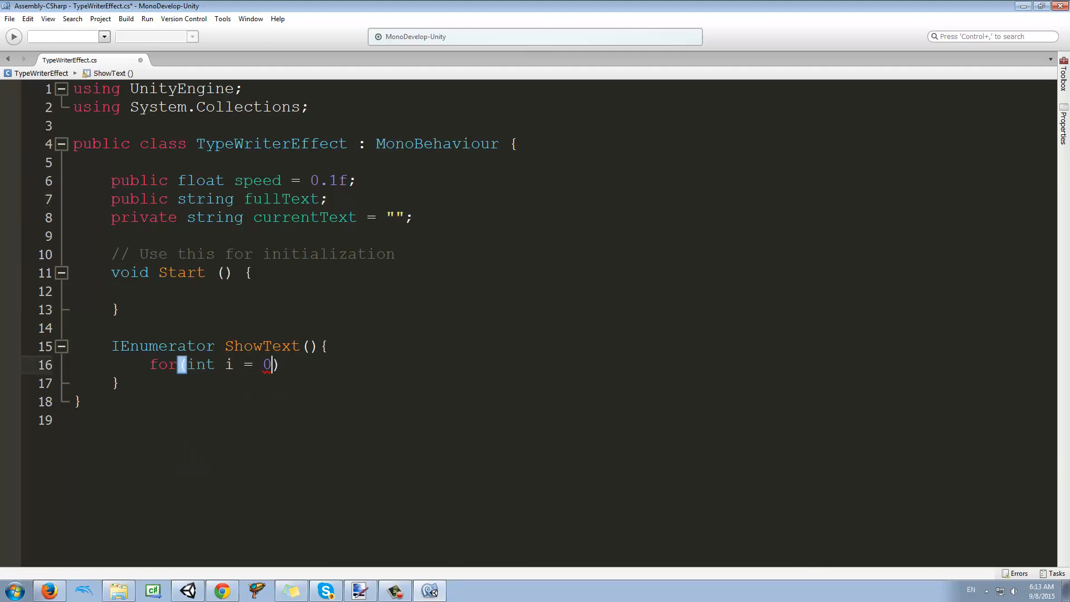
text(; i <)
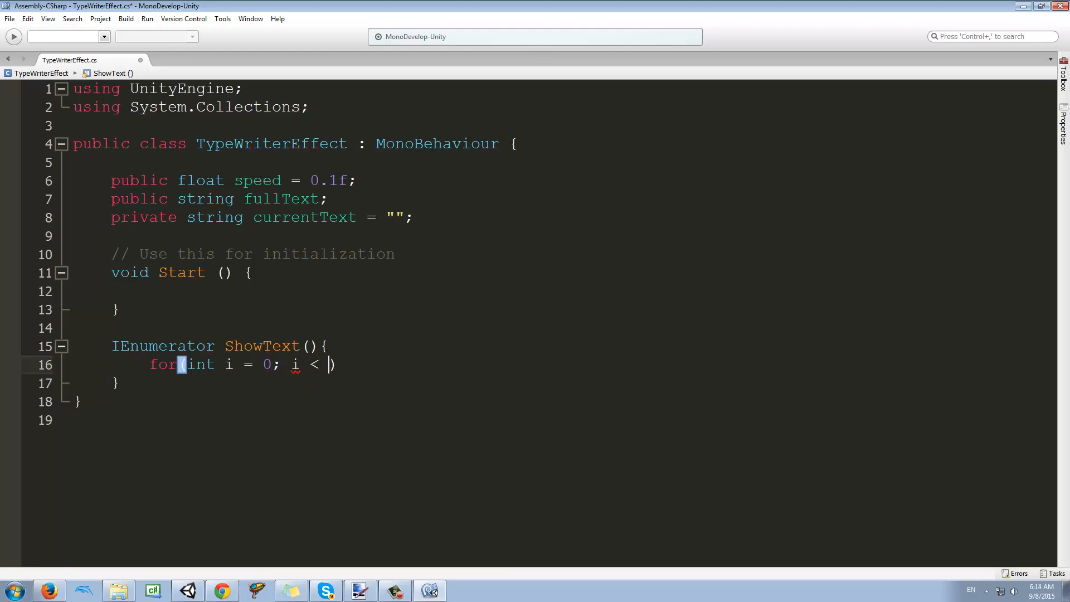
text(fullte)
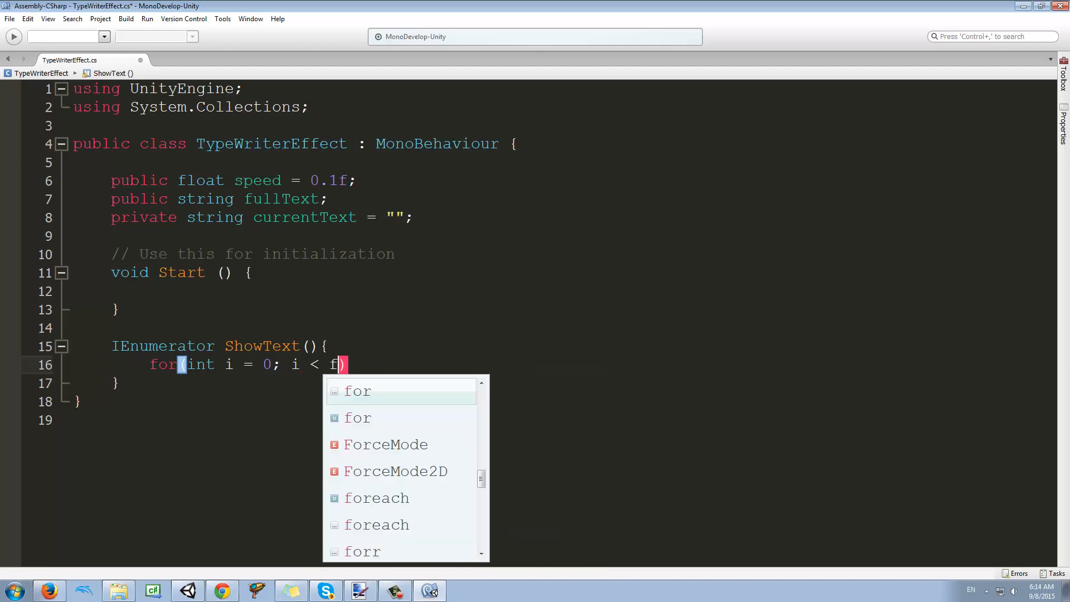
text(ullText.Length;)
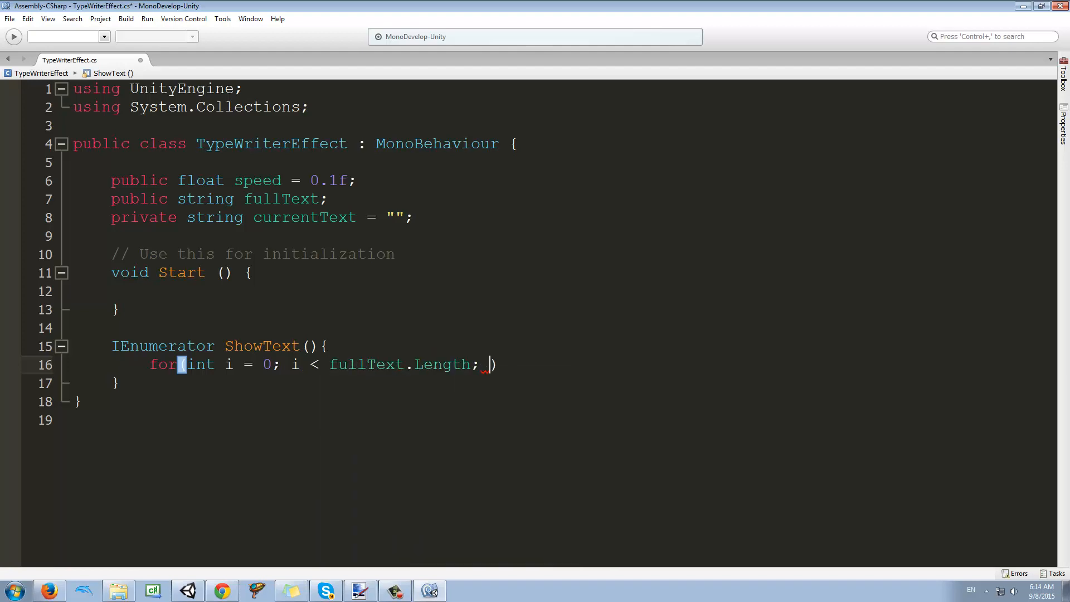
text(i++)
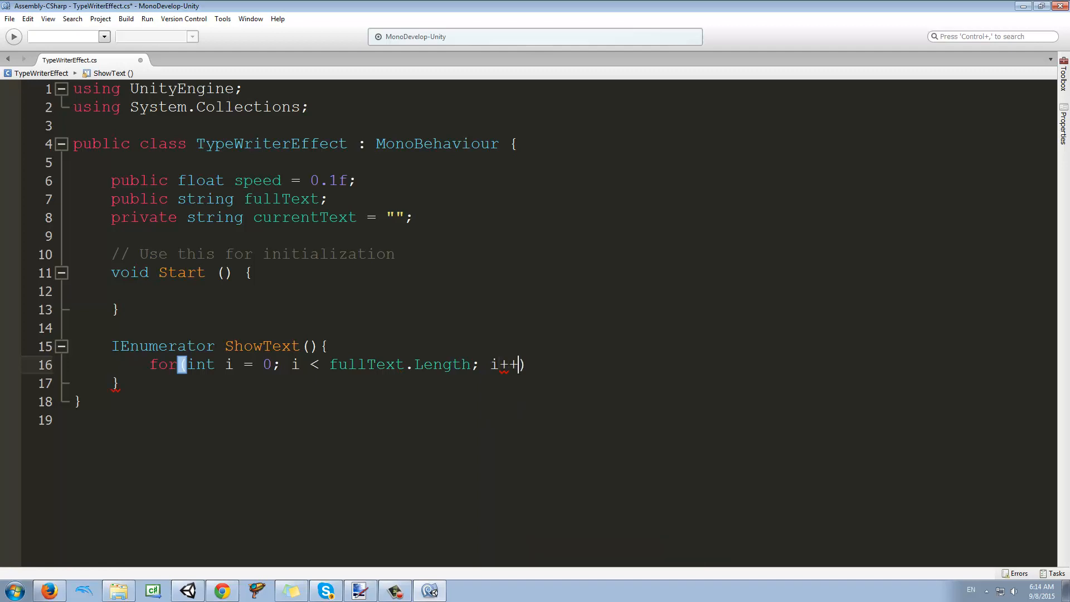
text({)
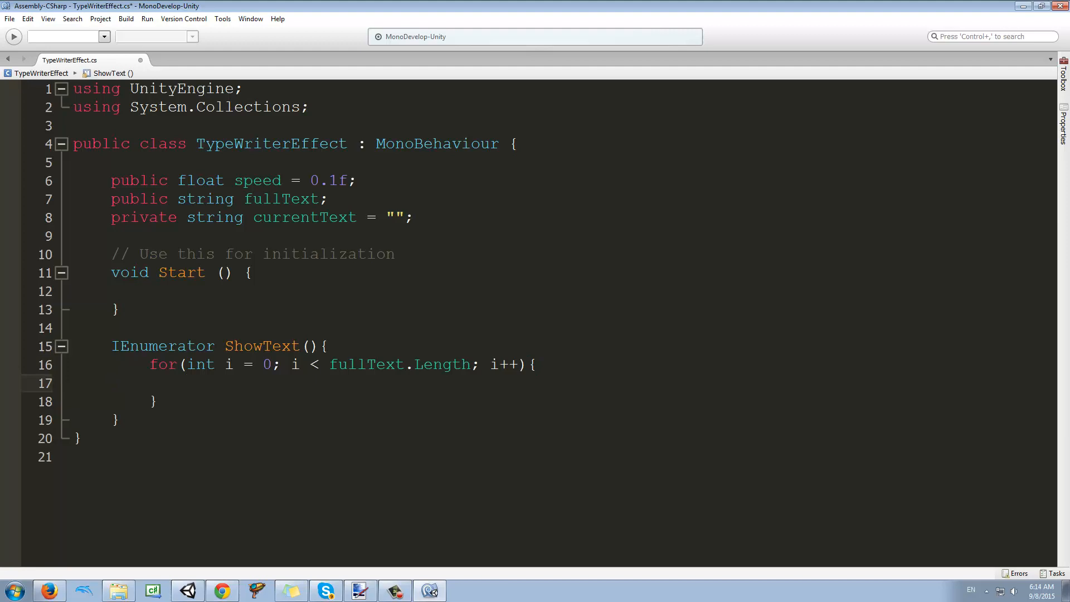
Step: Assign currentText = fullText.Substring(0,i) in the loop body
click(186, 382)
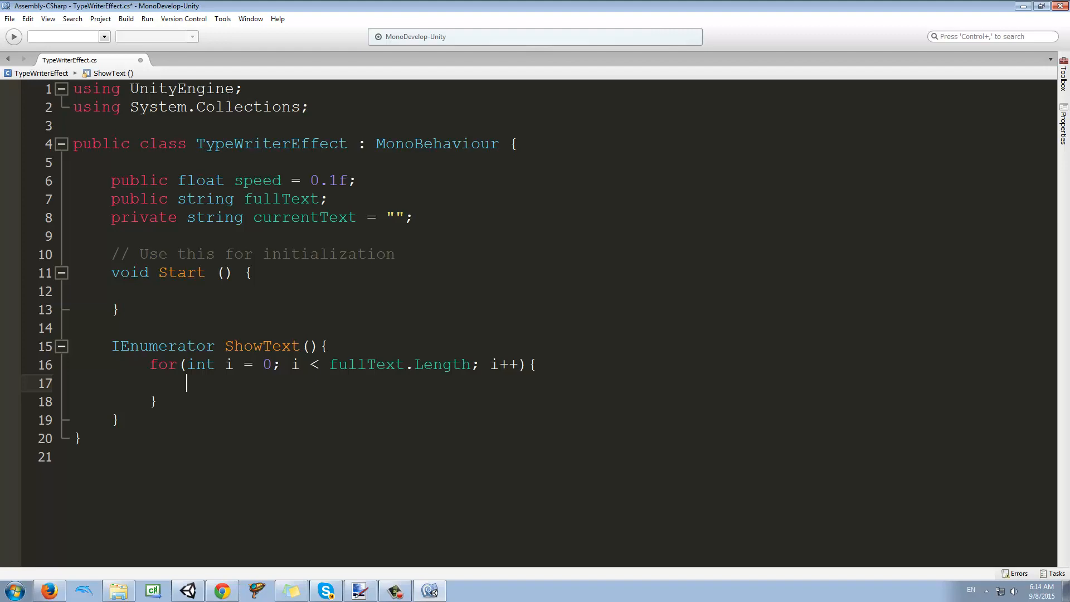
text(cur)
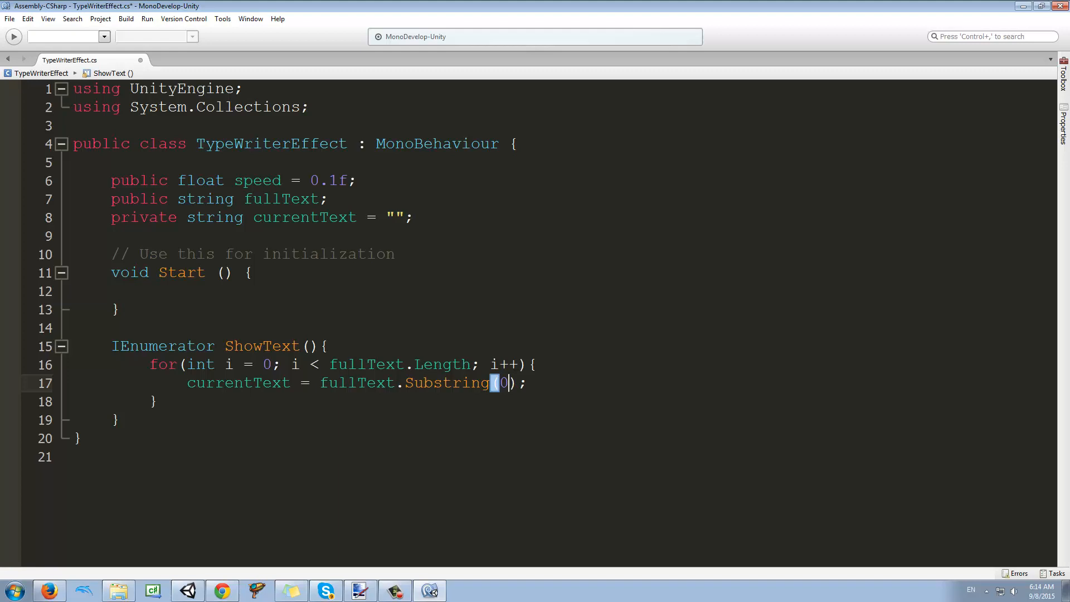
text(,i)
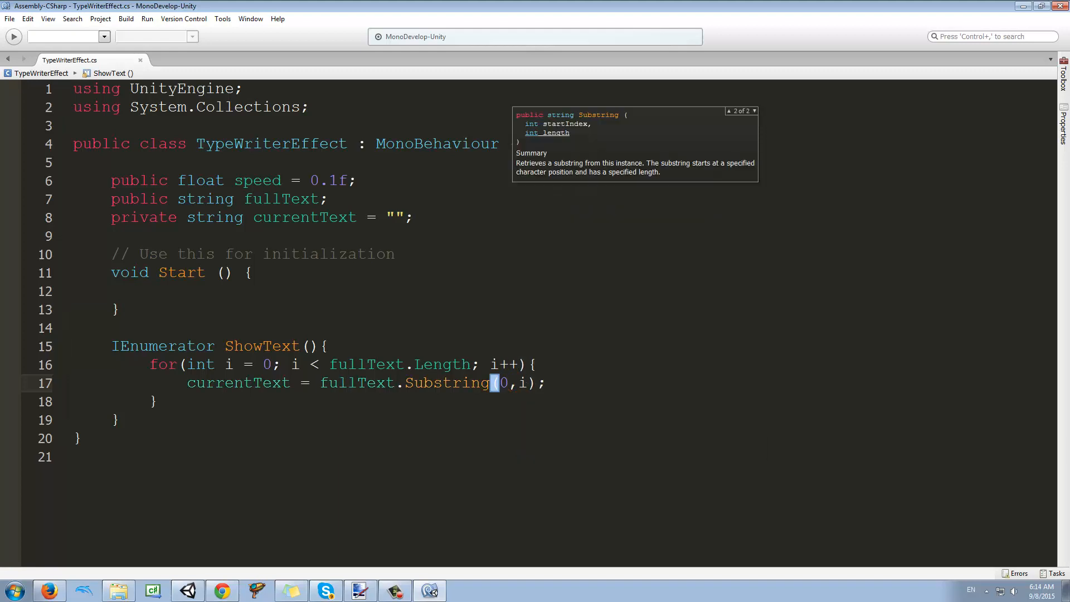
Step: Add yield return new WaitForSeconds(speed); after the Substring statement
click(341, 397)
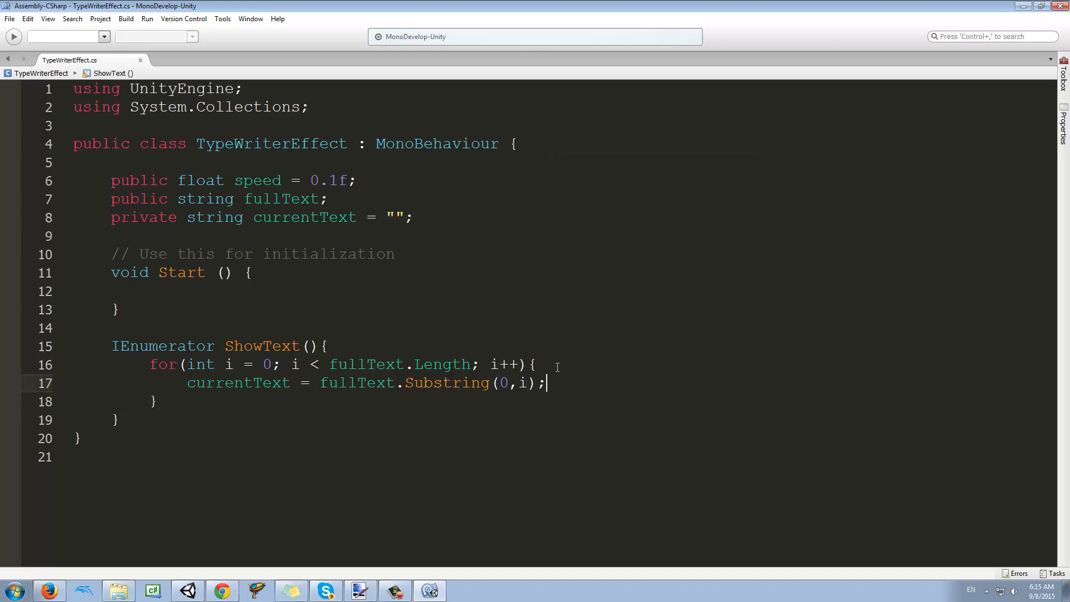
text(yield retur)
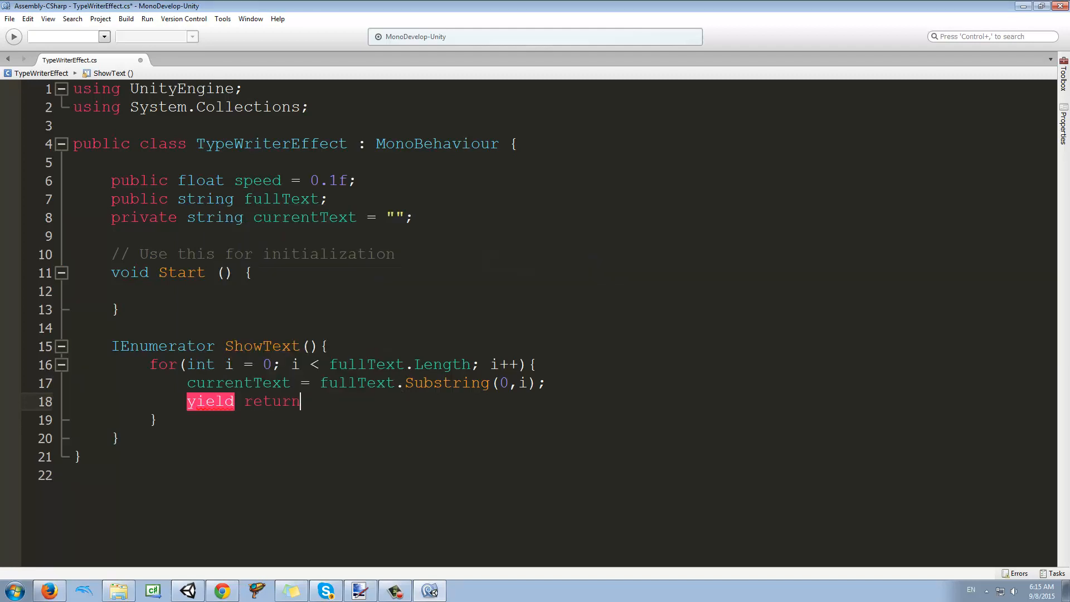
text(new wa)
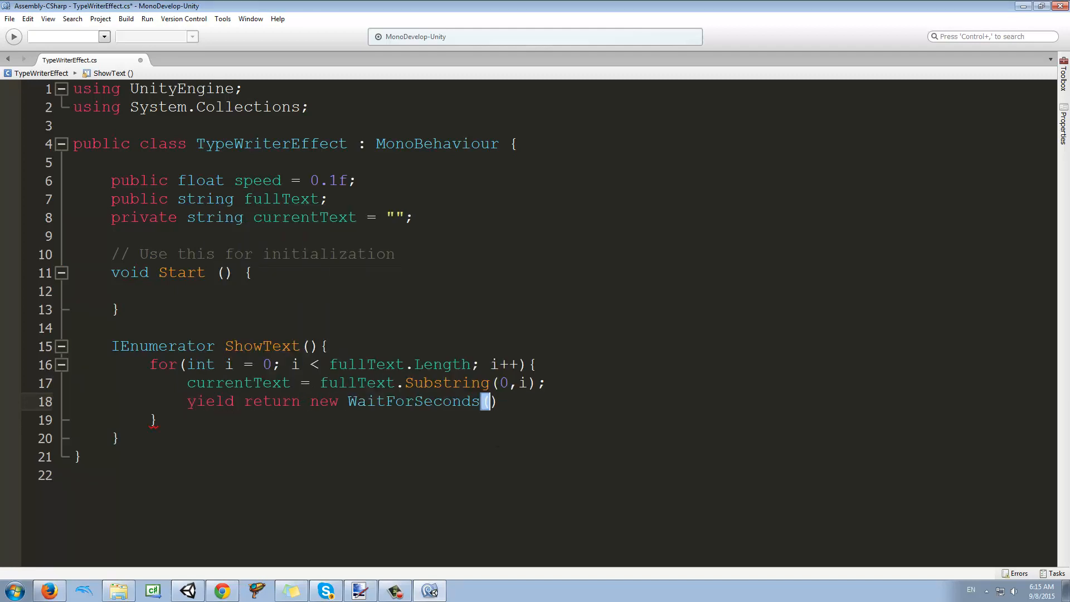
text(;)
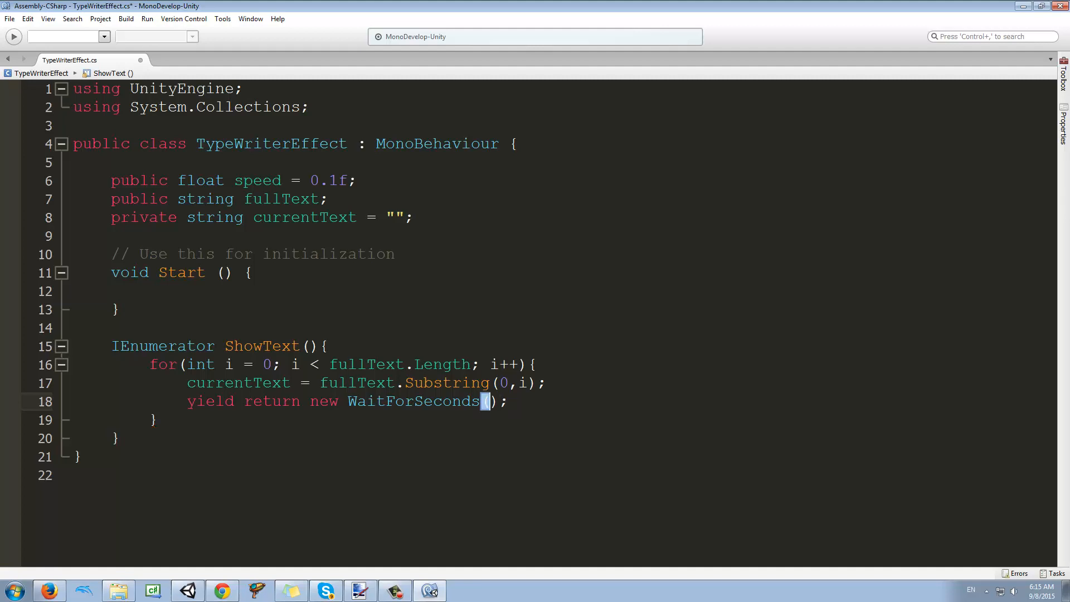
text(spee)
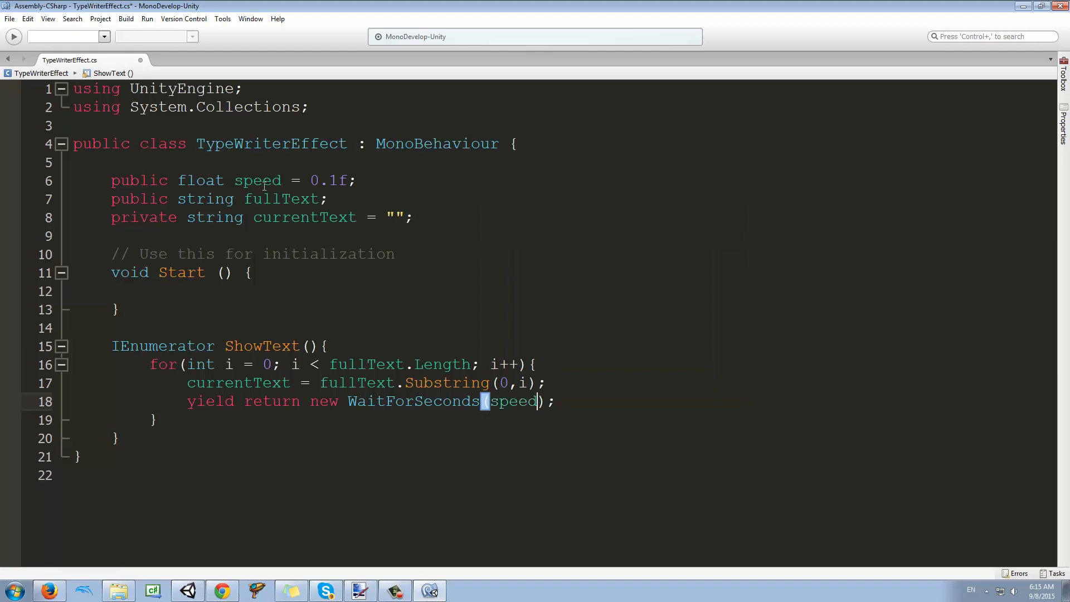
Step: Rename the speed field to delay and wait with WaitForSeconds(delay)
text(dela)
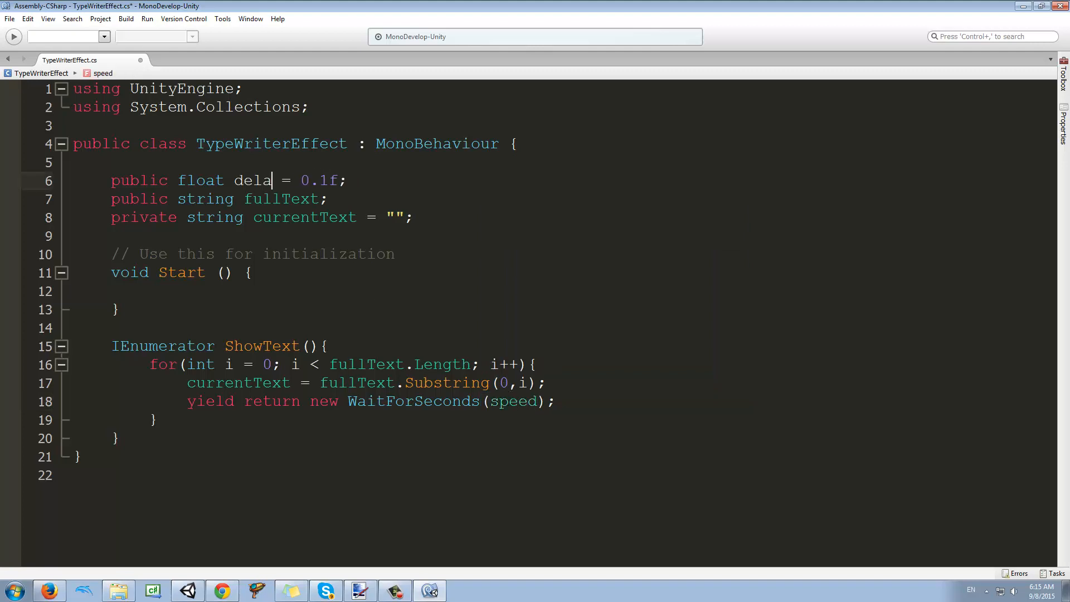
text(y)
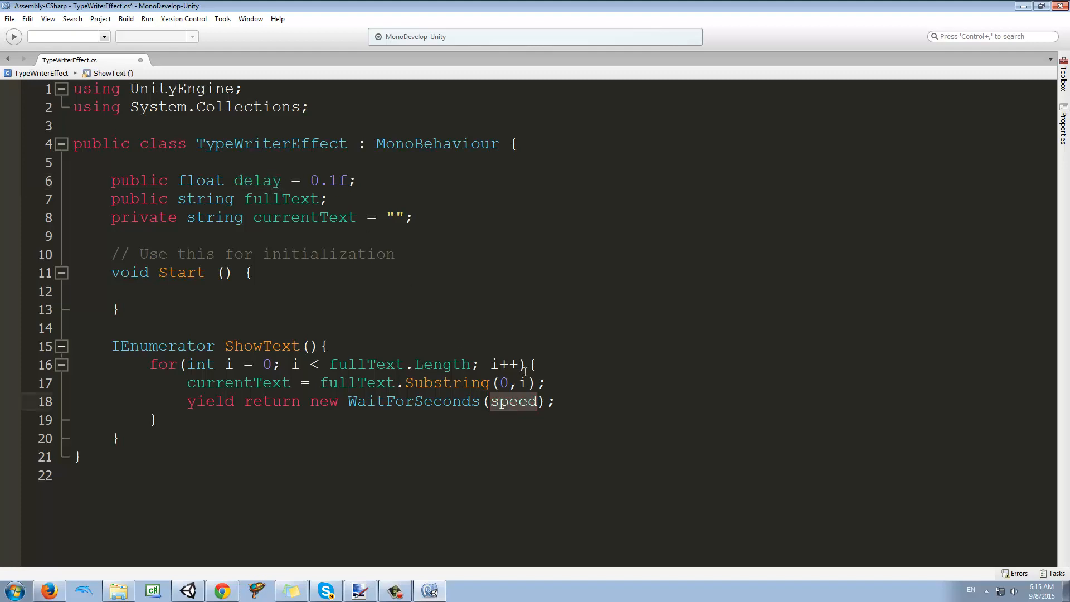
text(delay)
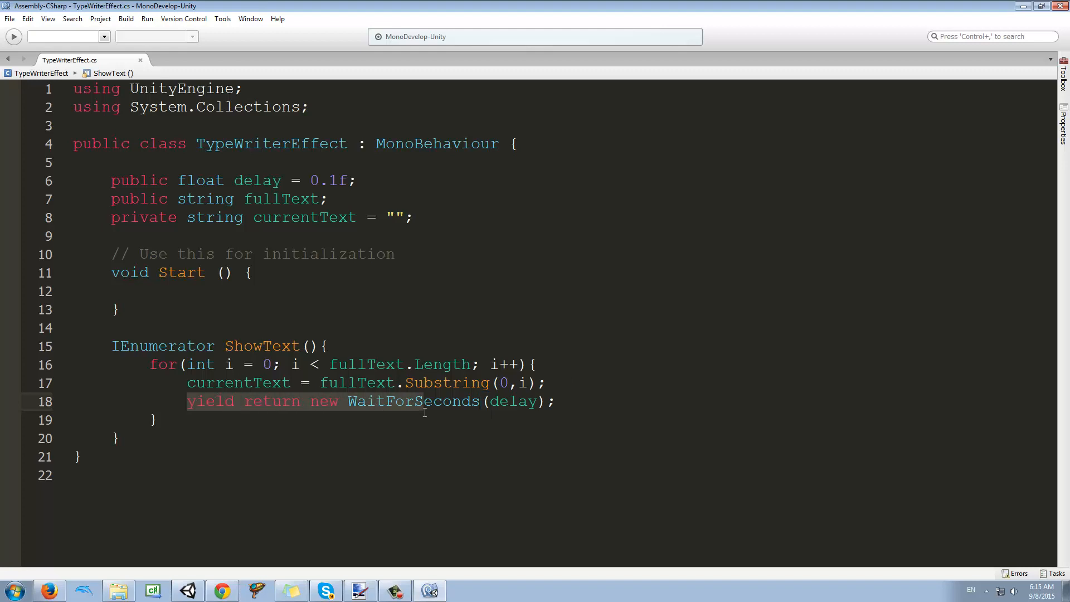
Step: Highlight the yield return line, the IEnumerator return type and the currentText assignment to review them
click(434, 401)
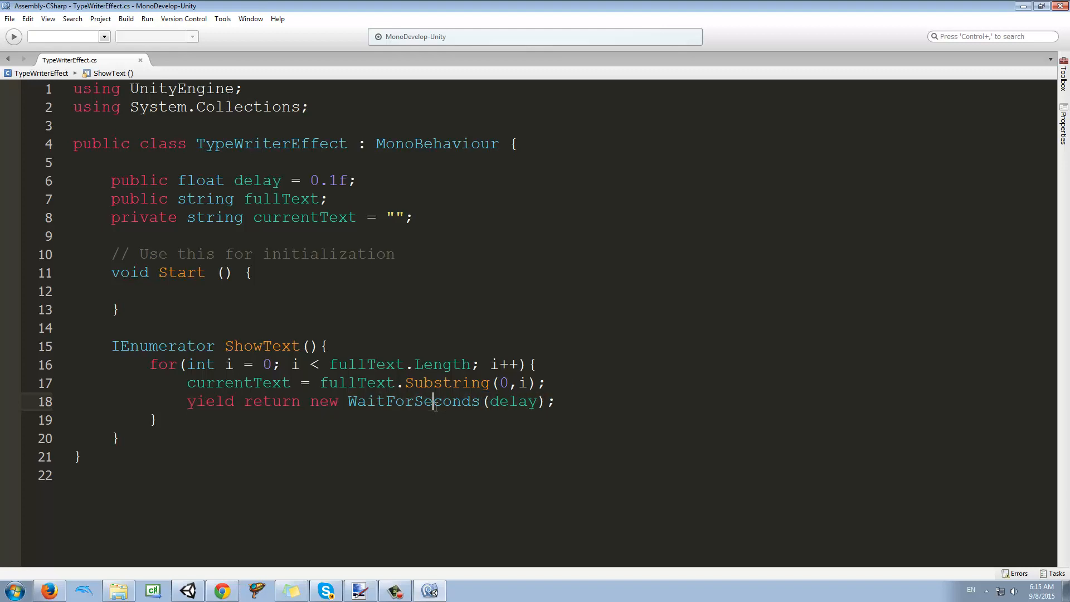
double_click(412, 402)
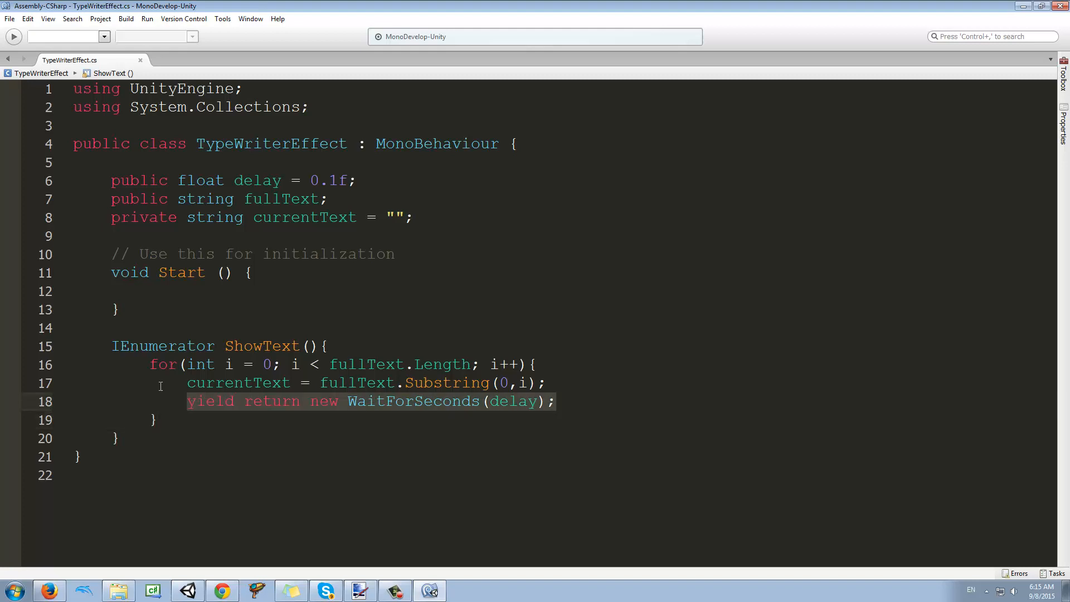
click(119, 345)
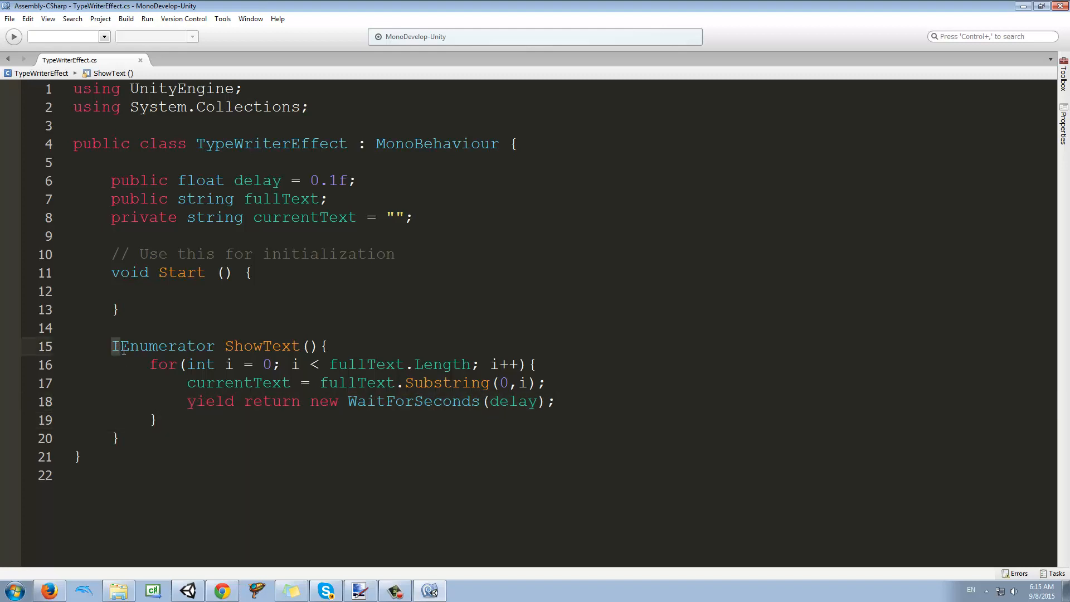
double_click(163, 345)
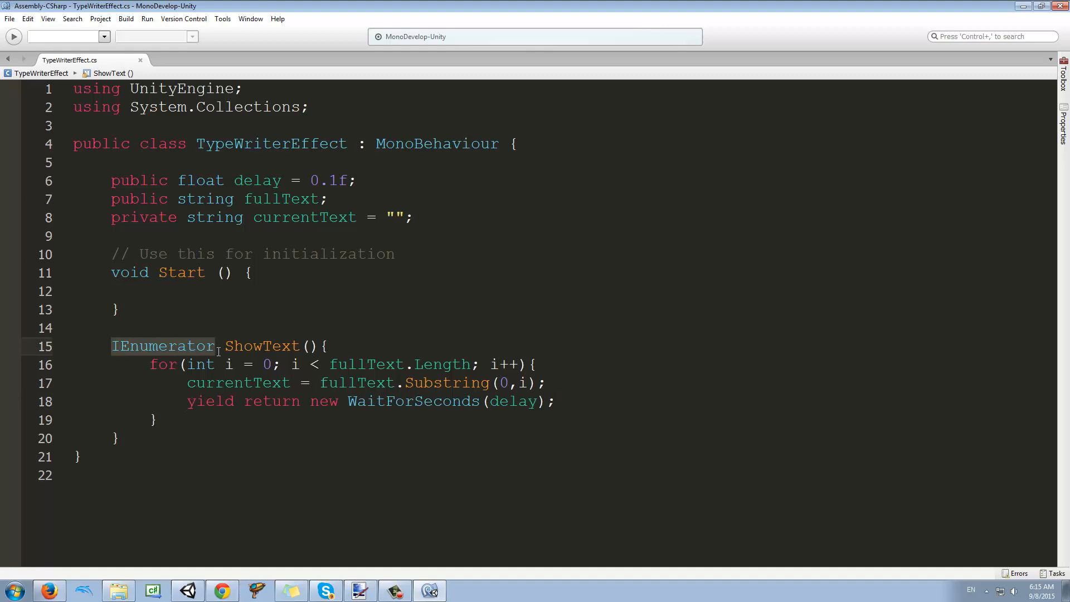
mouse_move(287, 316)
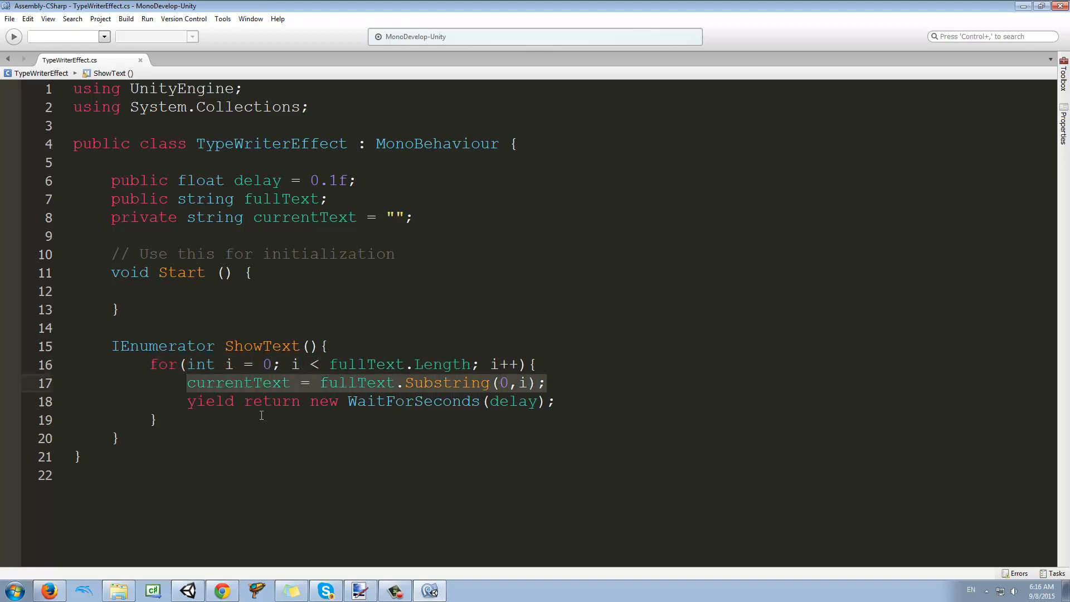
click(576, 401)
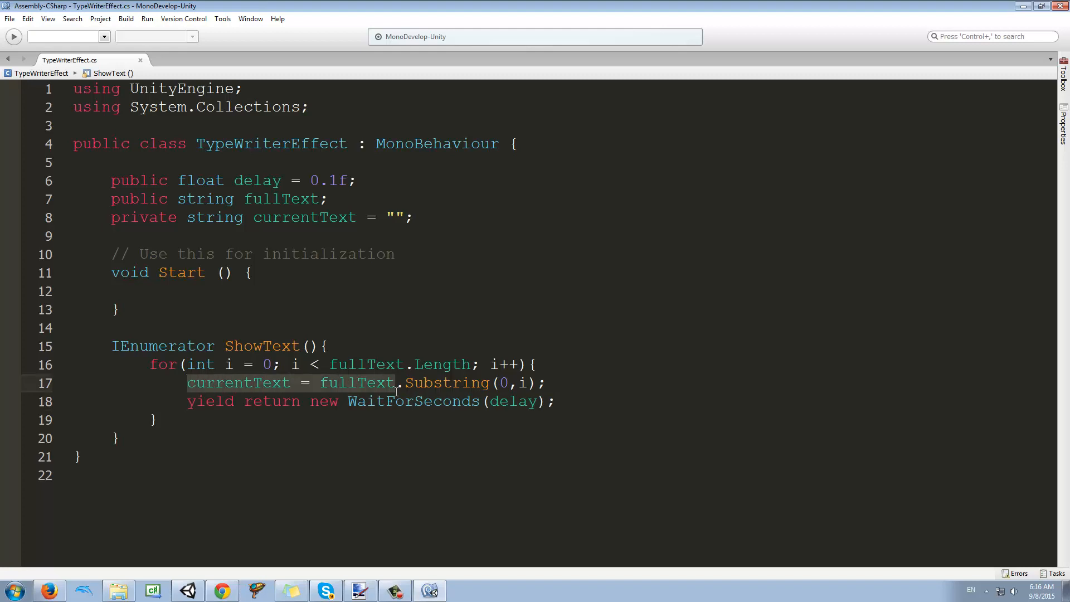
click(486, 363)
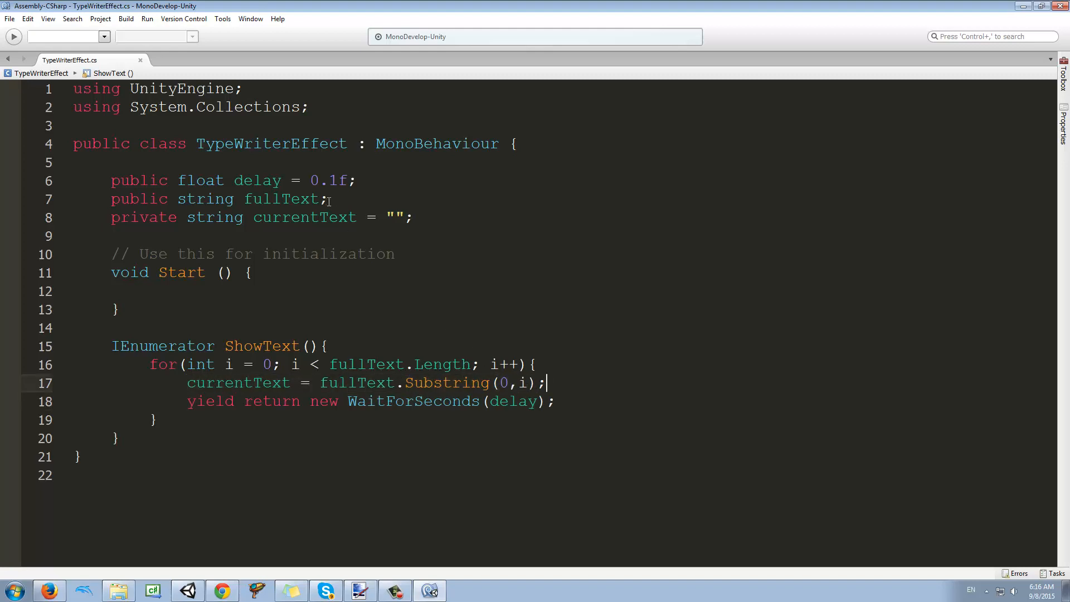
Step: Add the import using UnityEngine.UI; after the existing imports
click(330, 107)
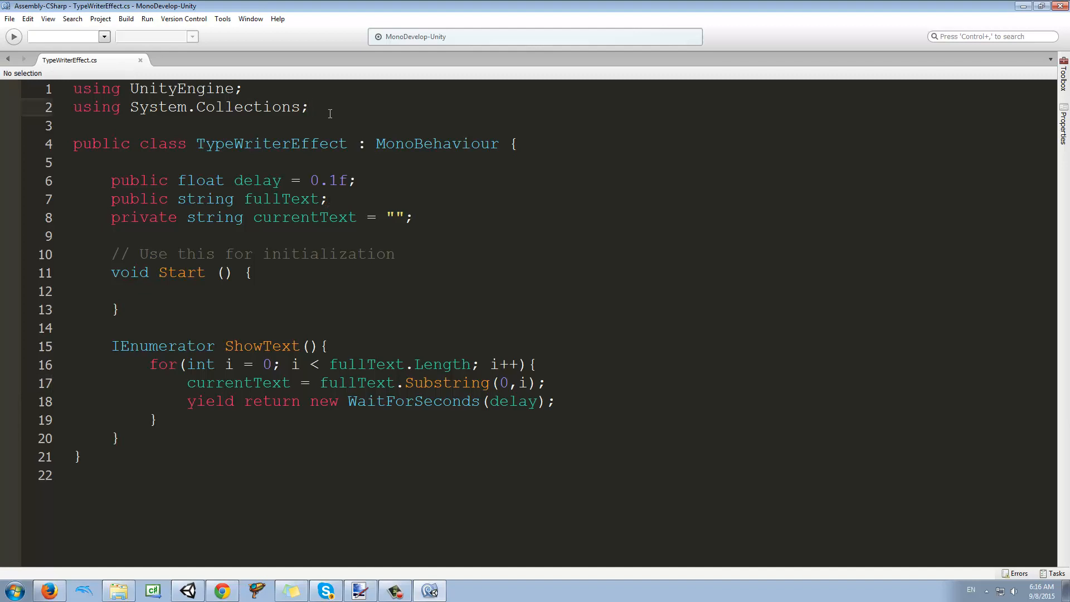
text(using)
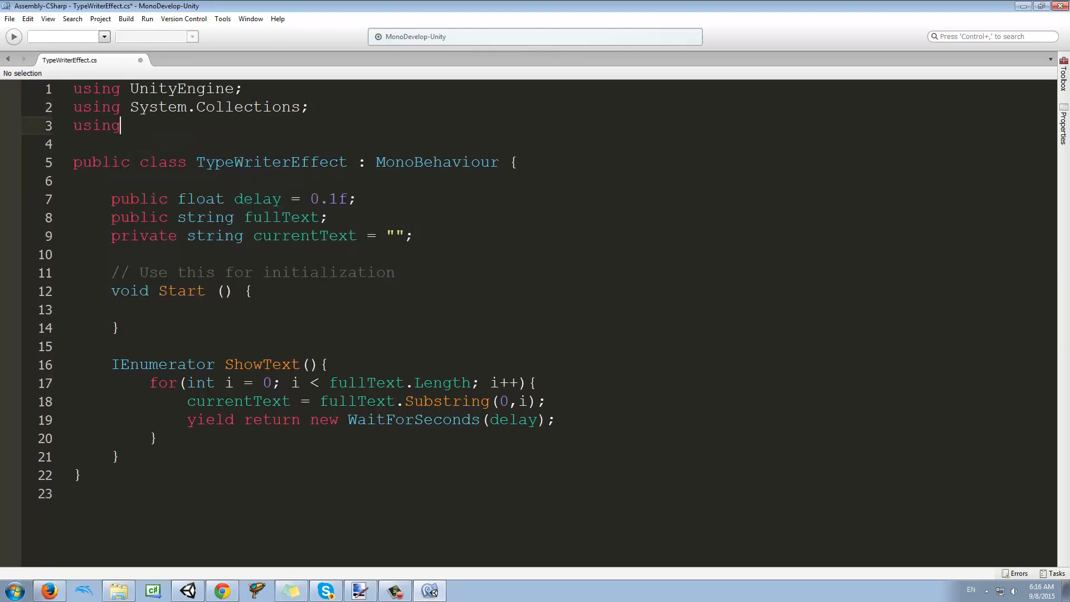
text(S)
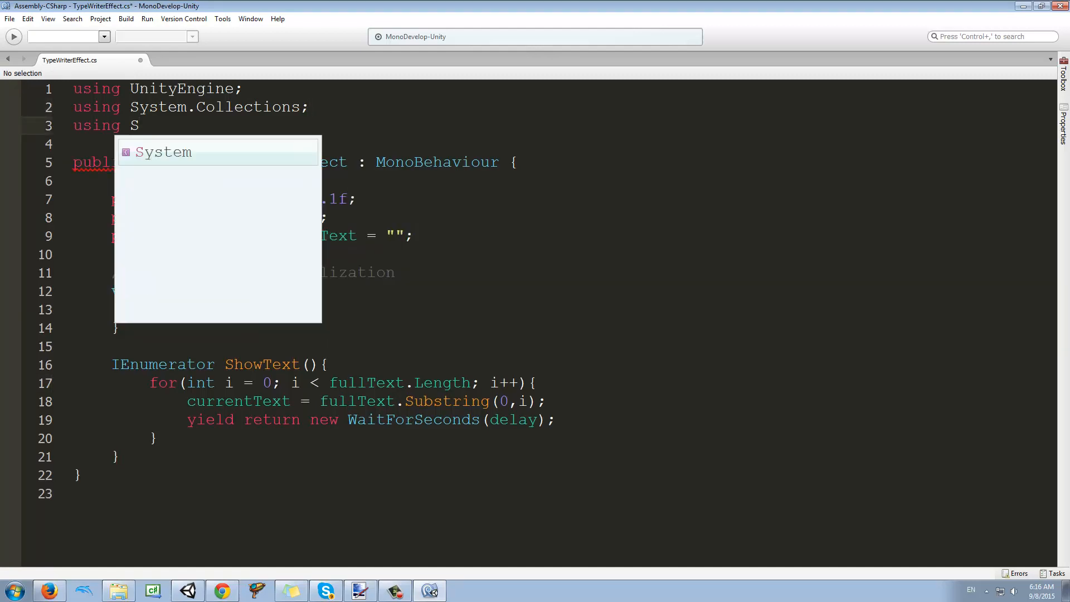
text(unityEngine.UI;)
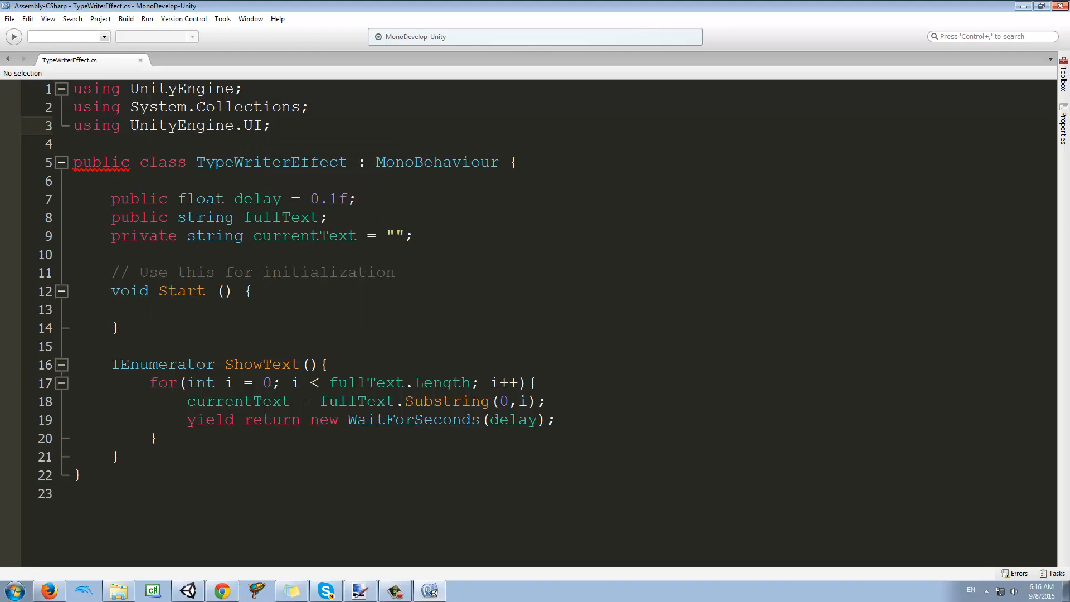
Step: Insert this.GetComponent<Text>().text = currentText; inside the loop before the yield
click(272, 124)
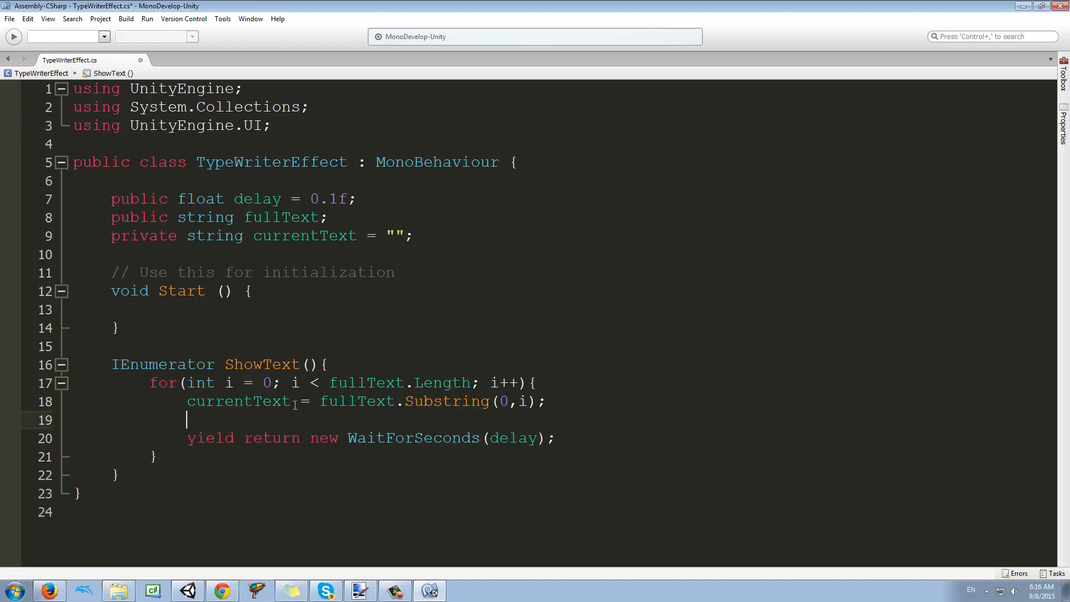
text(this.g)
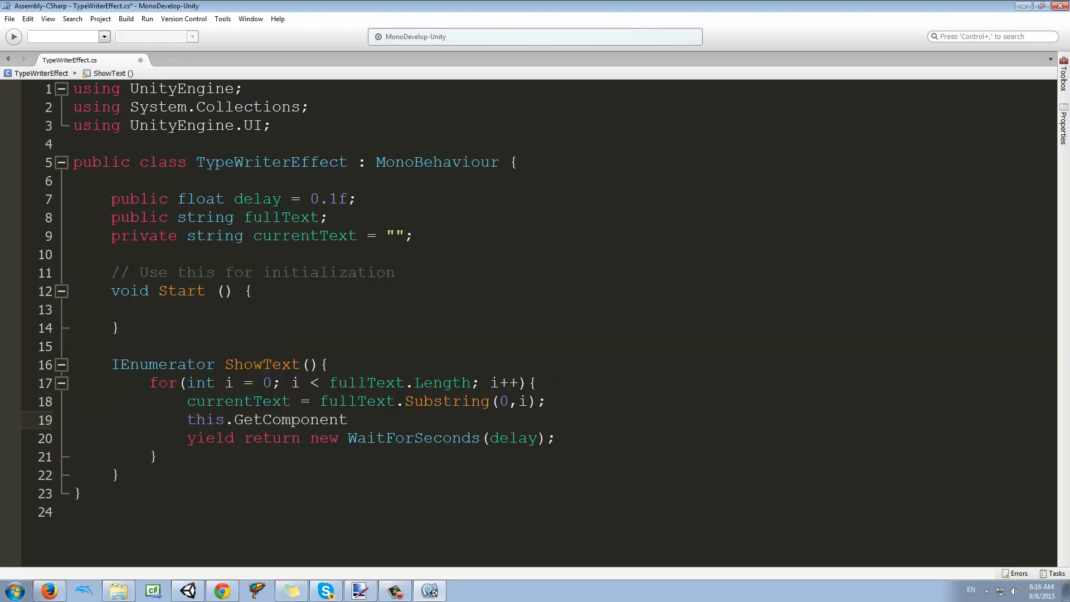
text(<Text>()
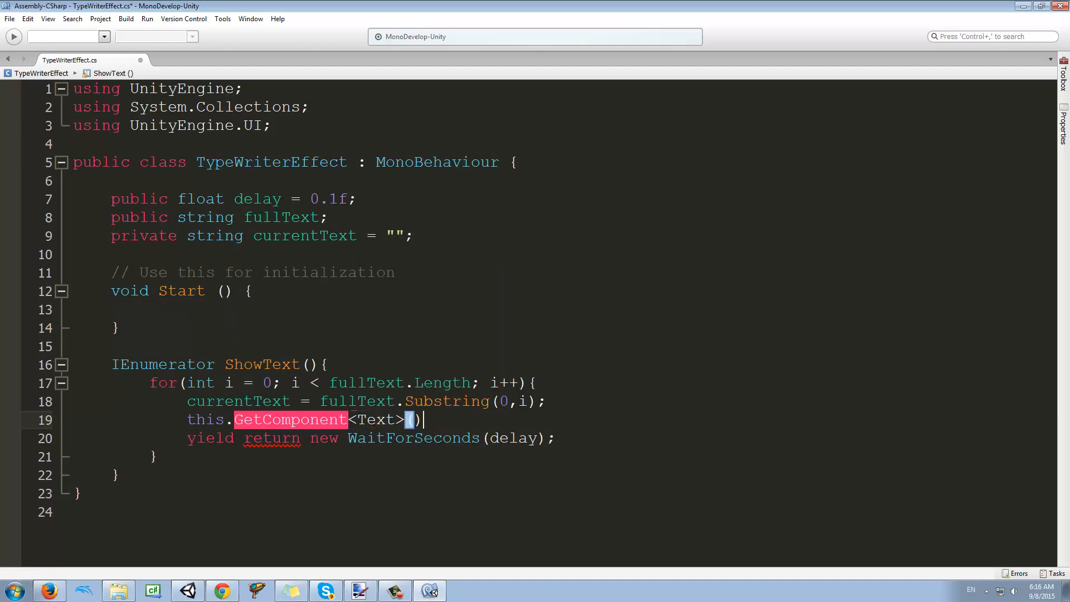
text(.text =)
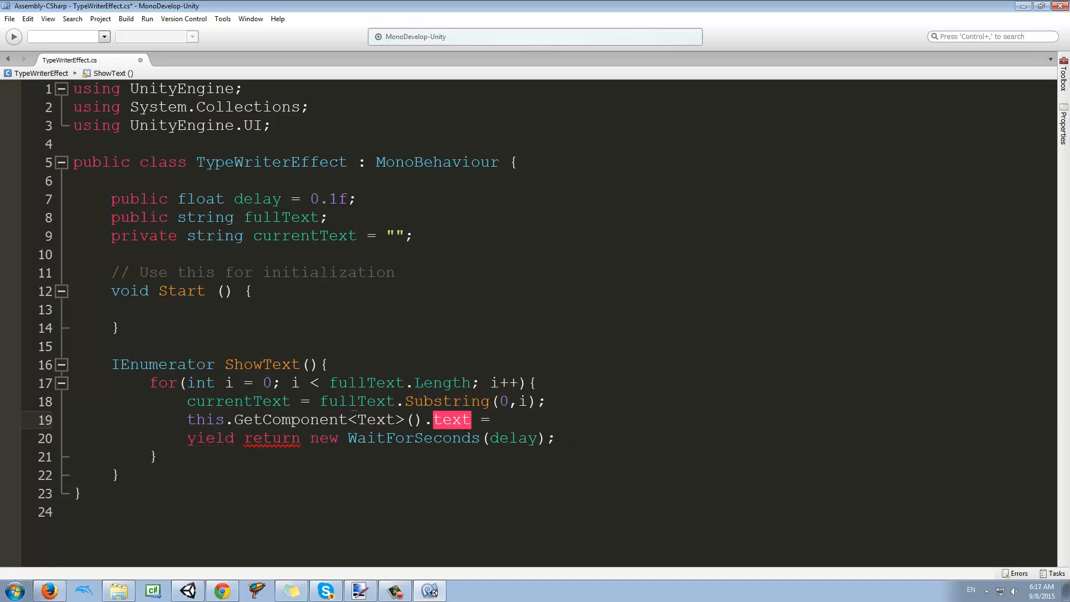
text(currentText;)
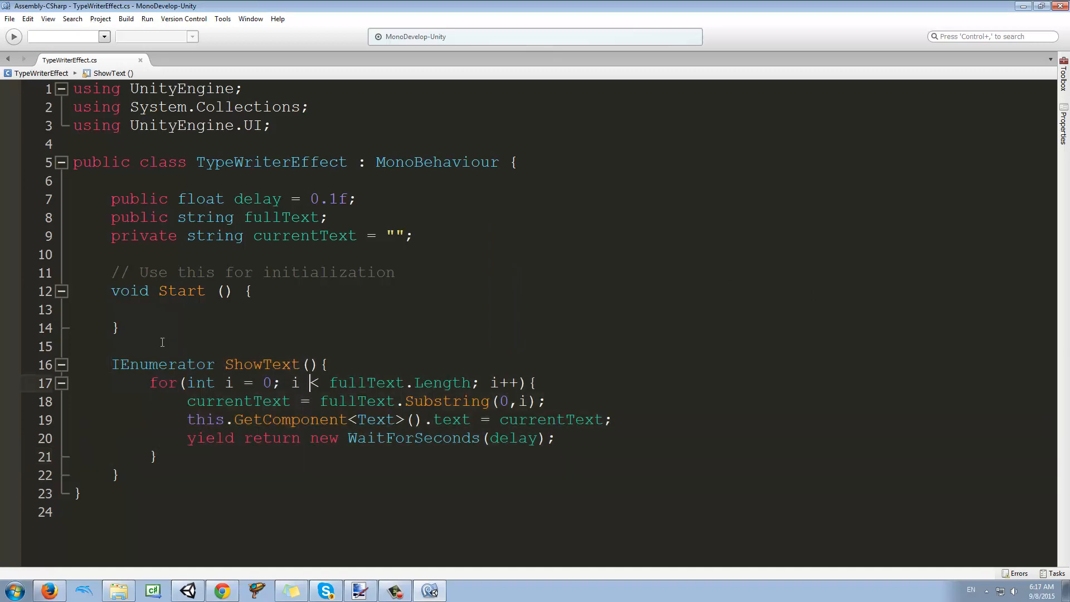
Step: Make Start launch the coroutine with StartCoroutine(ShowText()) in the TypeWriterEffect script
text(sta)
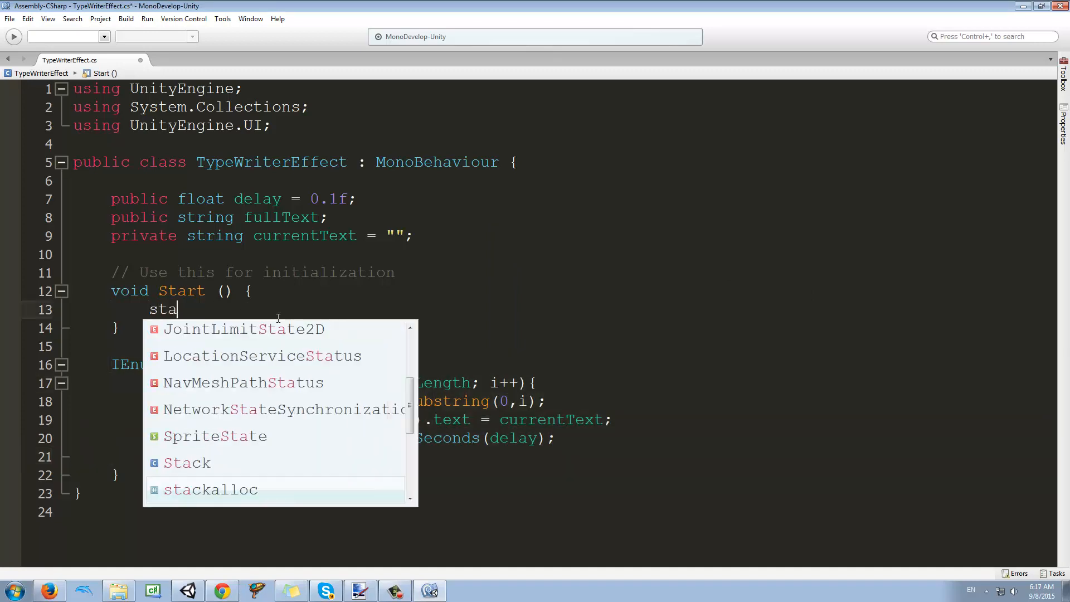
text(StartCoroutine()
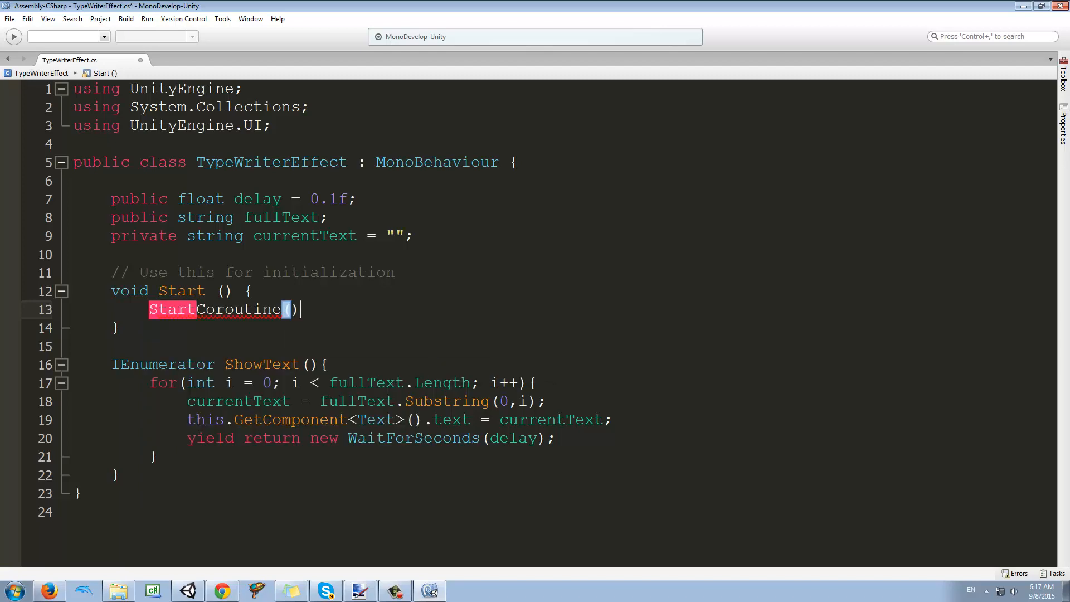
text(sho)
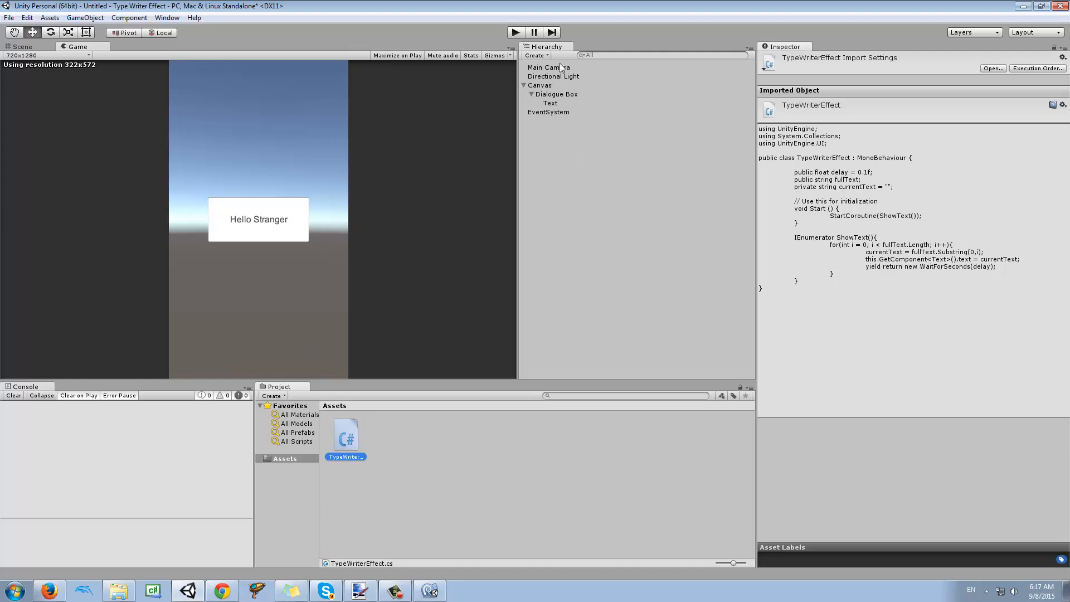
Step: Set the Text object's Full Text to 'Hello, please like and share my vids ;D'
click(554, 93)
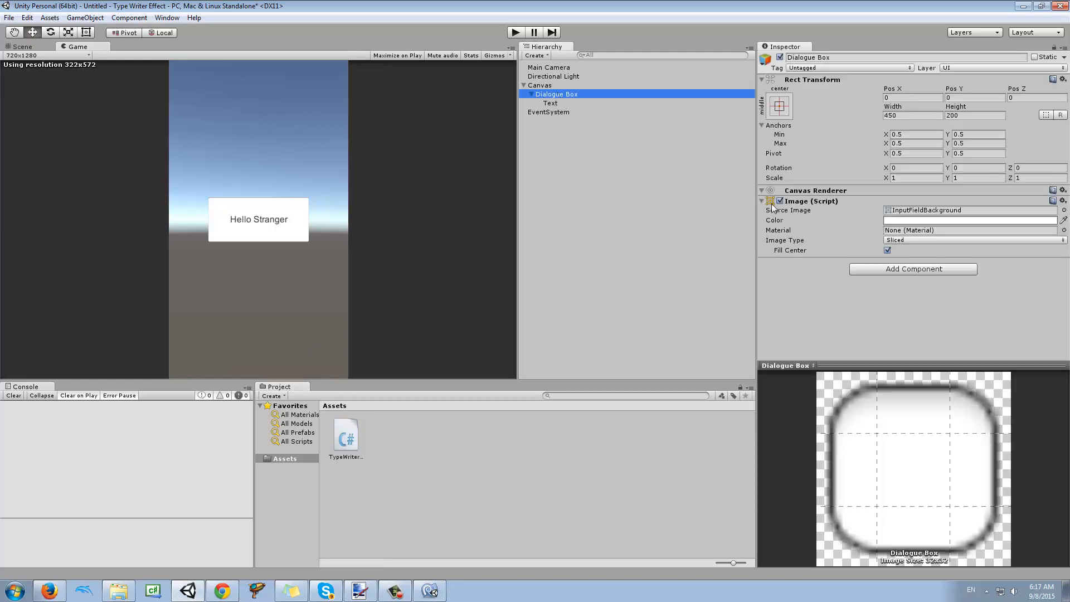
click(549, 103)
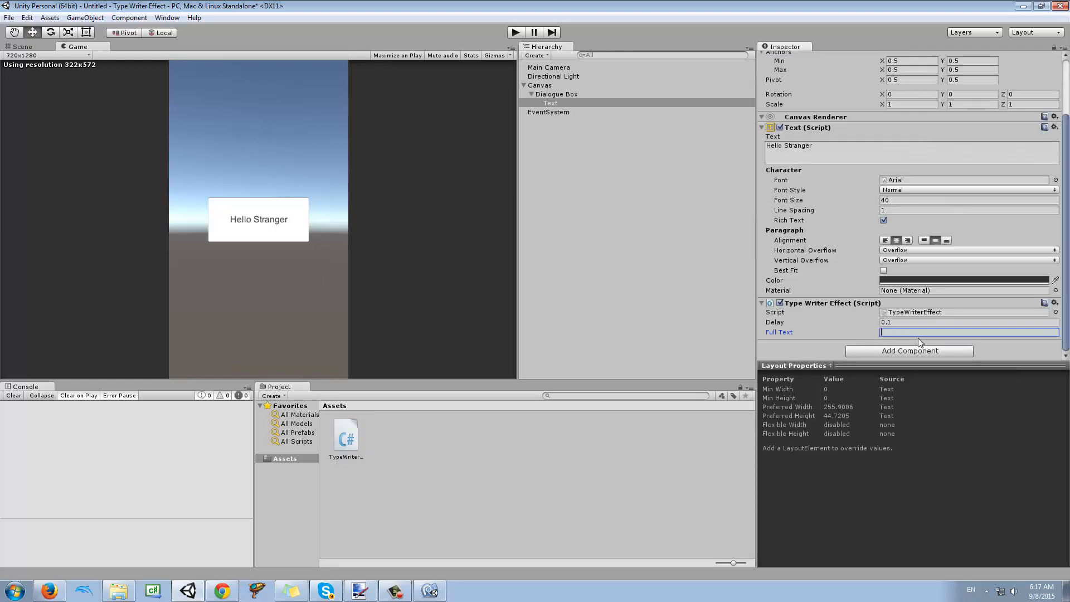
text(Hello, pleas)
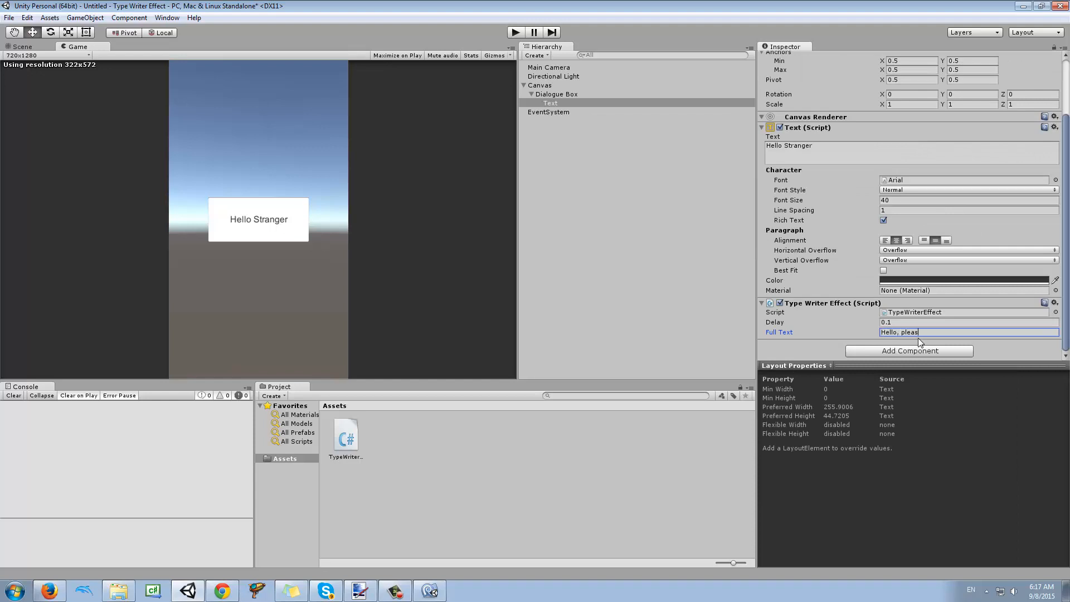
text(e like ad)
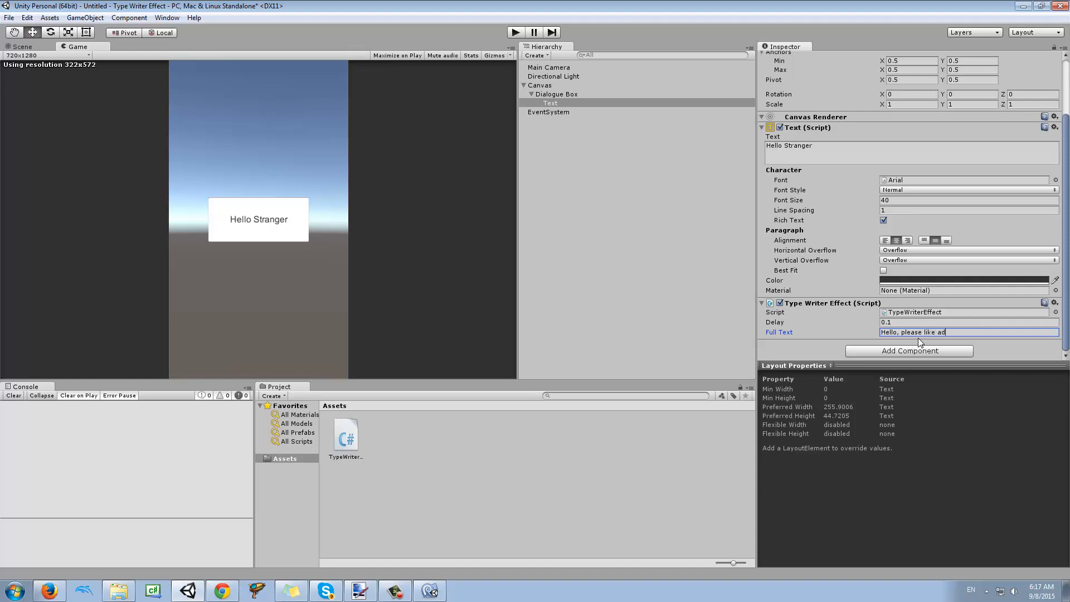
text(nd share)
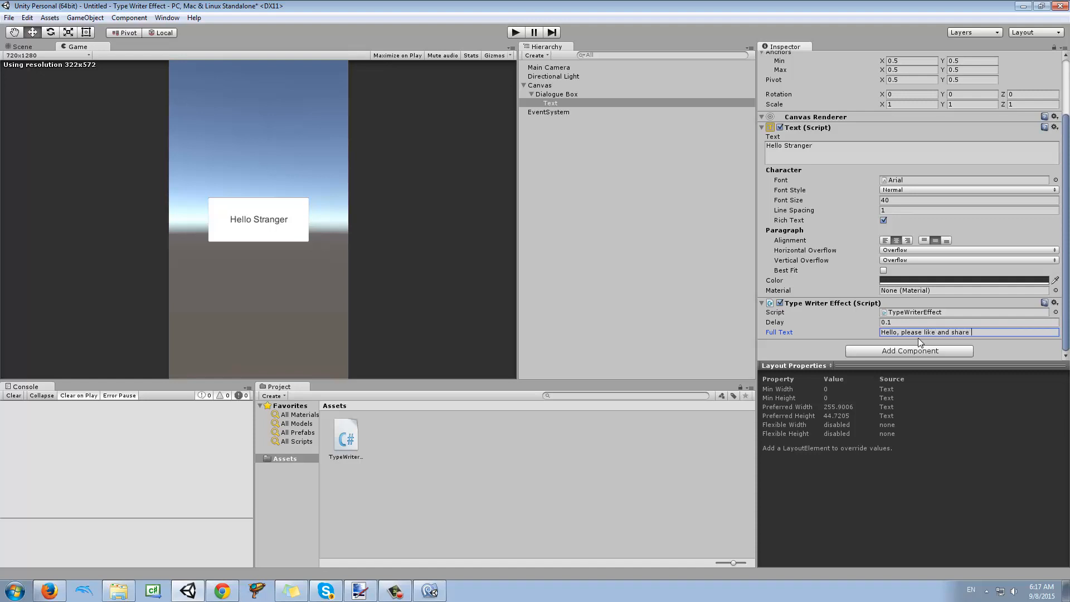
text(my vids ;D)
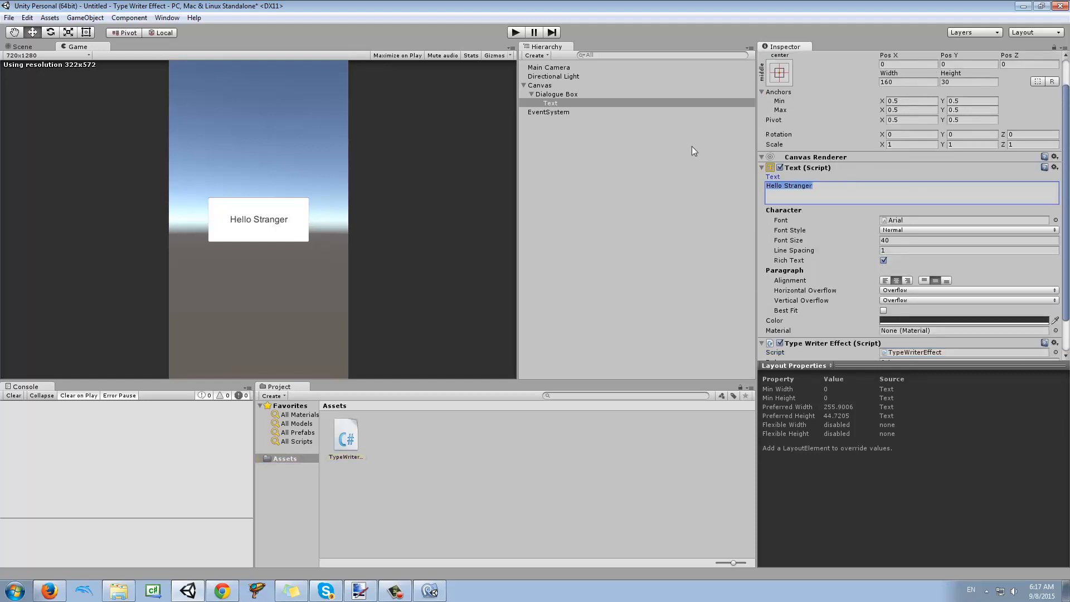
Step: Run the scene in Play mode so the message types out beyond the dialogue box
click(514, 33)
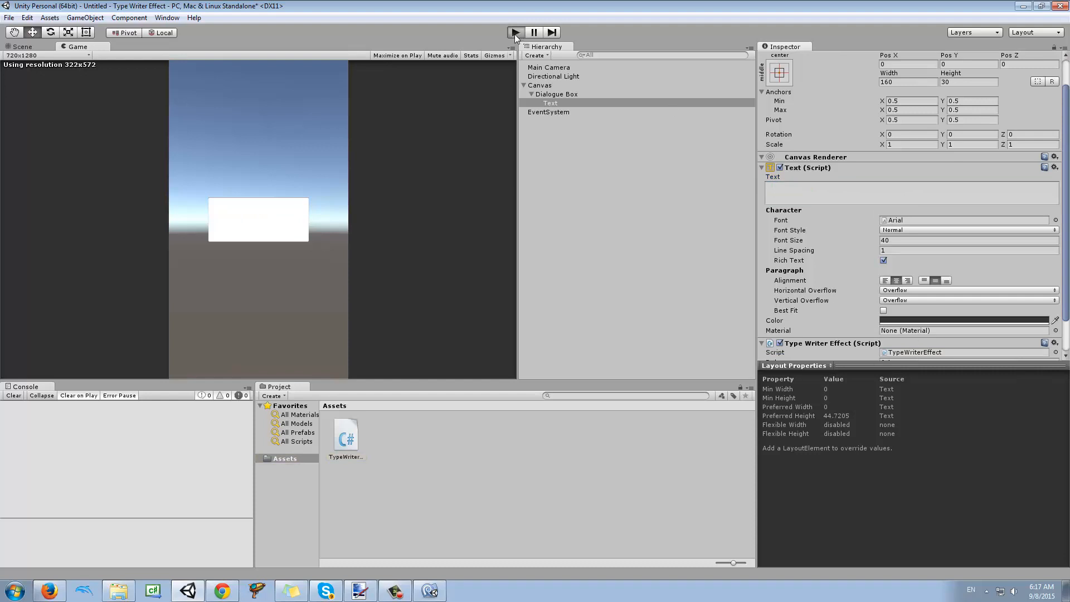
click(515, 32)
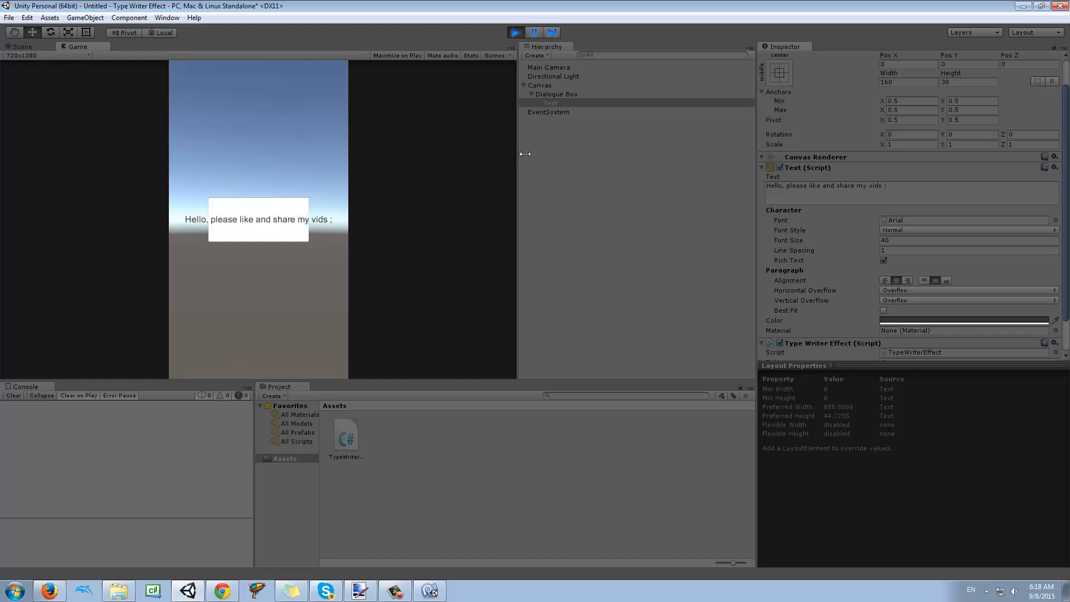
mouse_move(212, 227)
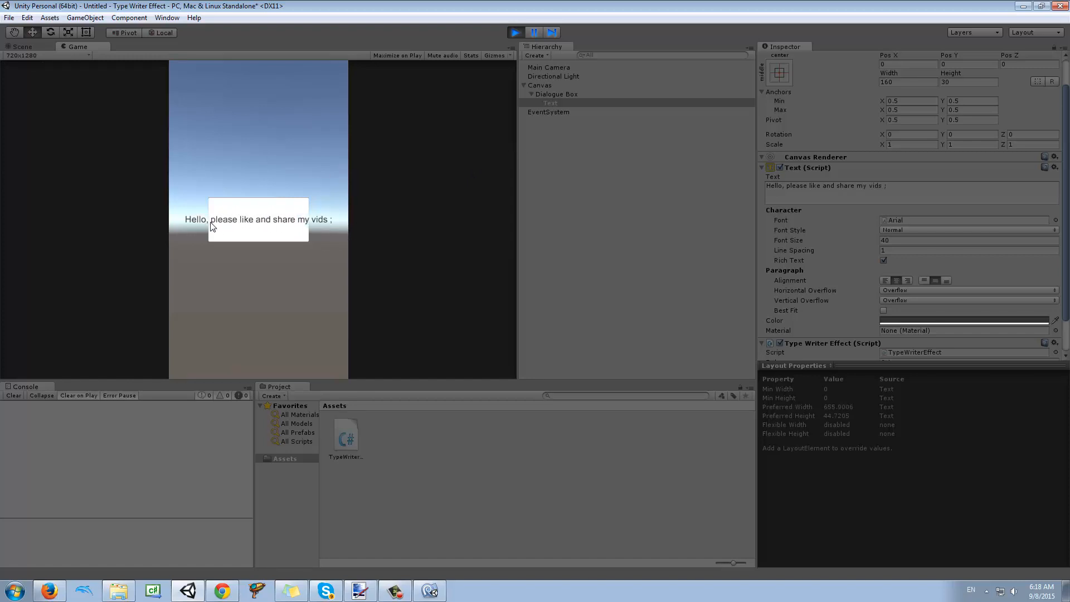
mouse_move(288, 223)
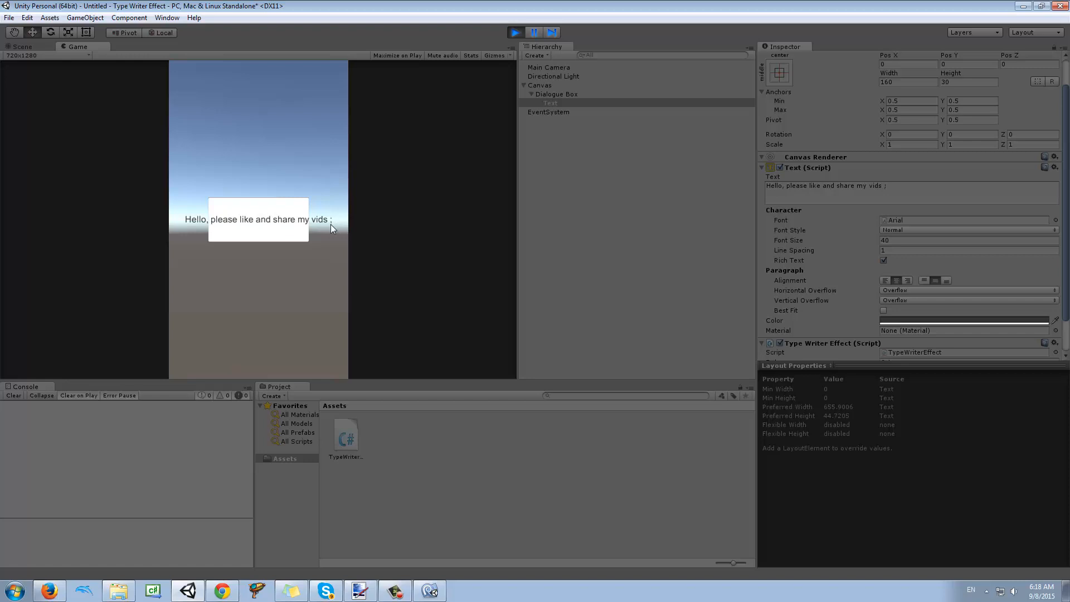
mouse_move(354, 214)
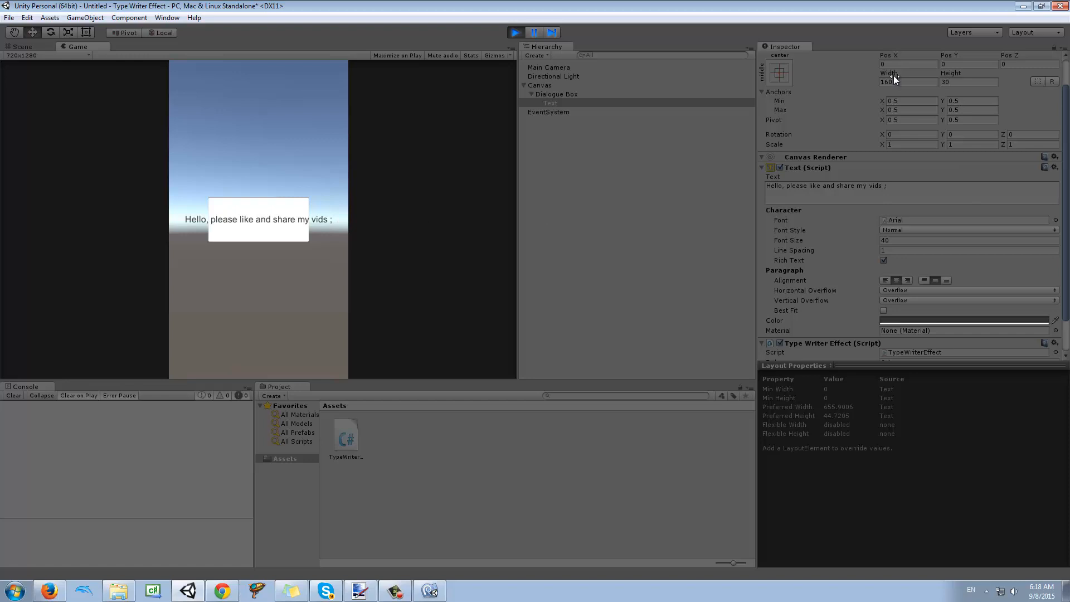
Step: Widen the Text object to about 420 with Horizontal Overflow Wrap and replay the two-line message
triple_click(907, 81)
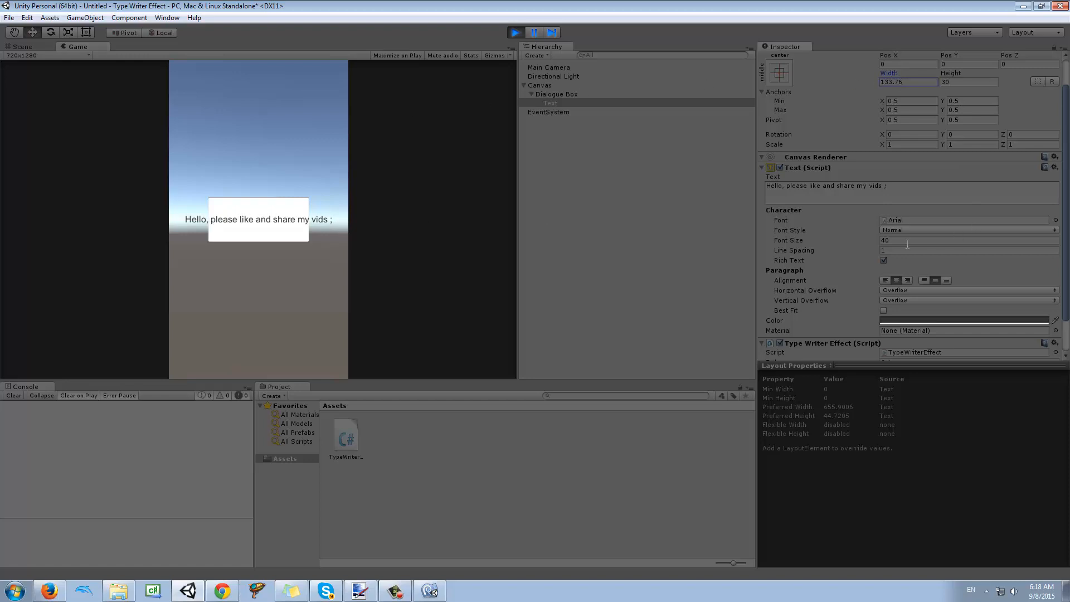
click(515, 32)
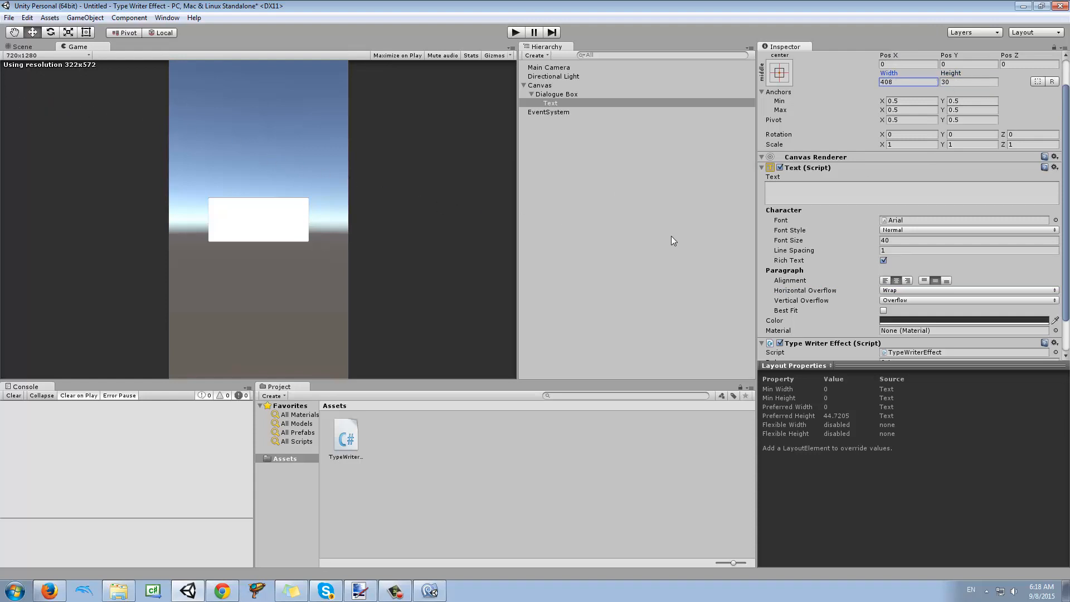
click(515, 32)
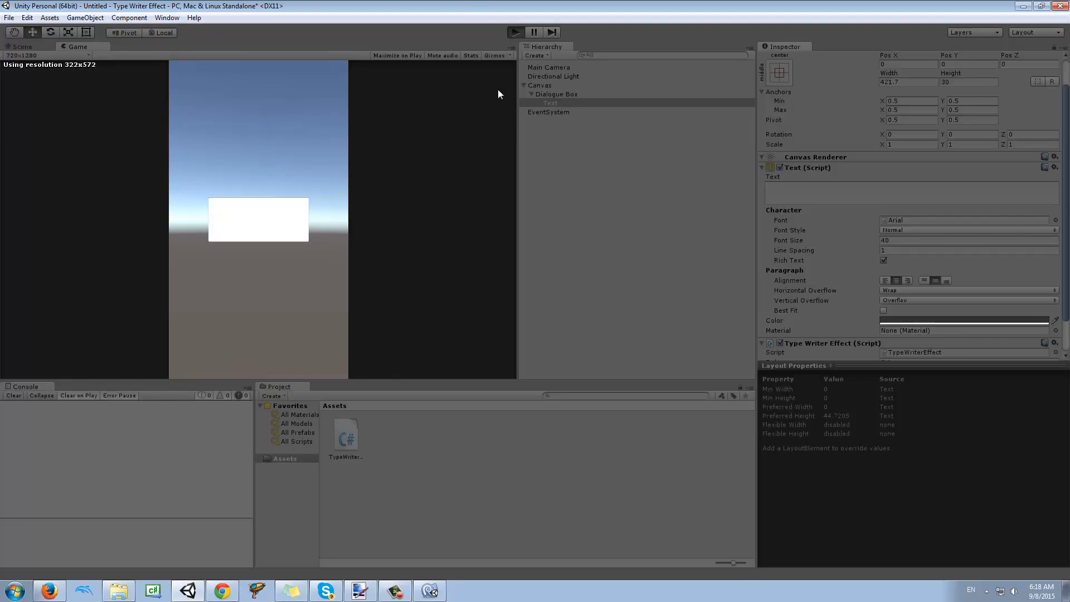
click(515, 33)
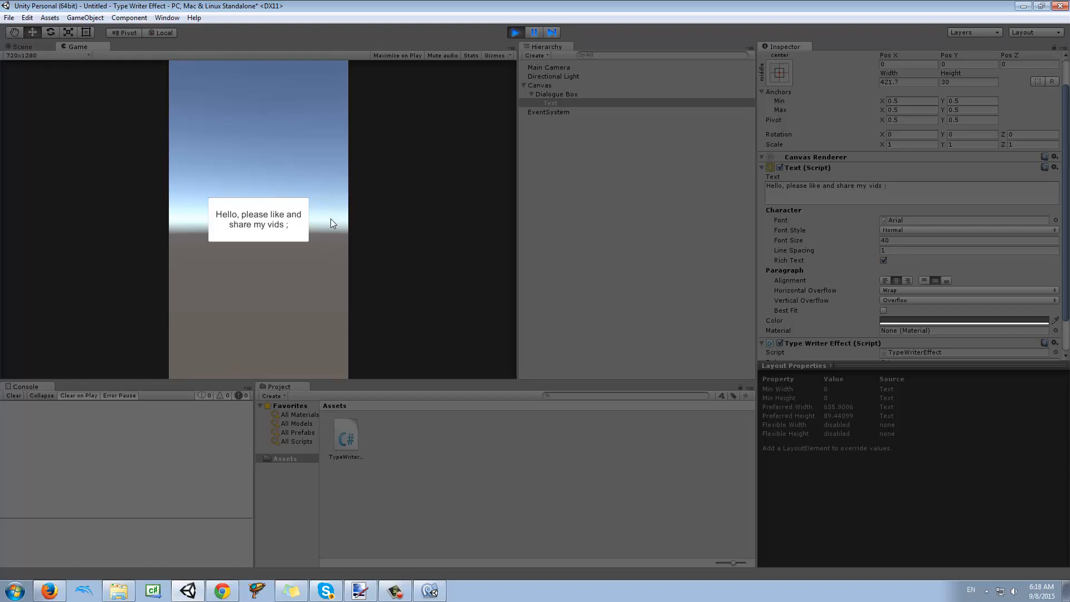
mouse_move(288, 236)
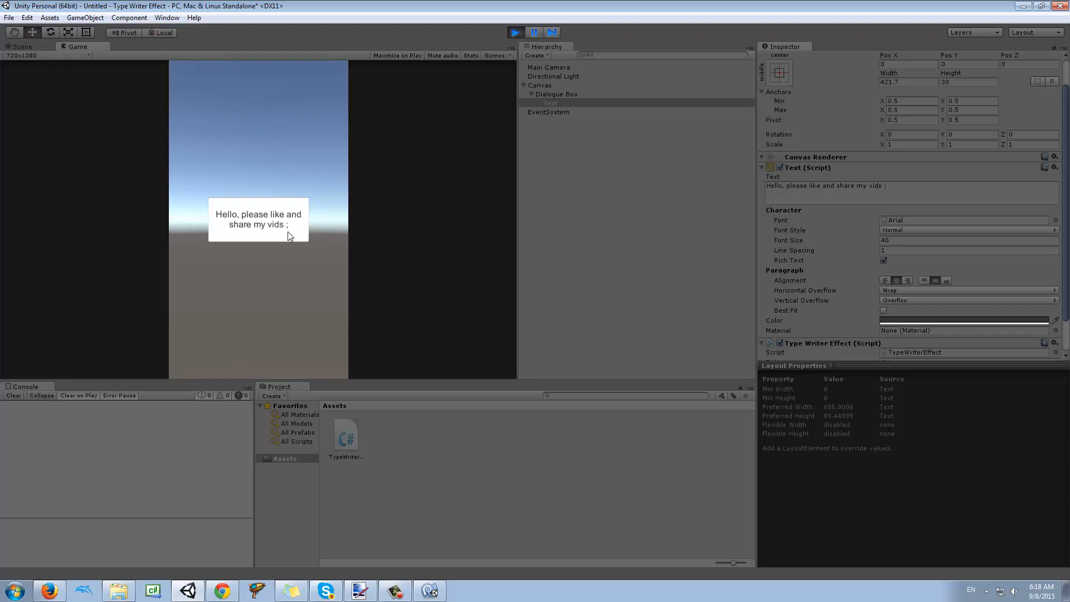
mouse_move(309, 265)
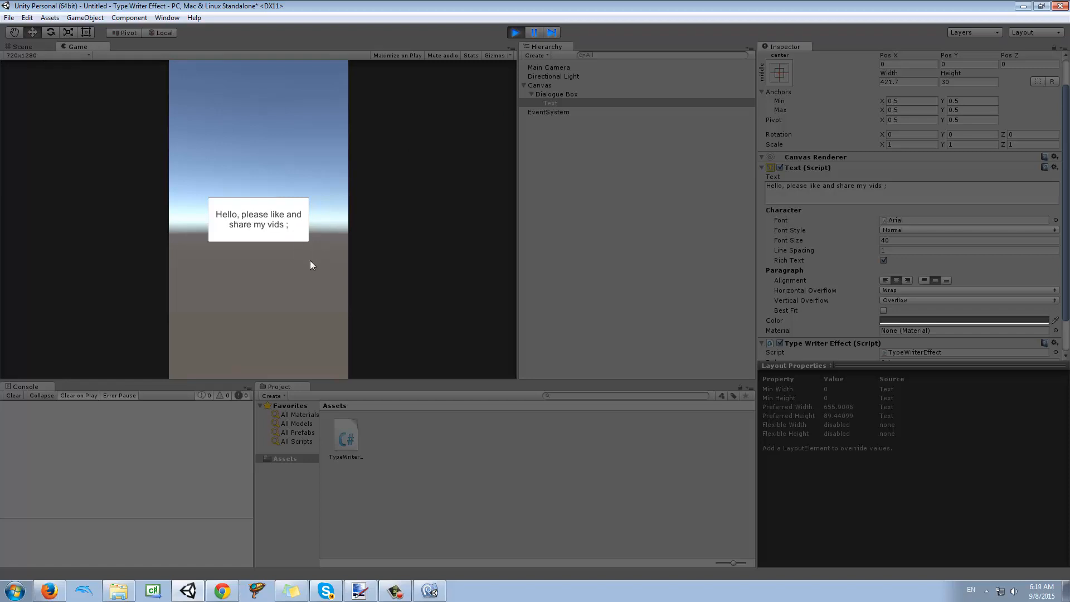